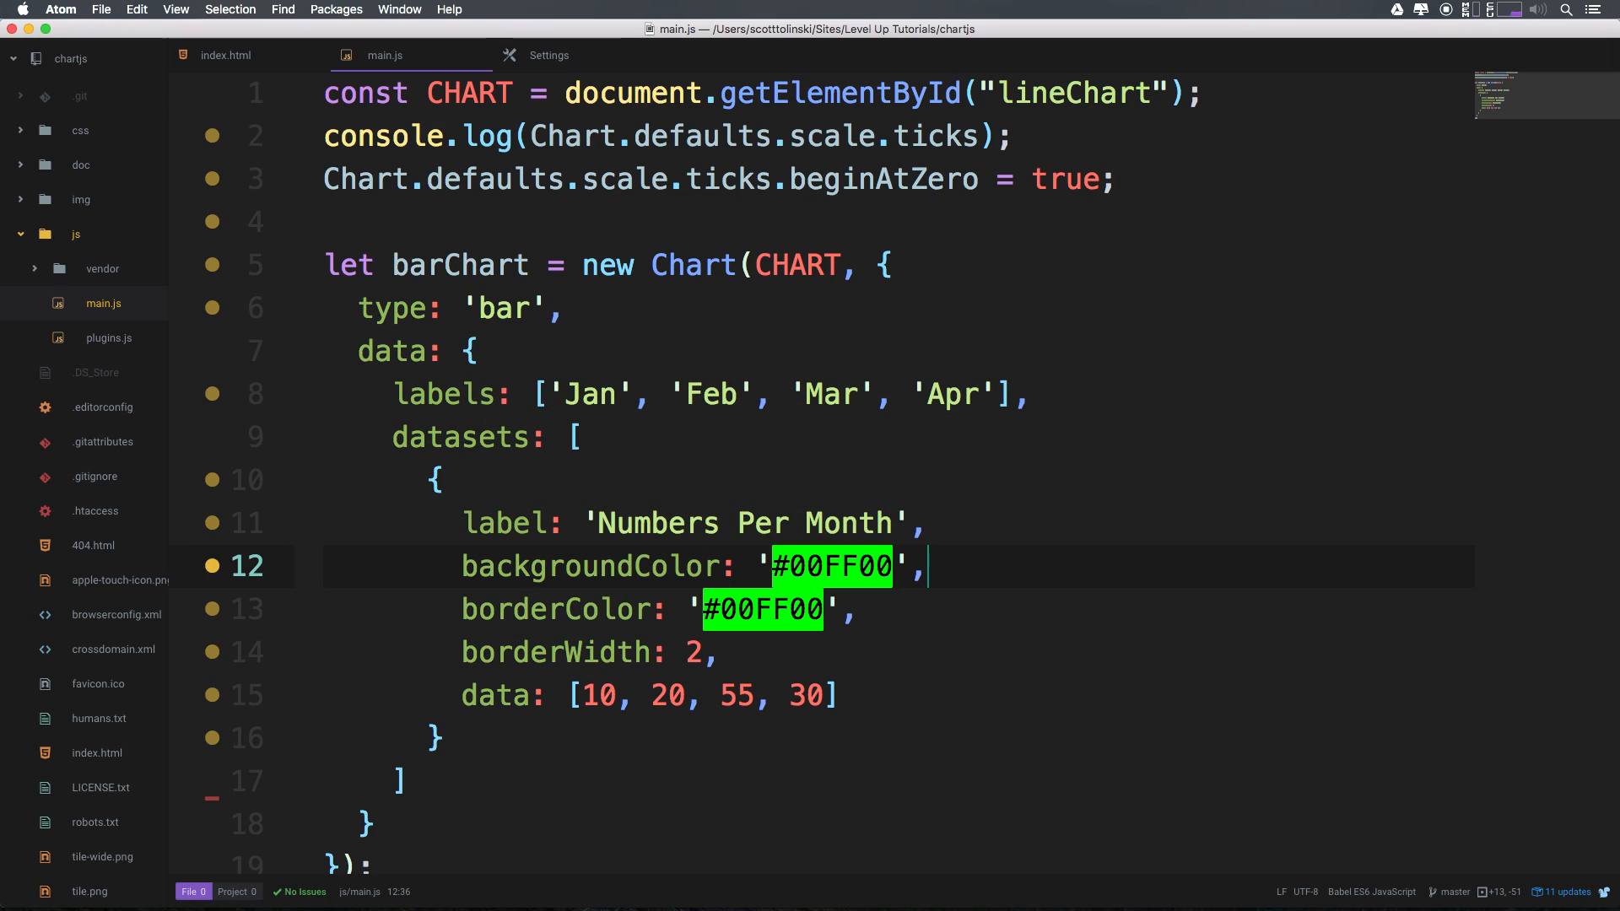
# Change the chart type in main.js from 'bar' to 'radar'
pyautogui.click(573, 435)
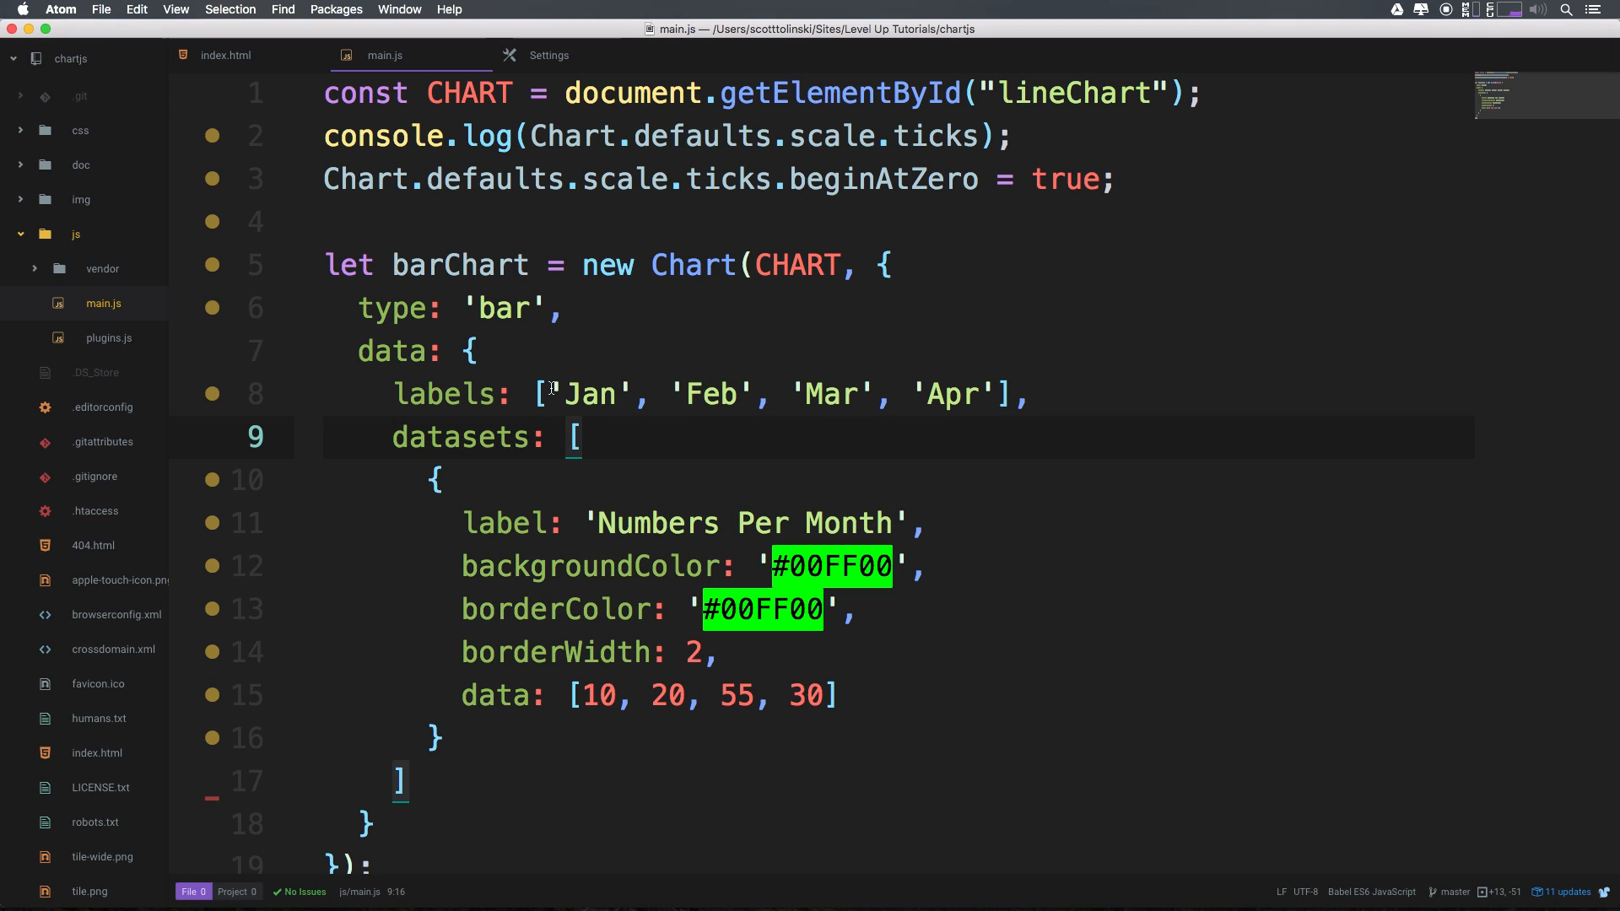
pyautogui.doubleClick(503, 307)
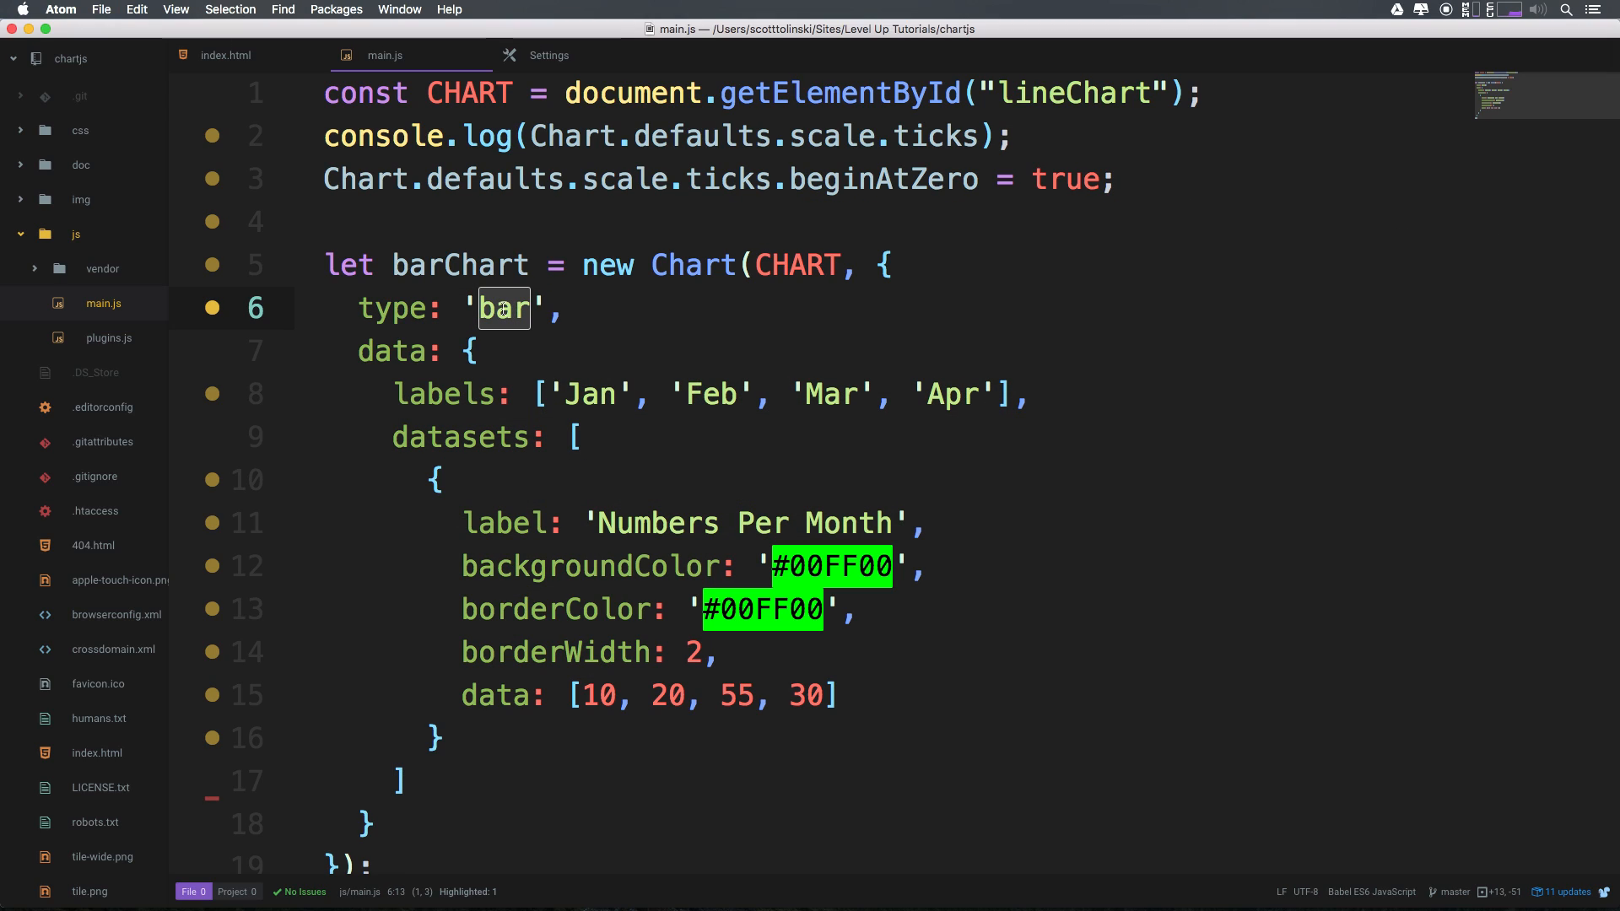
pyautogui.write('ra')
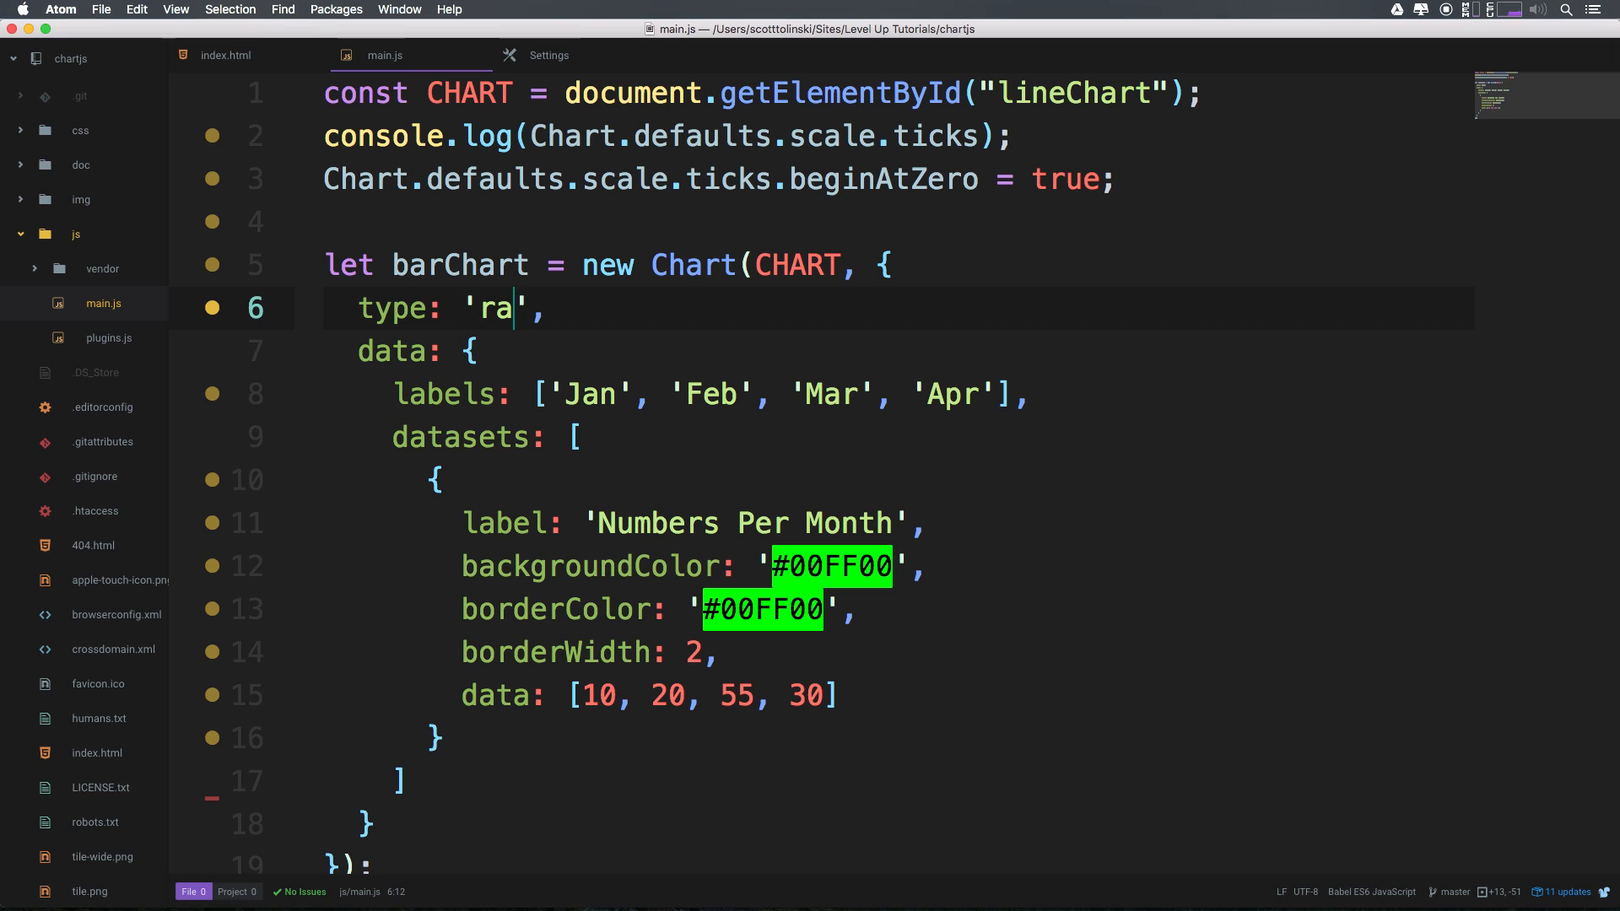
pyautogui.write('dar')
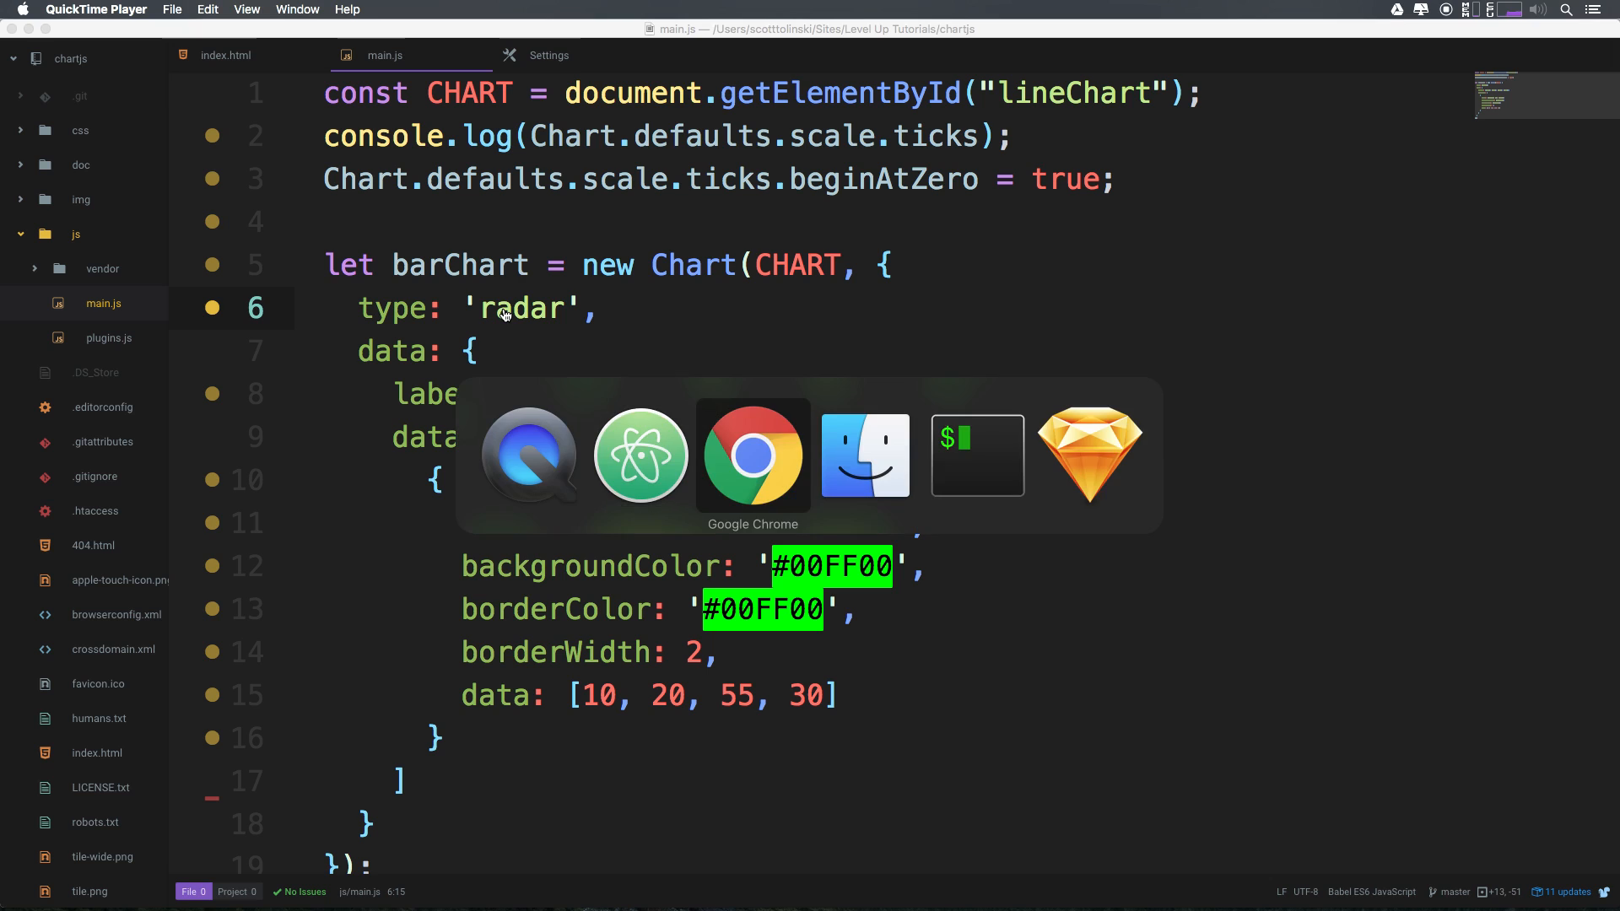
# View the rendered green radar chart with Jan–Apr axes in Chrome
pyautogui.click(752, 454)
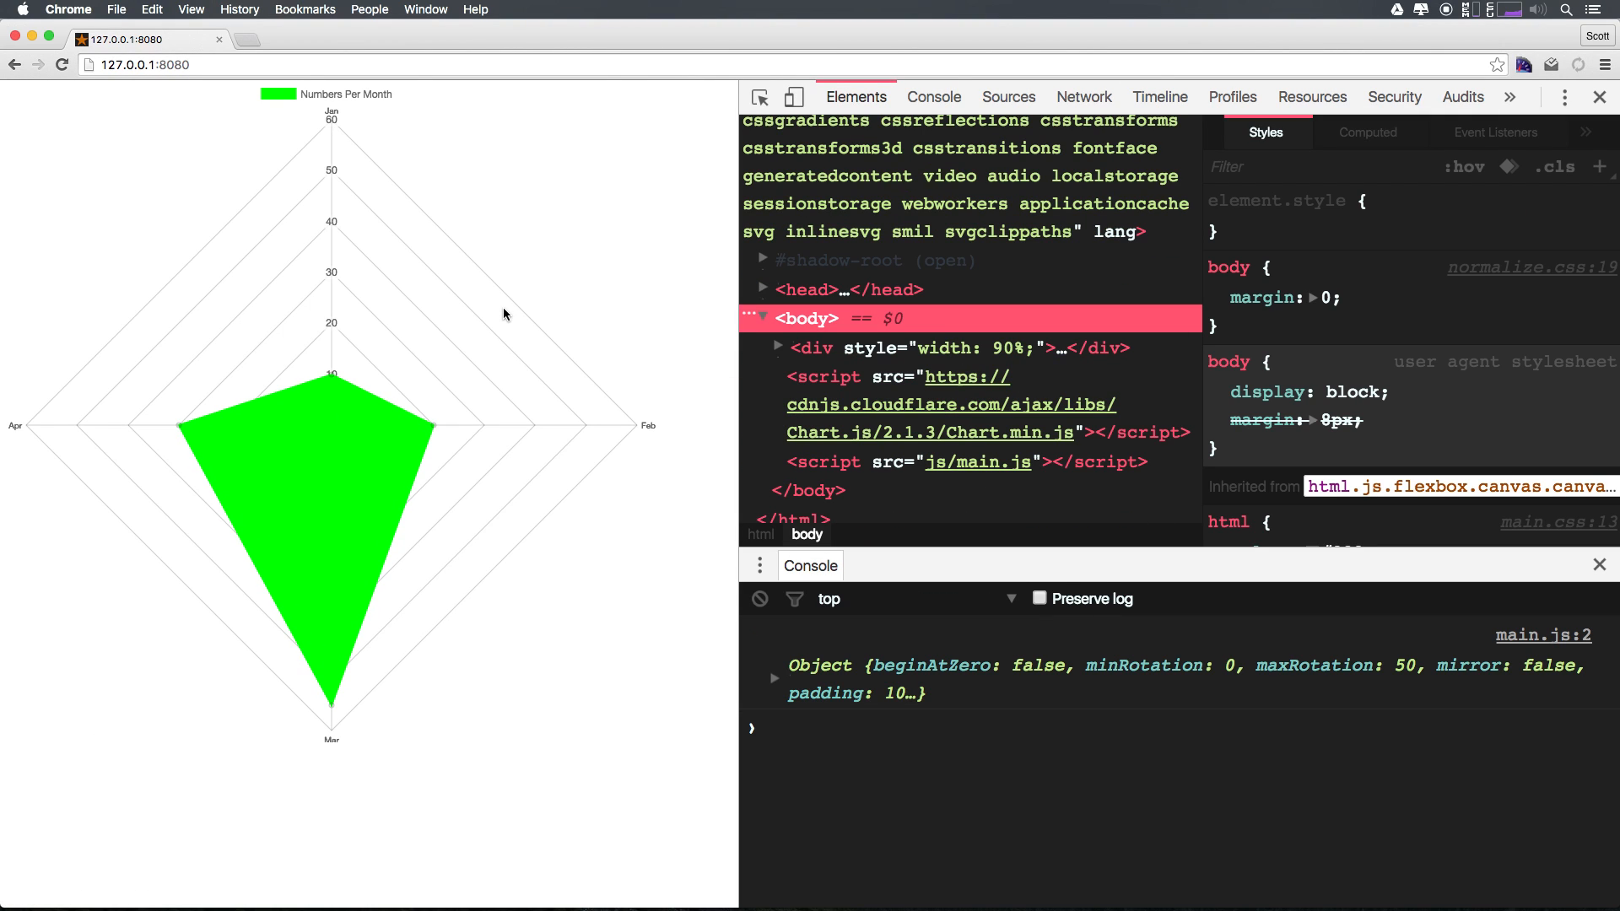
pyautogui.moveTo(352, 209)
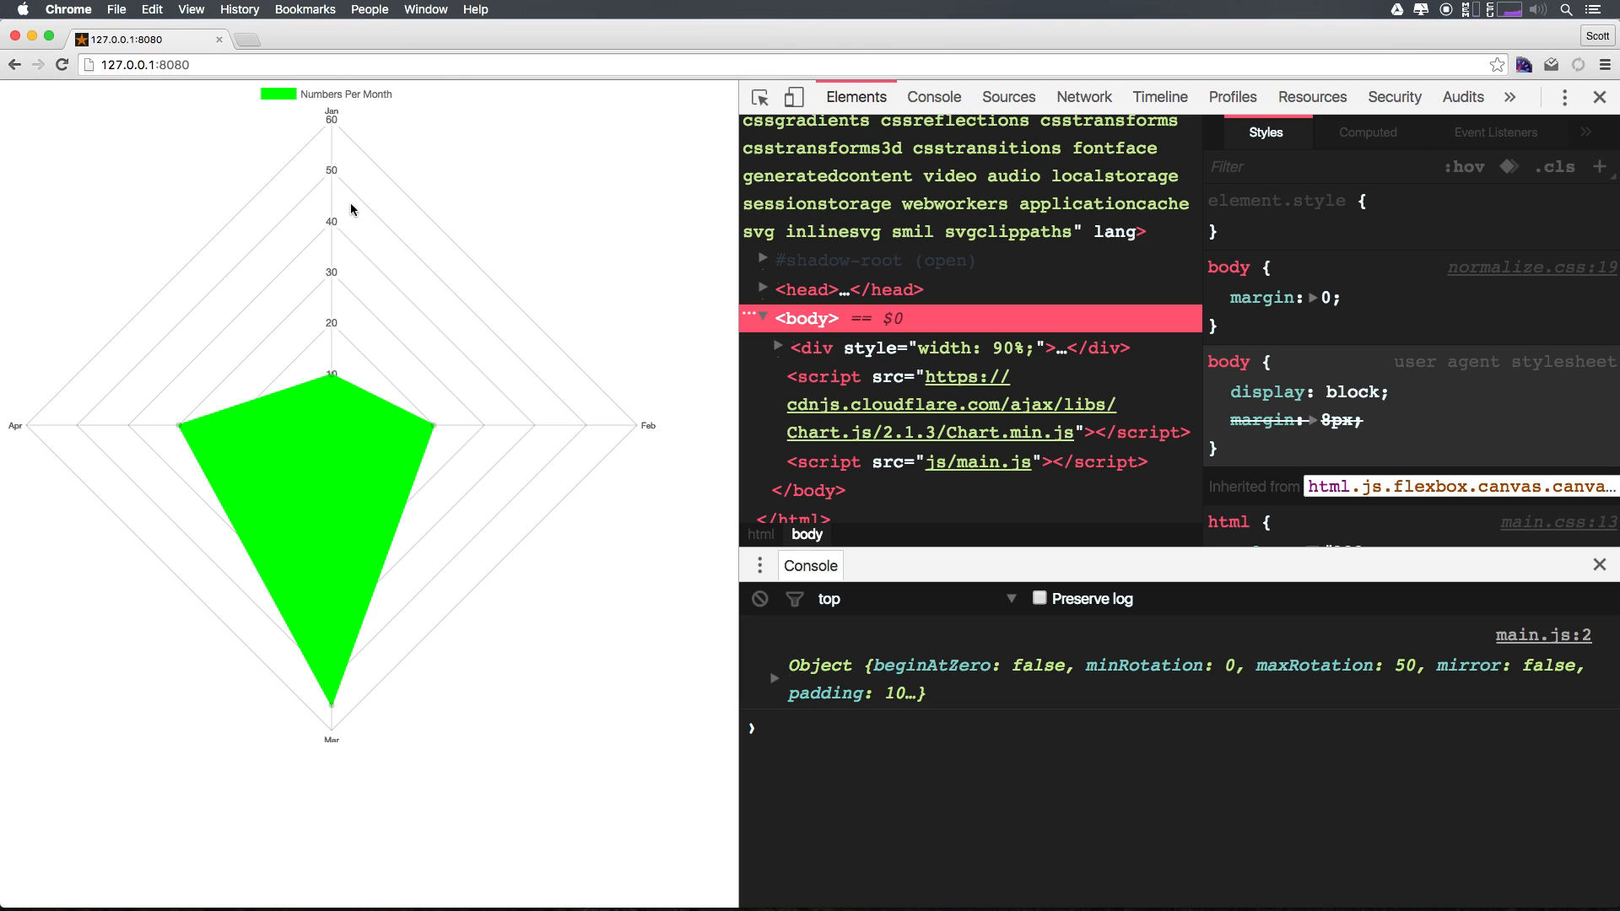
pyautogui.moveTo(609, 373)
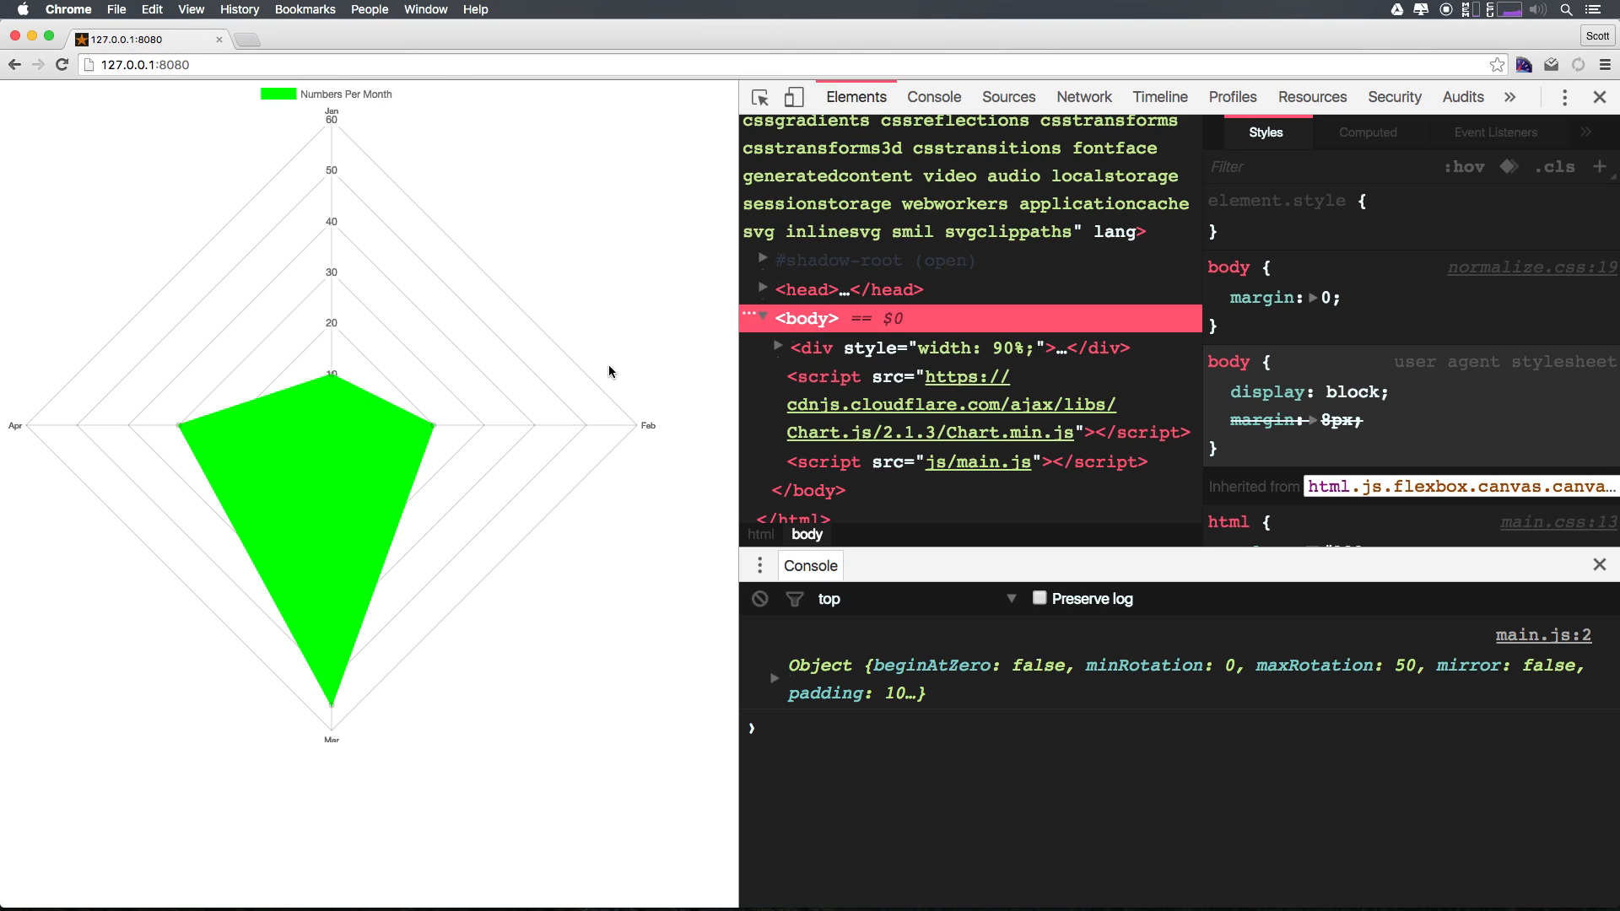
pyautogui.moveTo(361, 577)
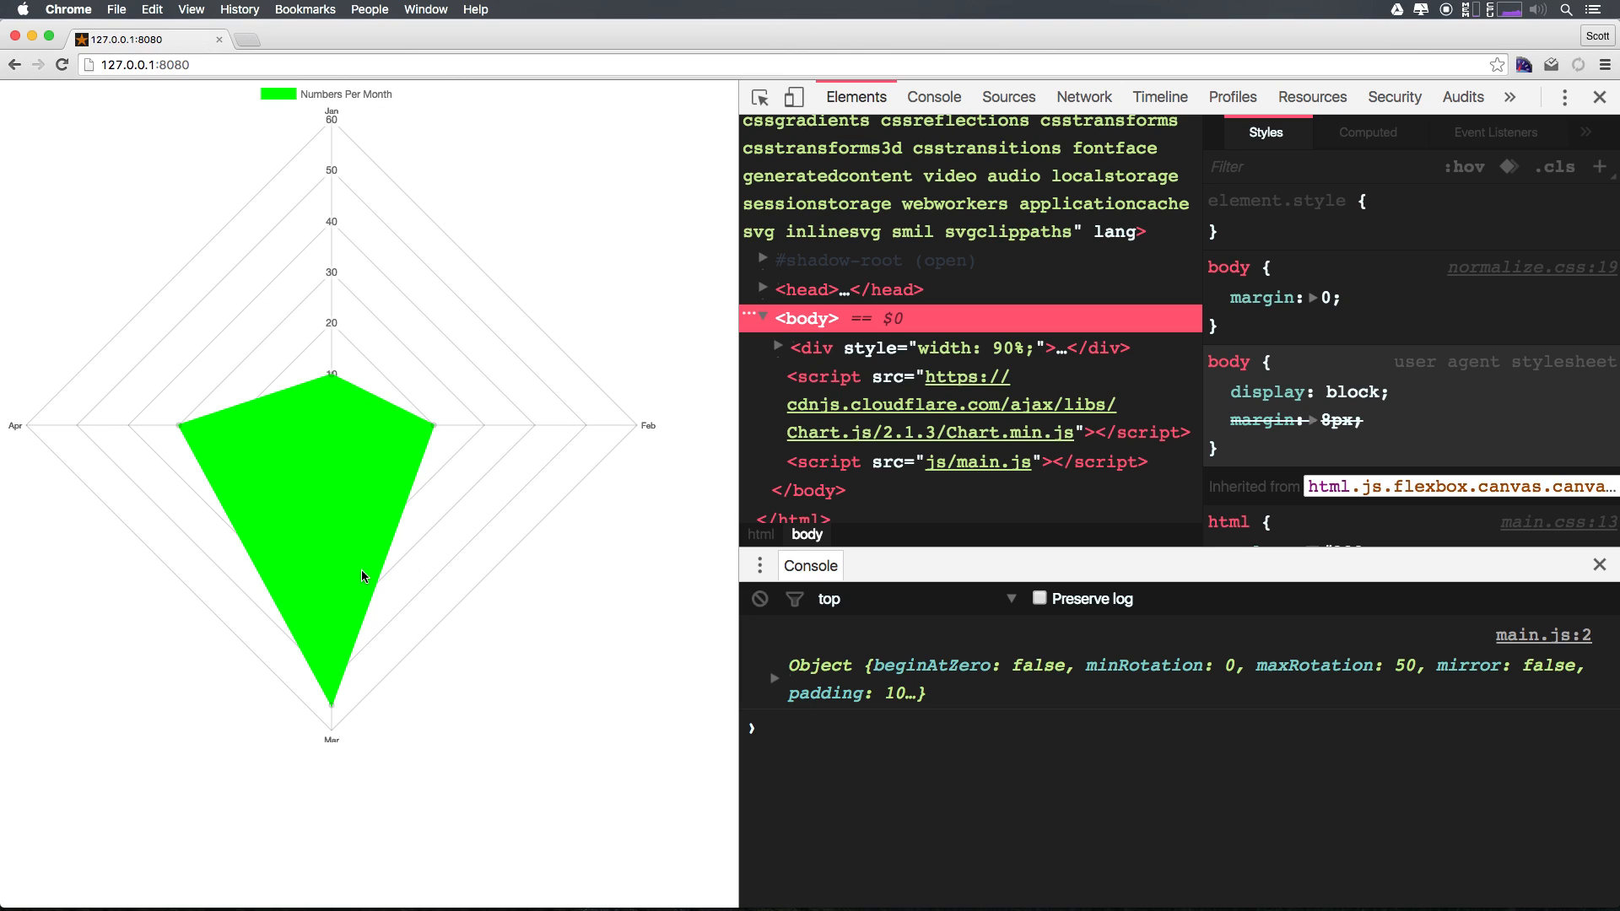
pyautogui.moveTo(339, 383)
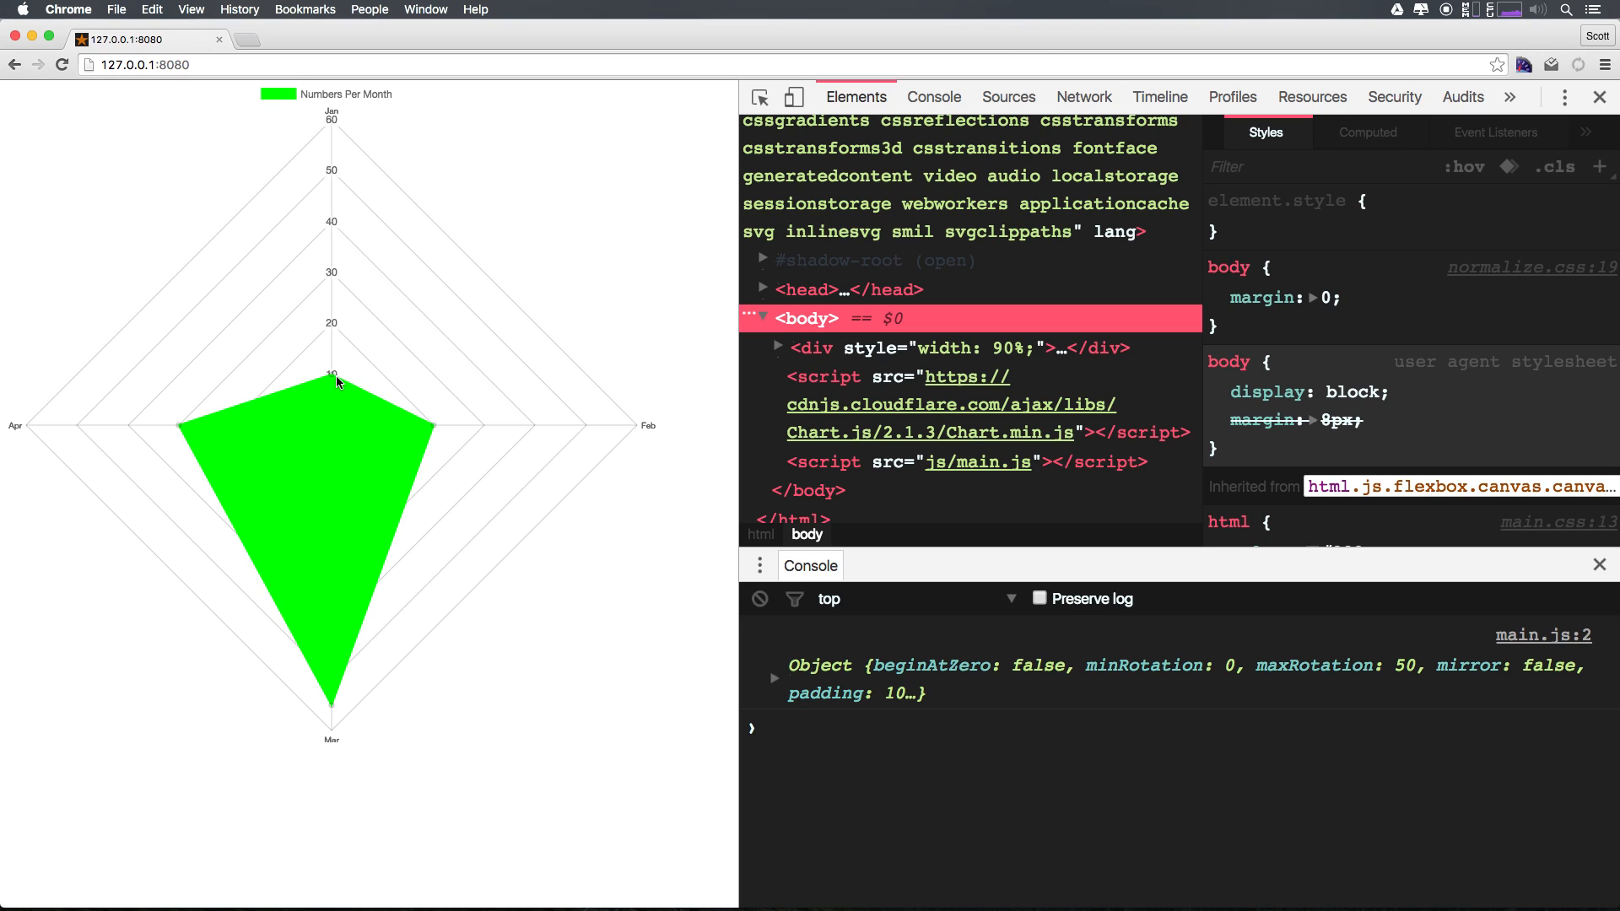
pyautogui.moveTo(189, 411)
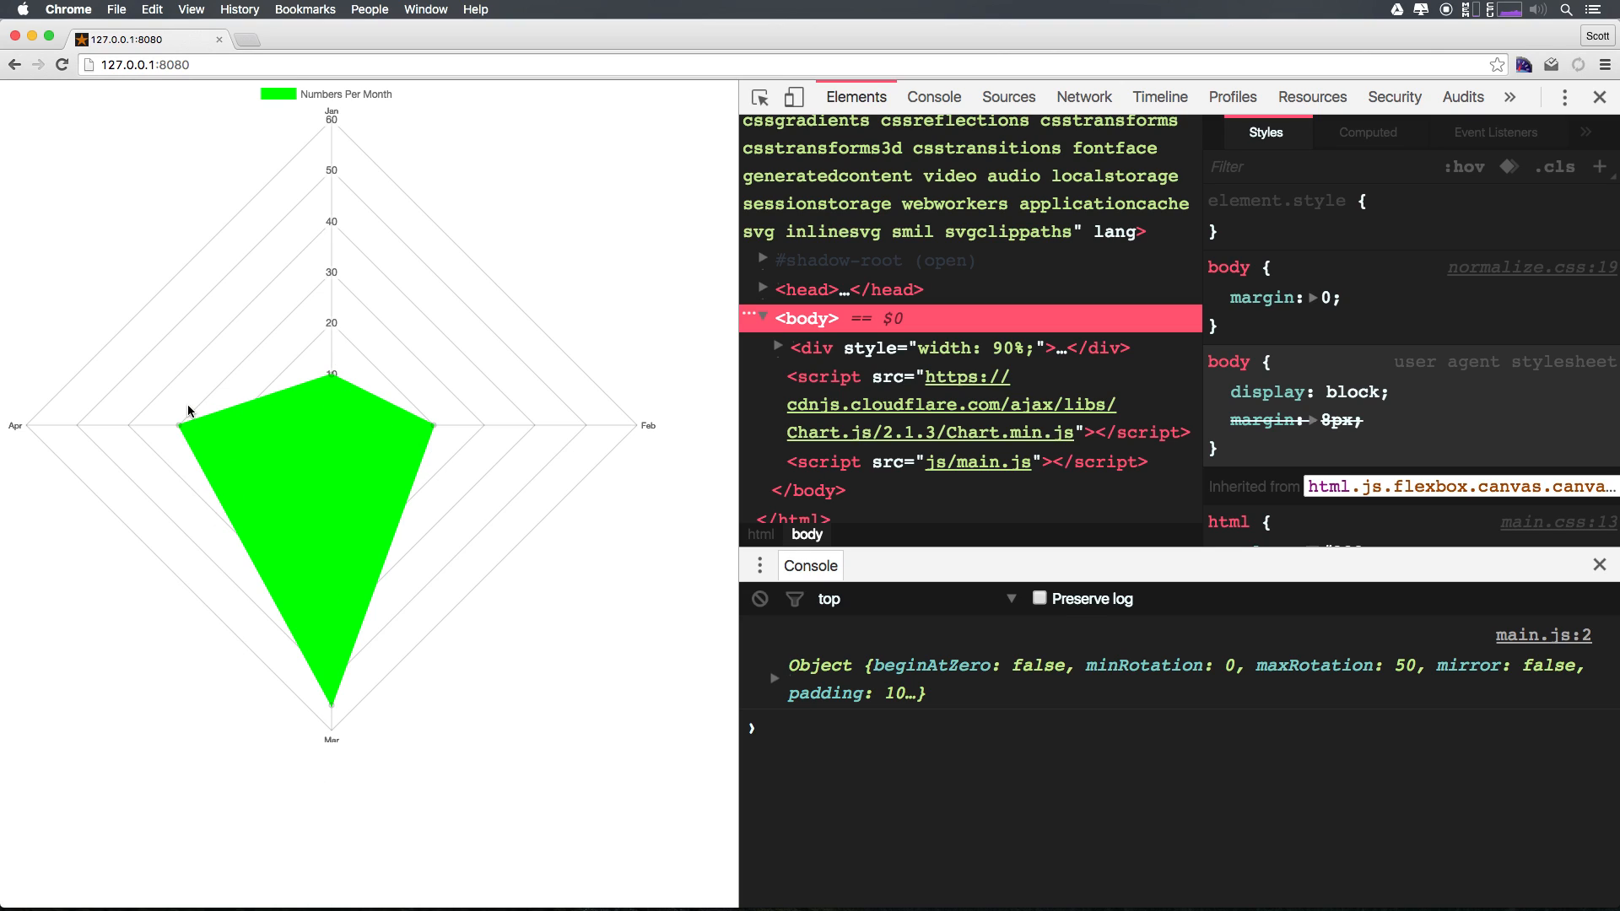
pyautogui.moveTo(304, 427)
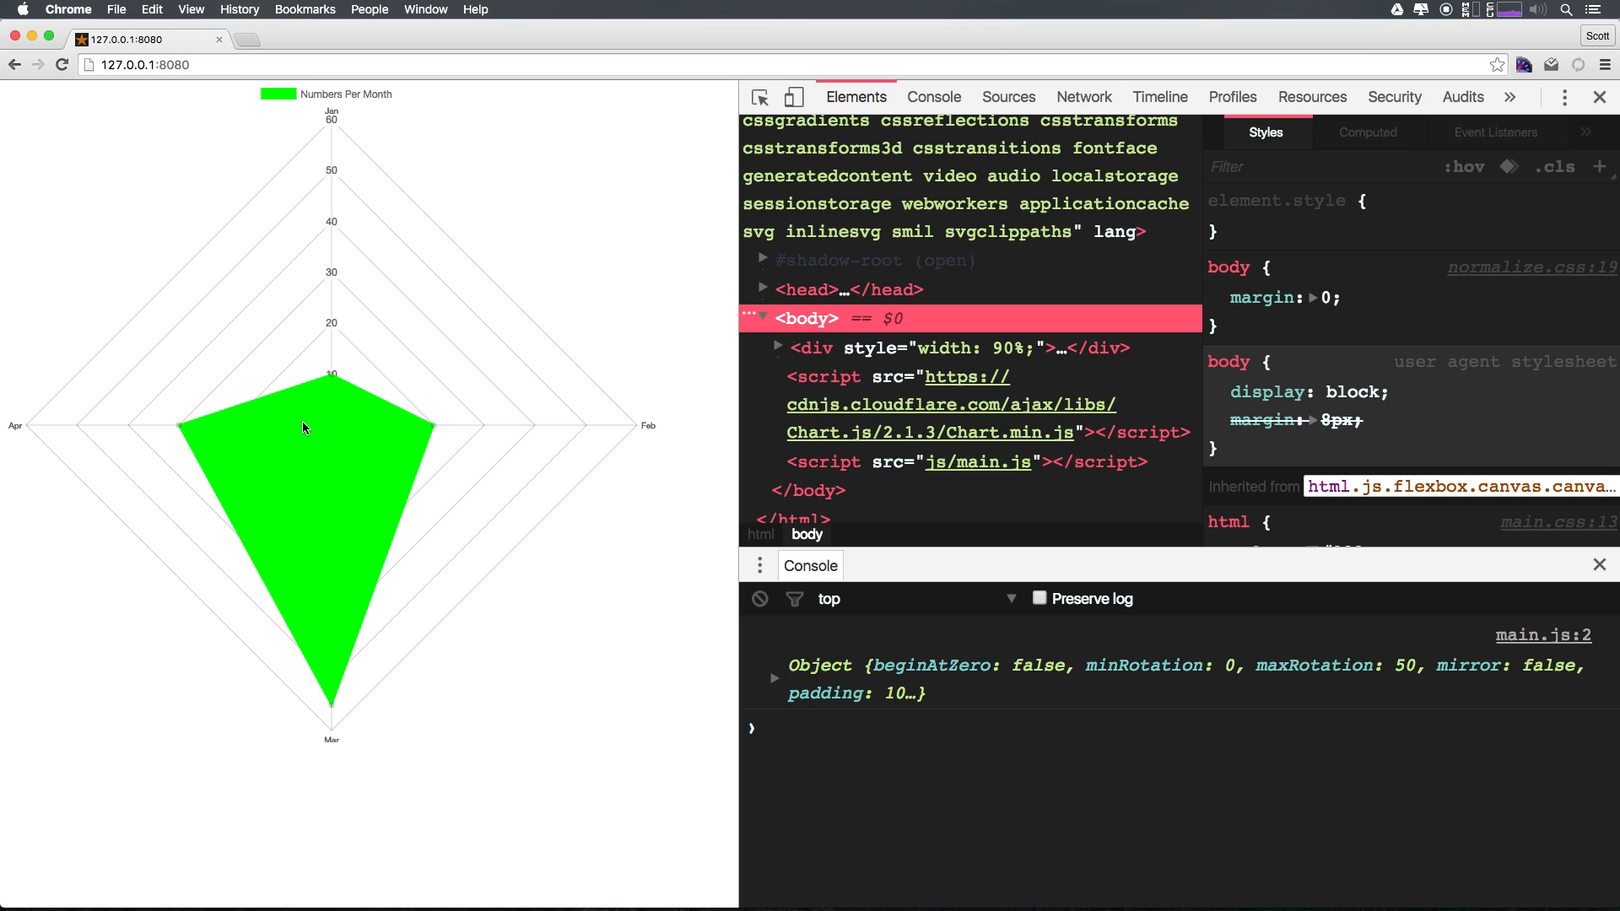
pyautogui.moveTo(253, 535)
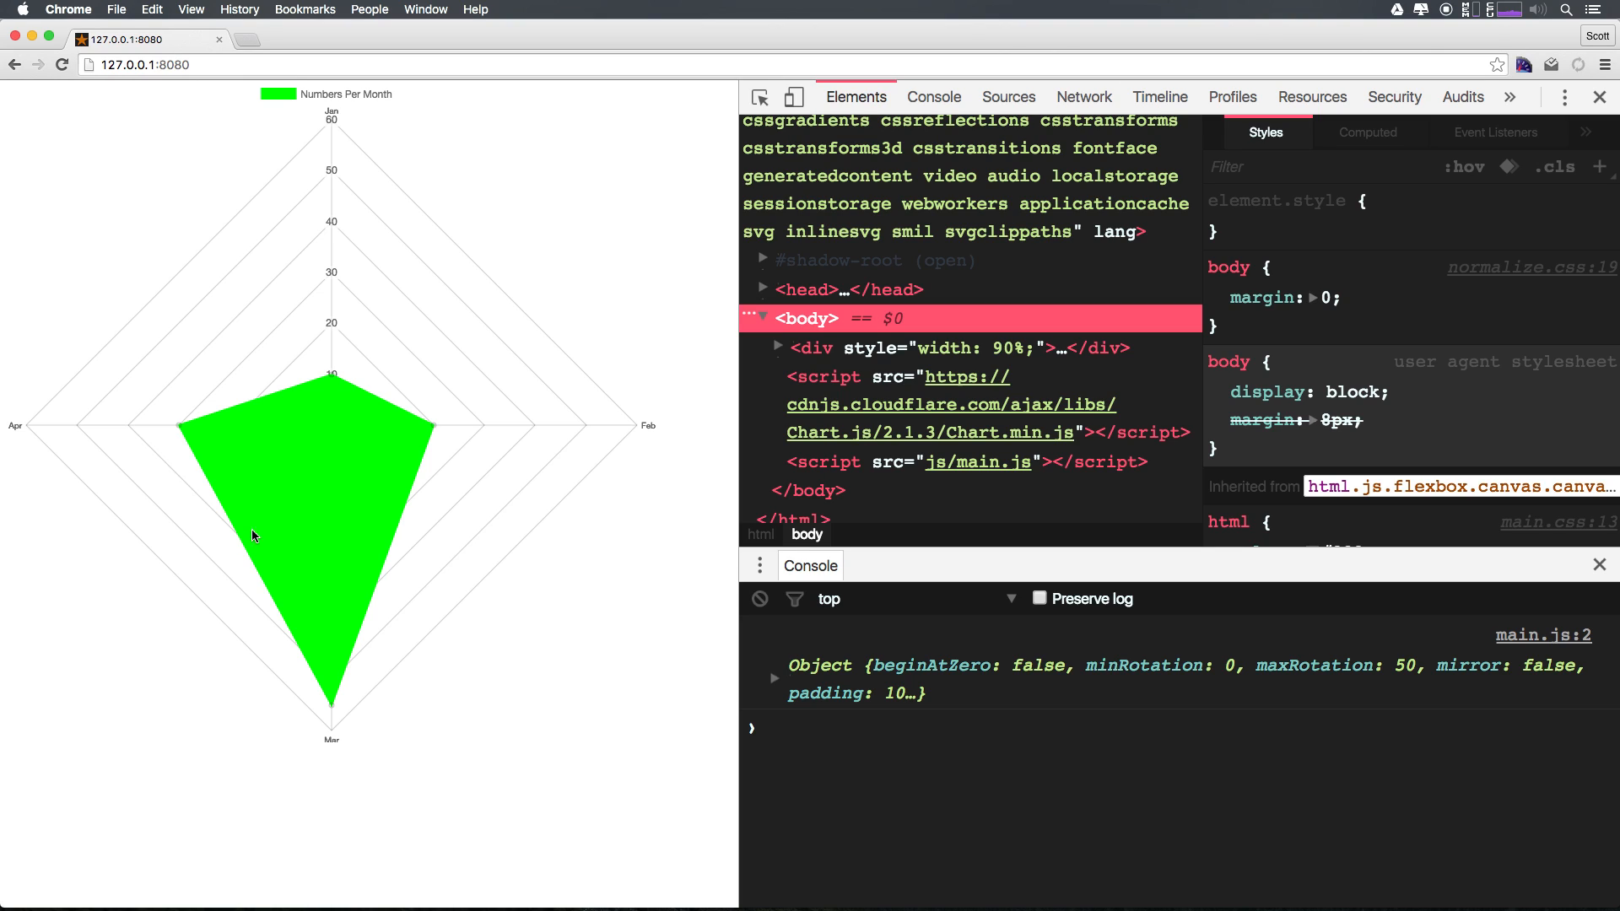
pyautogui.moveTo(314, 563)
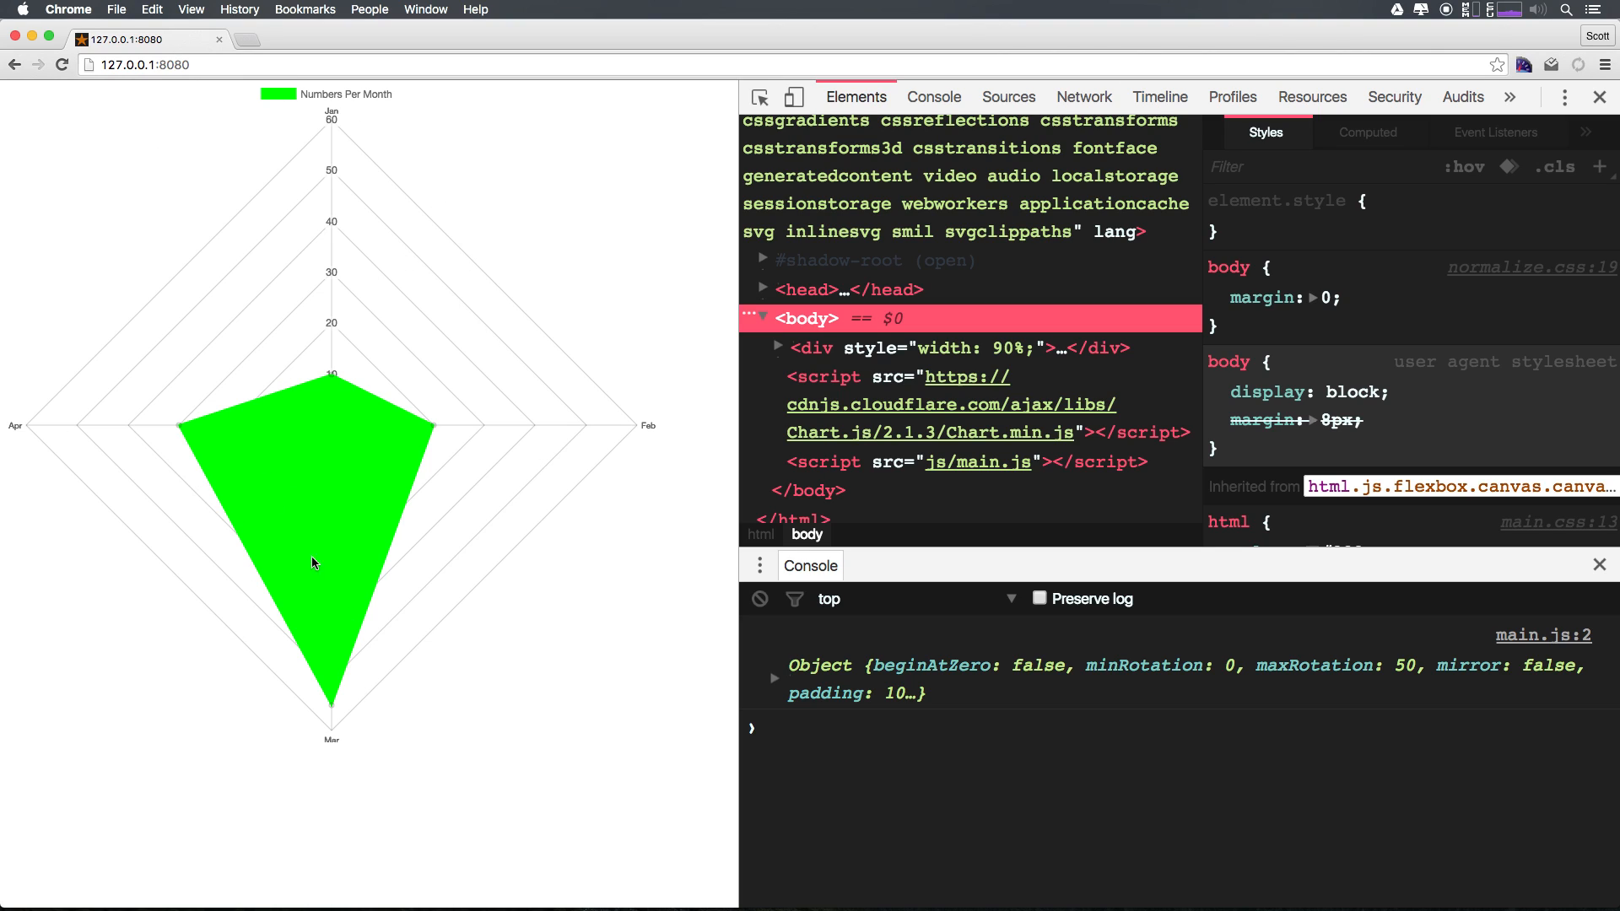
pyautogui.moveTo(62, 403)
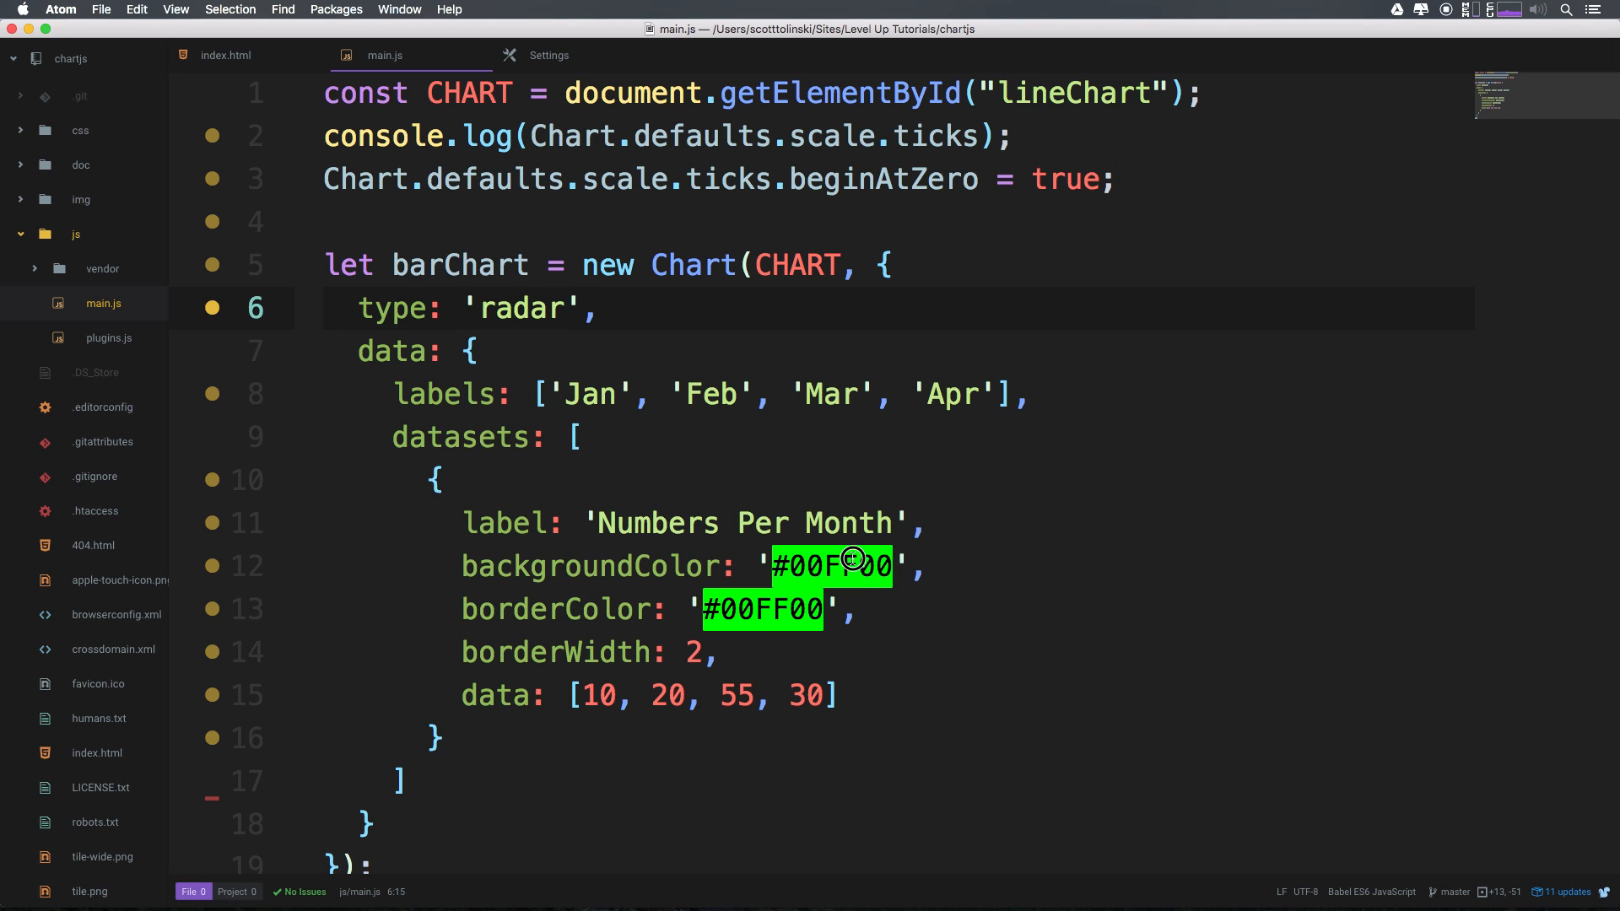
# Replace the green hex backgroundColor with translucent rgba(00, 255, 00, 0.1) and start a new data entry
pyautogui.click(839, 567)
pyautogui.write('rgba(')
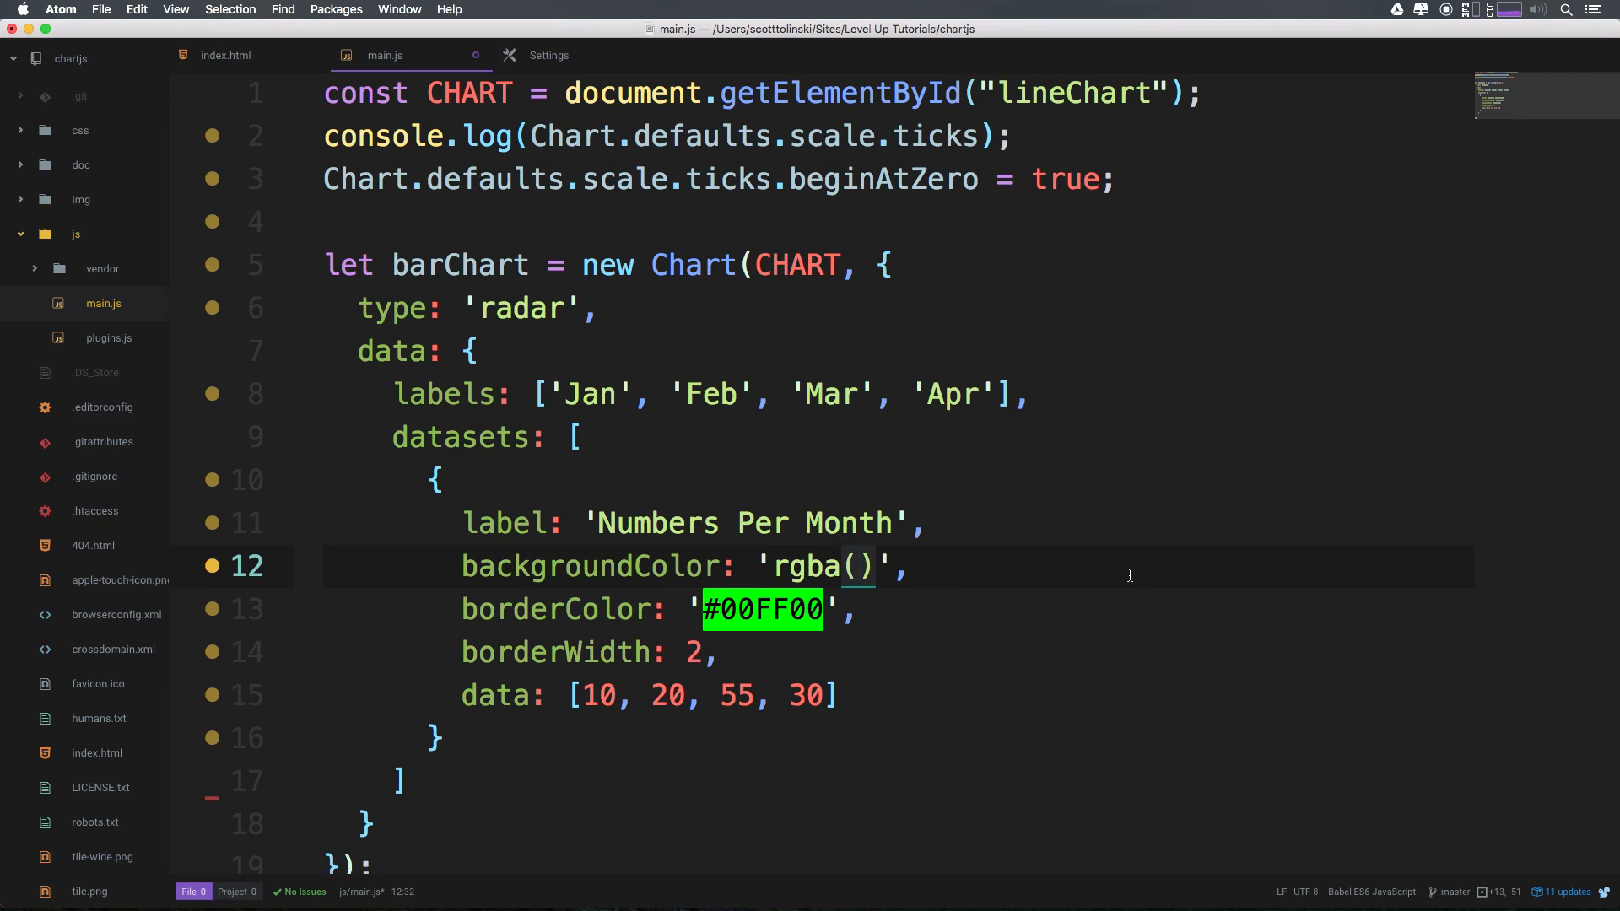
pyautogui.write('00')
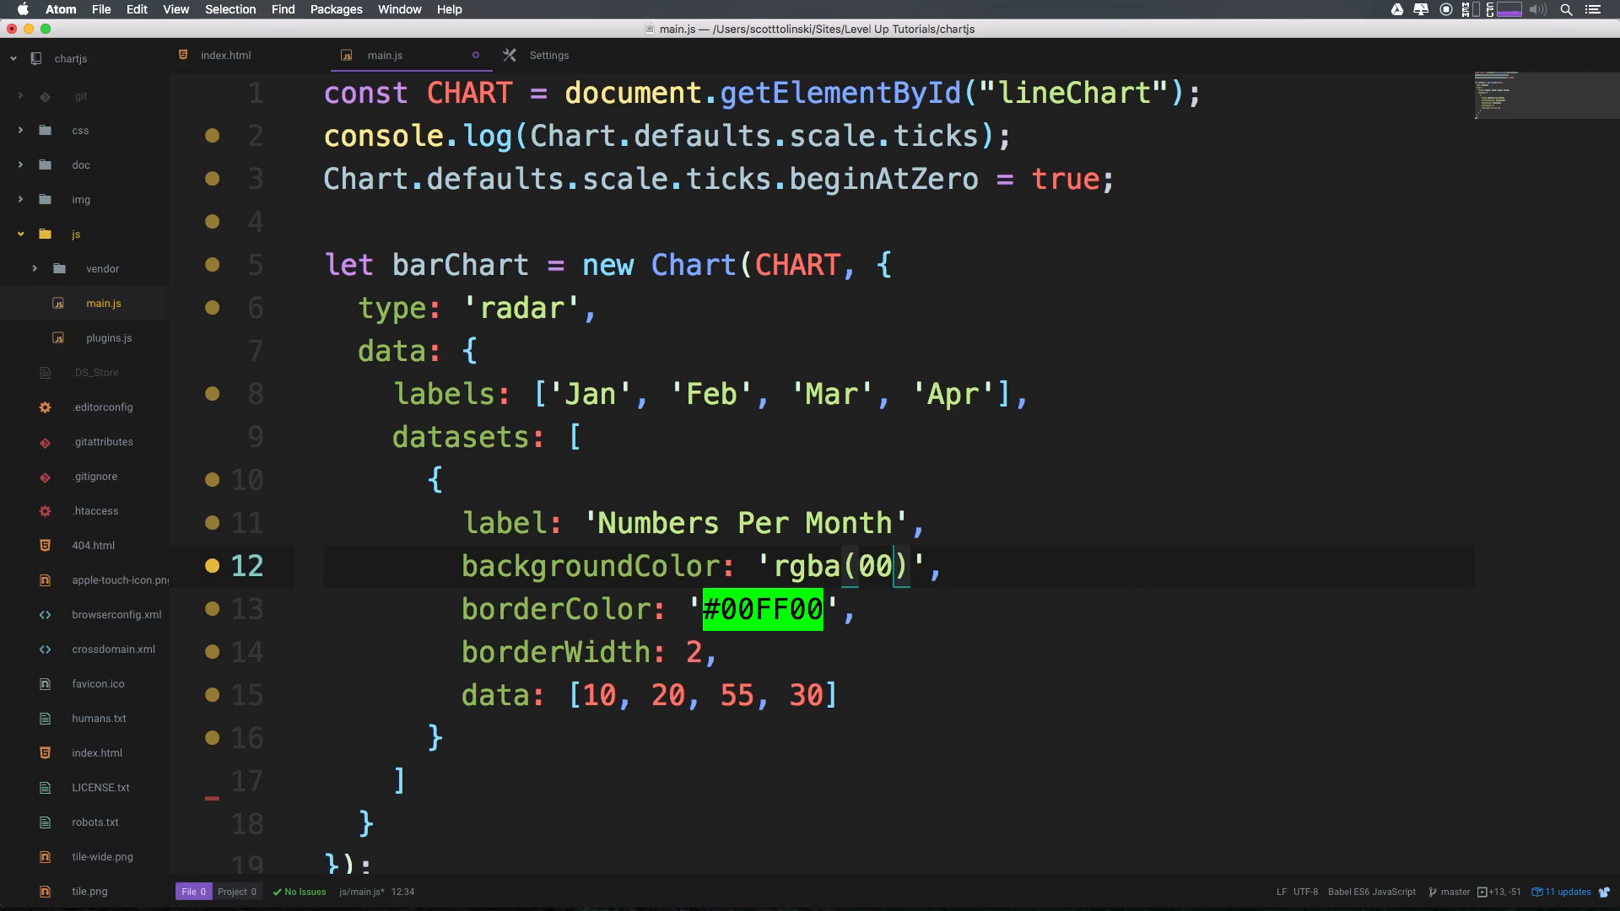
pyautogui.write(',')
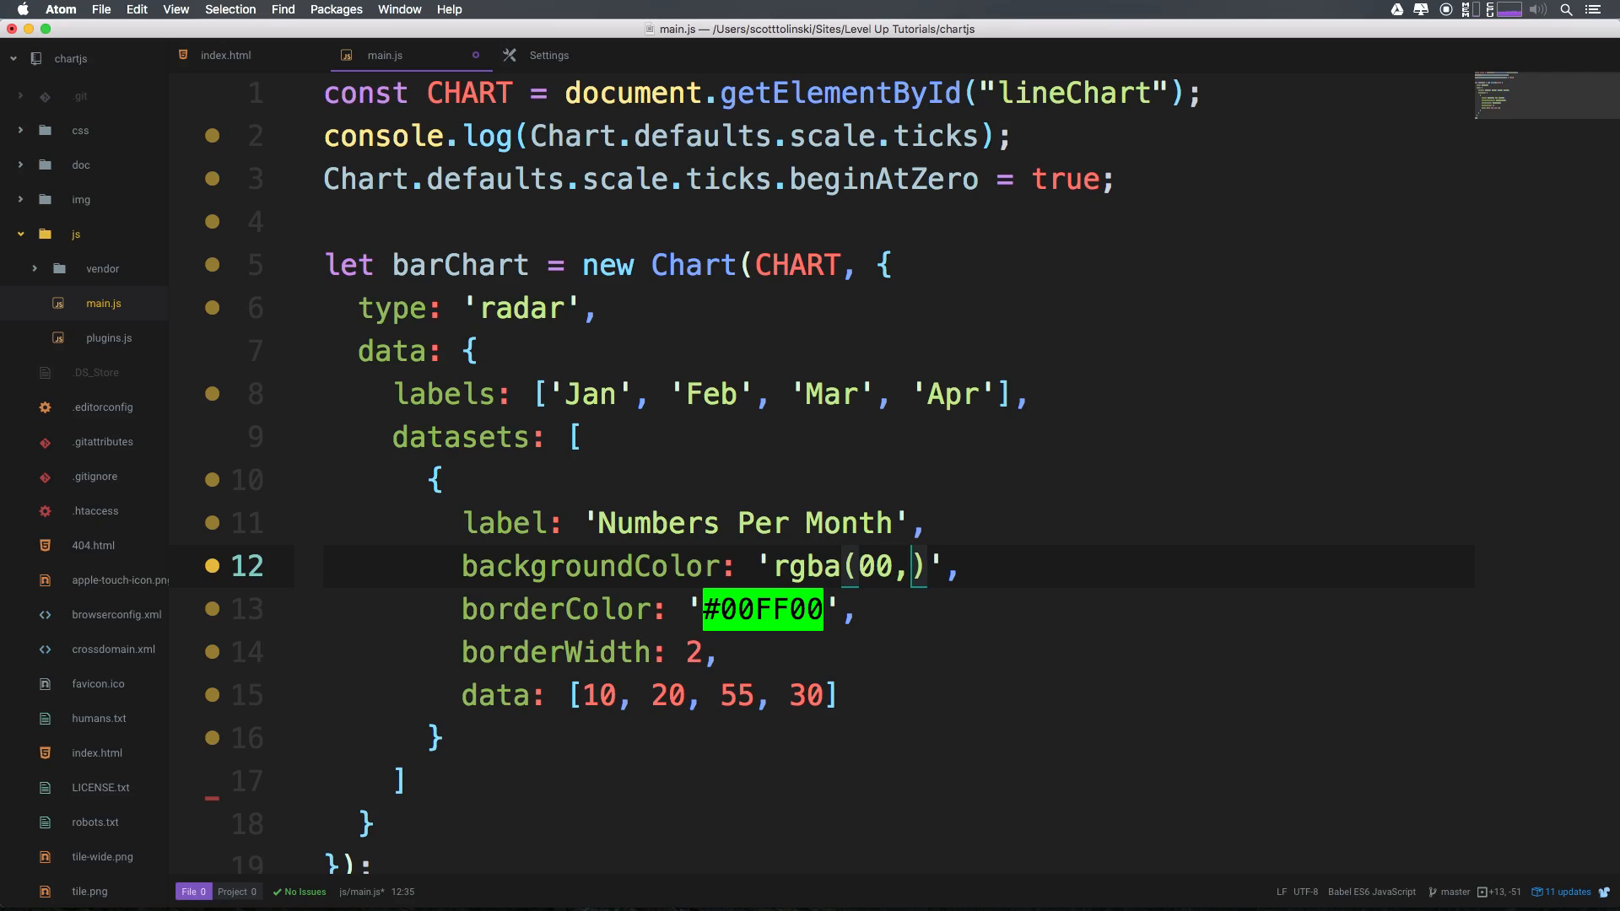
pyautogui.write('244')
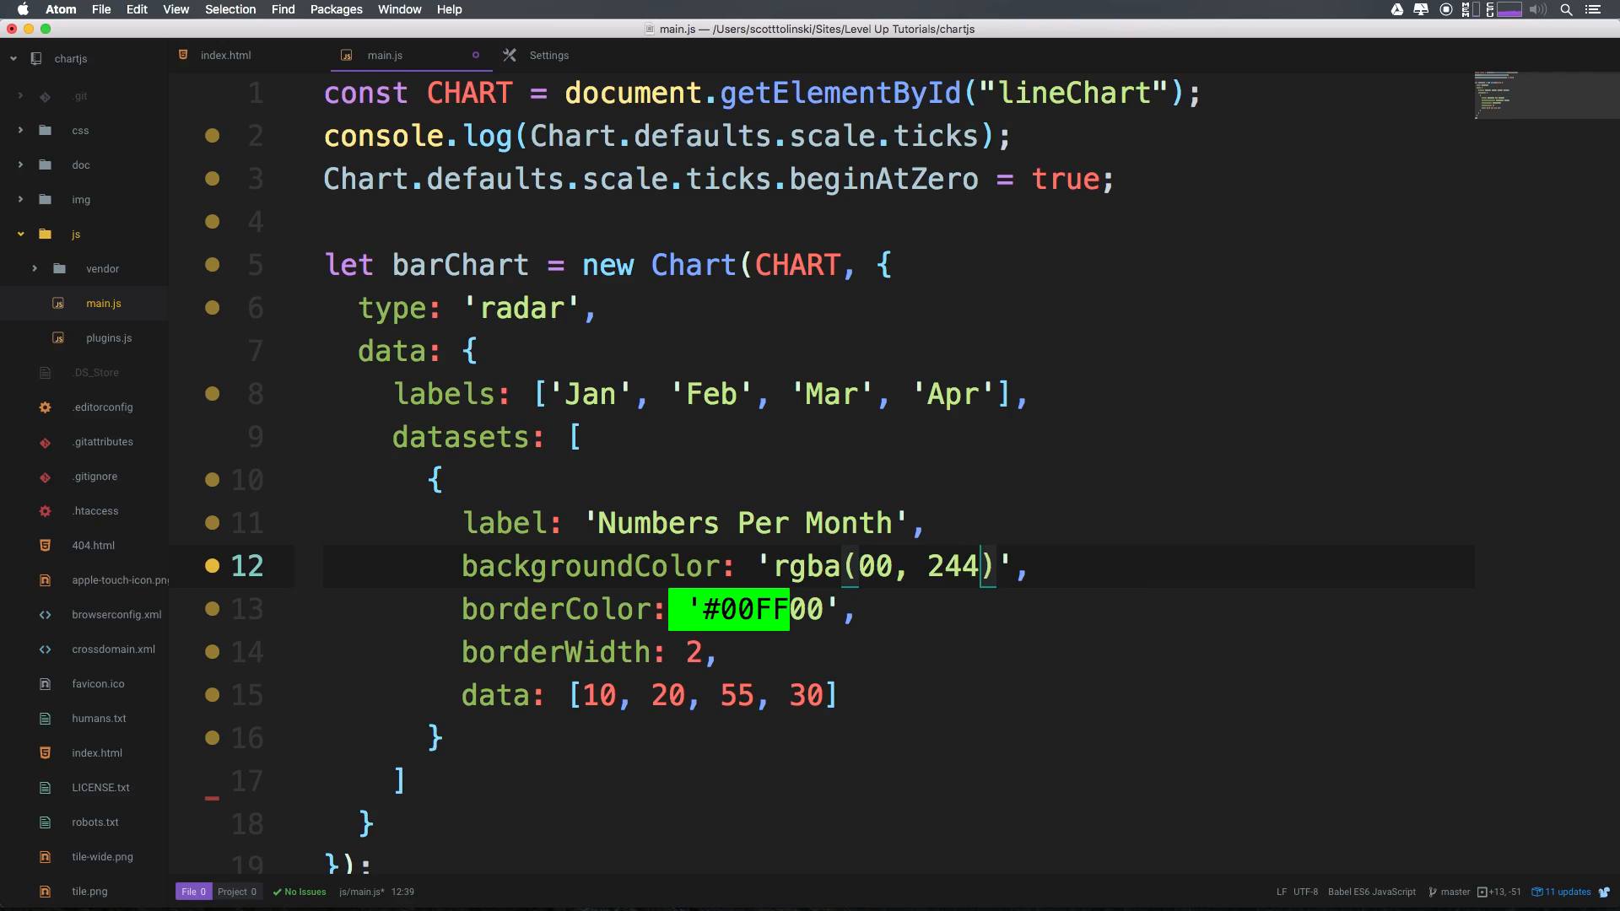
pyautogui.write('255, 00')
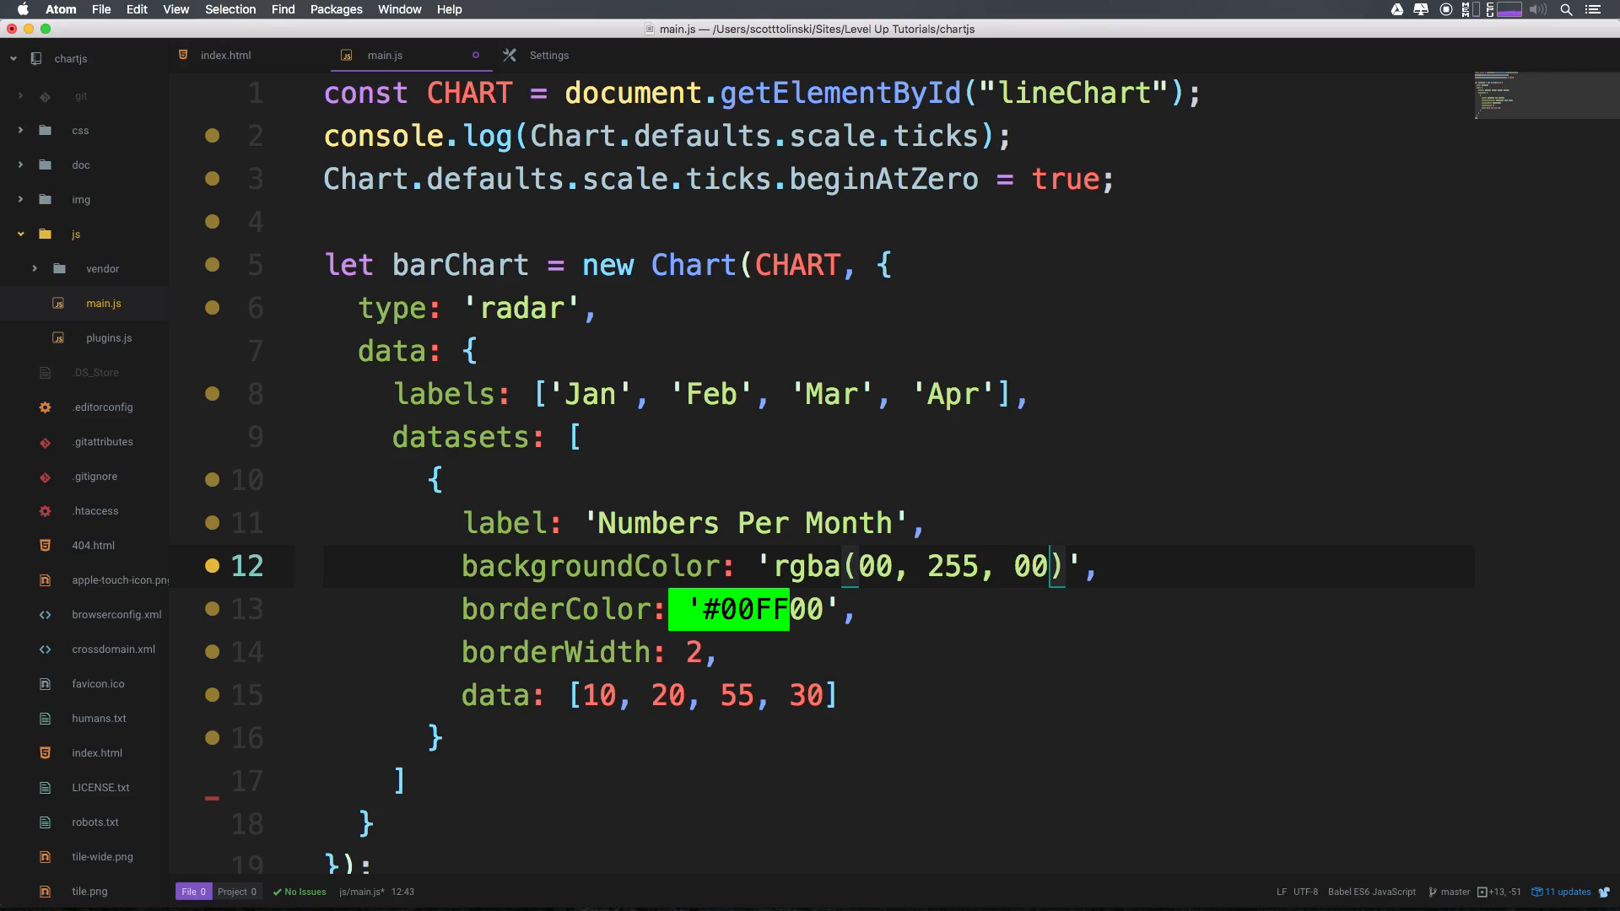
pyautogui.write(', 0.')
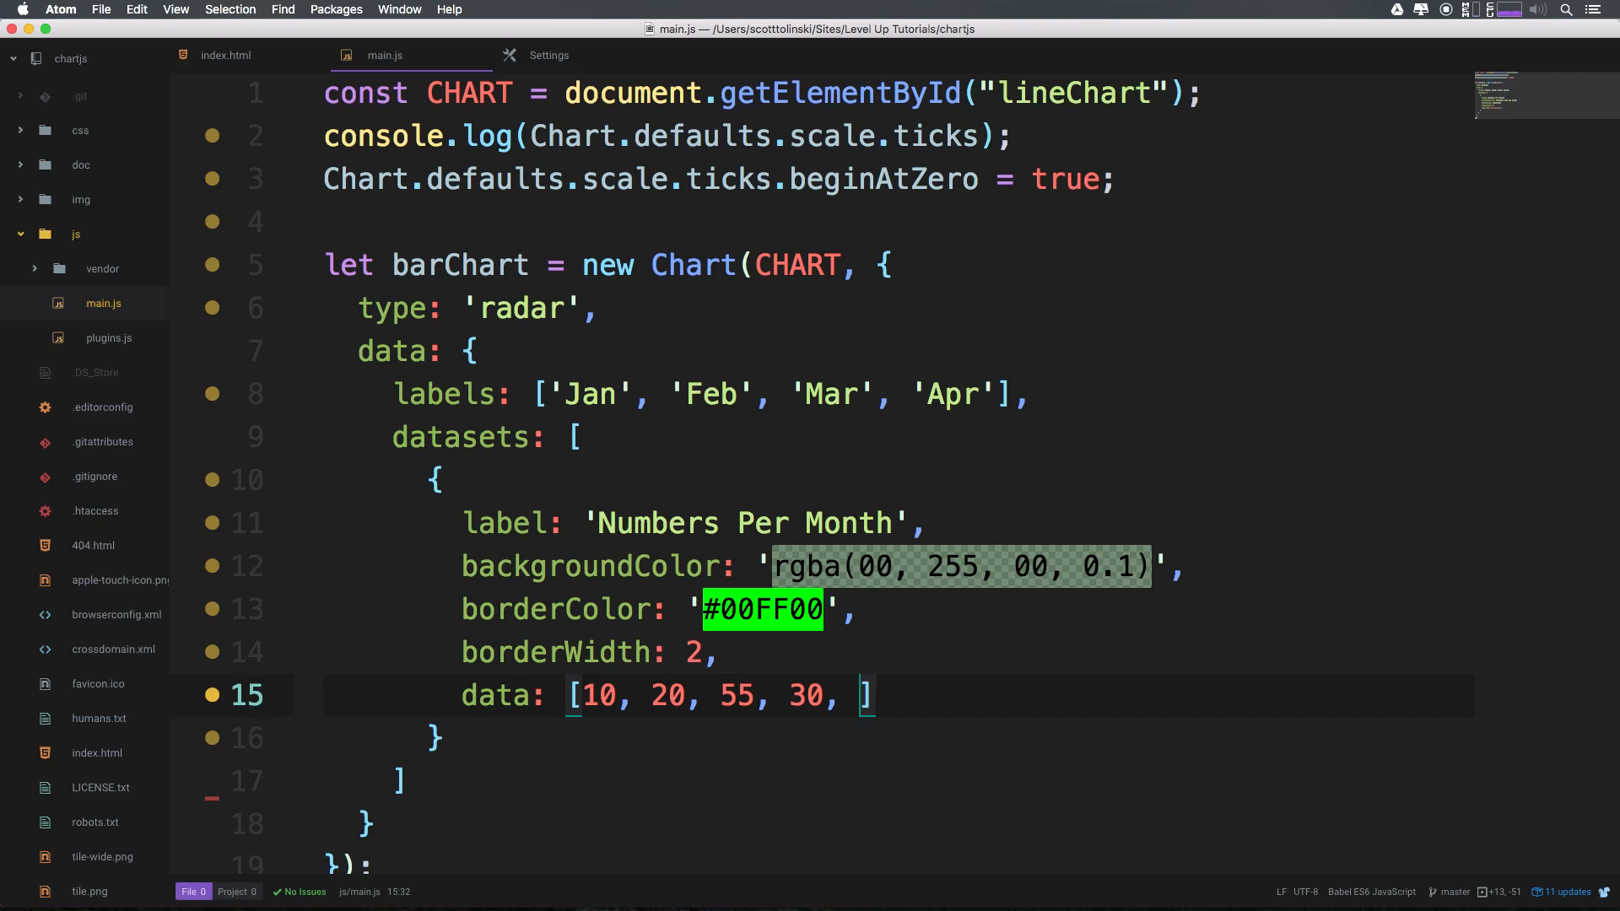
# Add the data value 10 and start a fifth entry in the labels array
pyautogui.write('10')
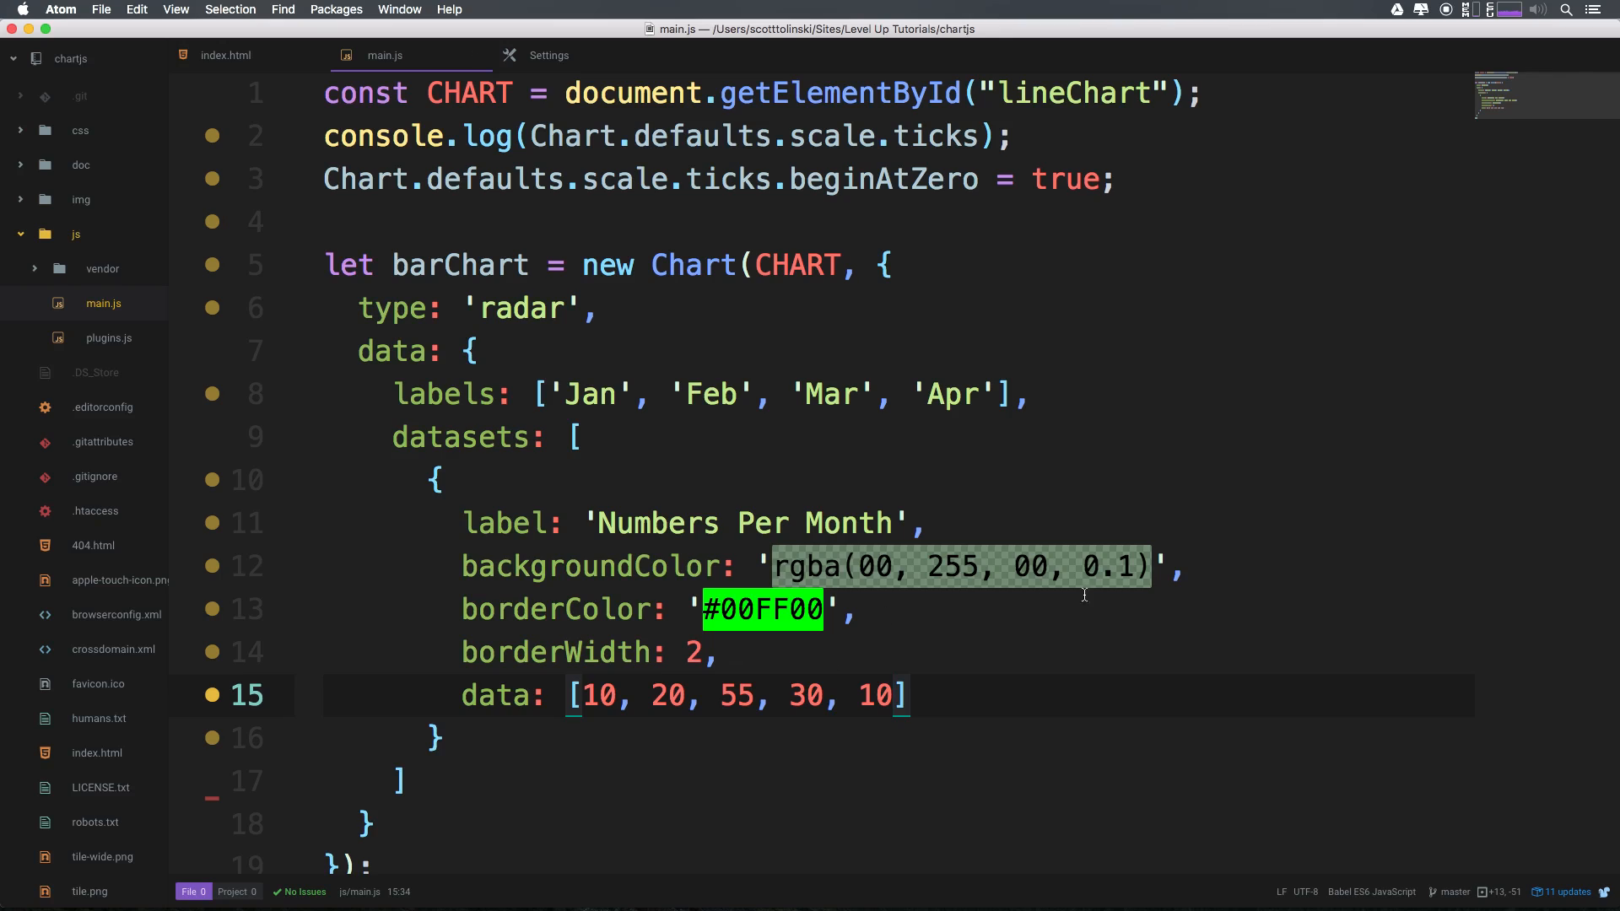
pyautogui.click(997, 393)
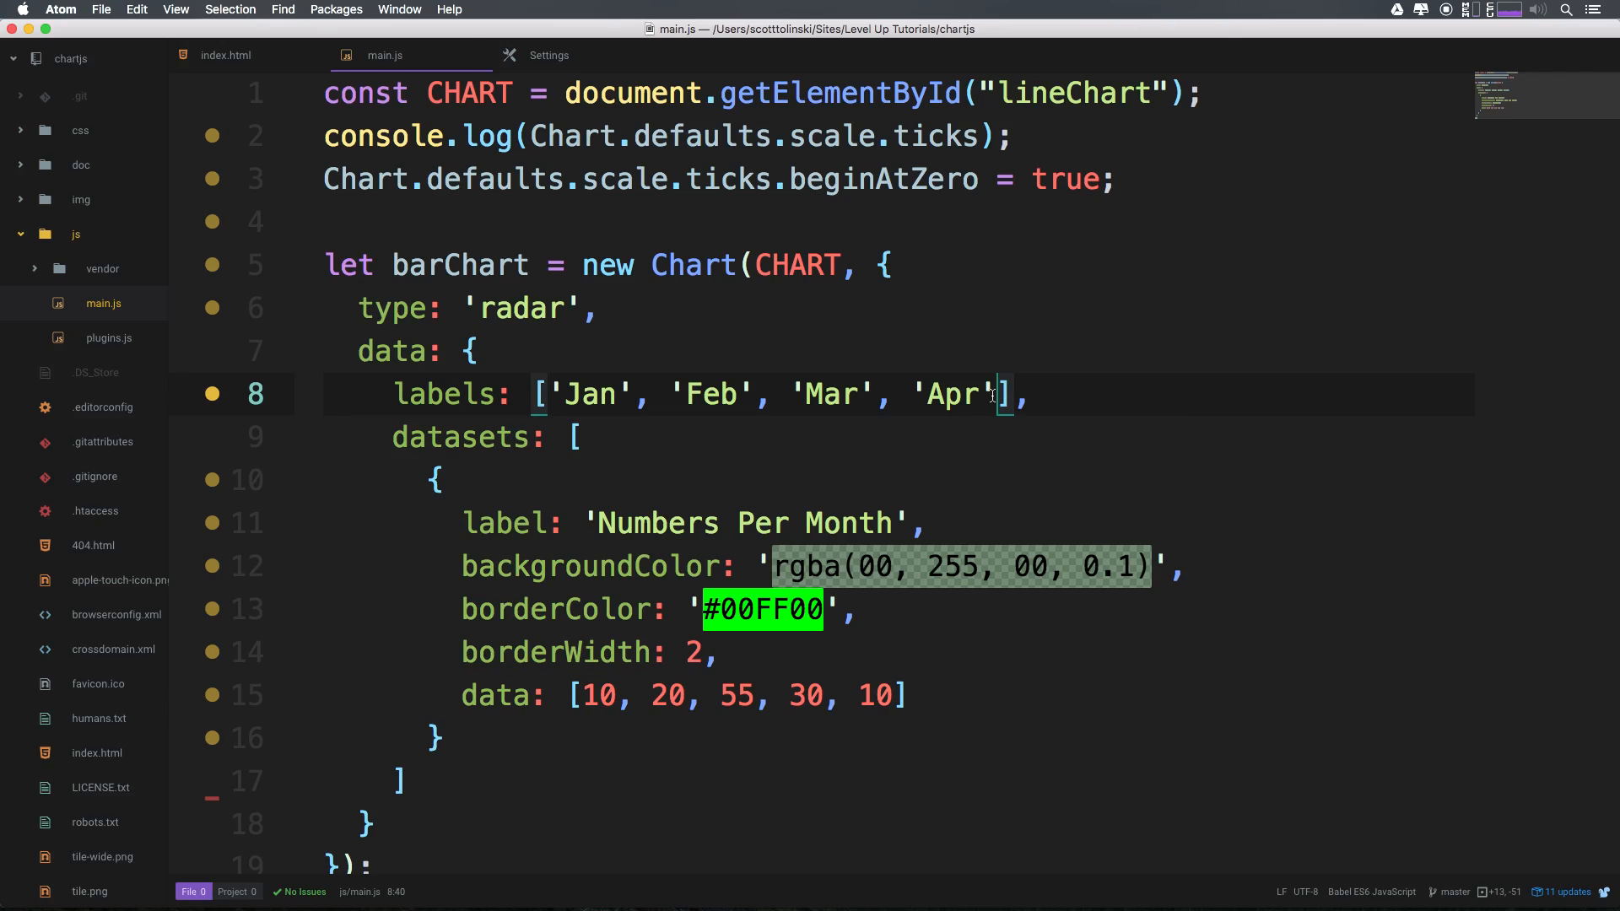
pyautogui.write(", '")
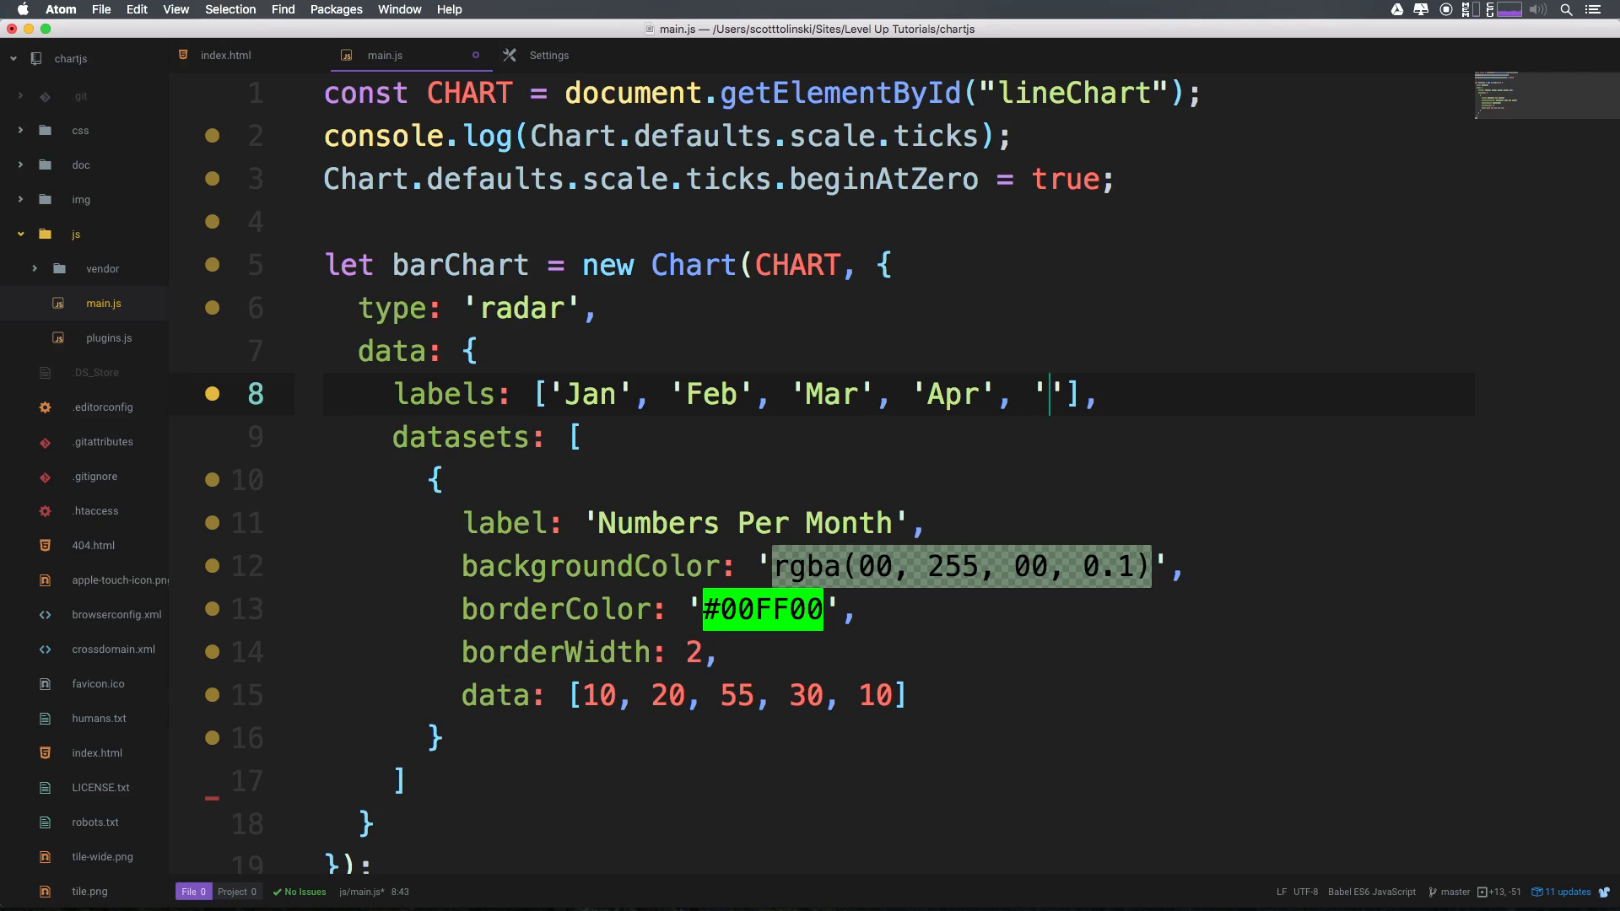
# Replace the month labels with Strength, Skill, Health, Speed and Luck
pyautogui.doubleClick(590, 393)
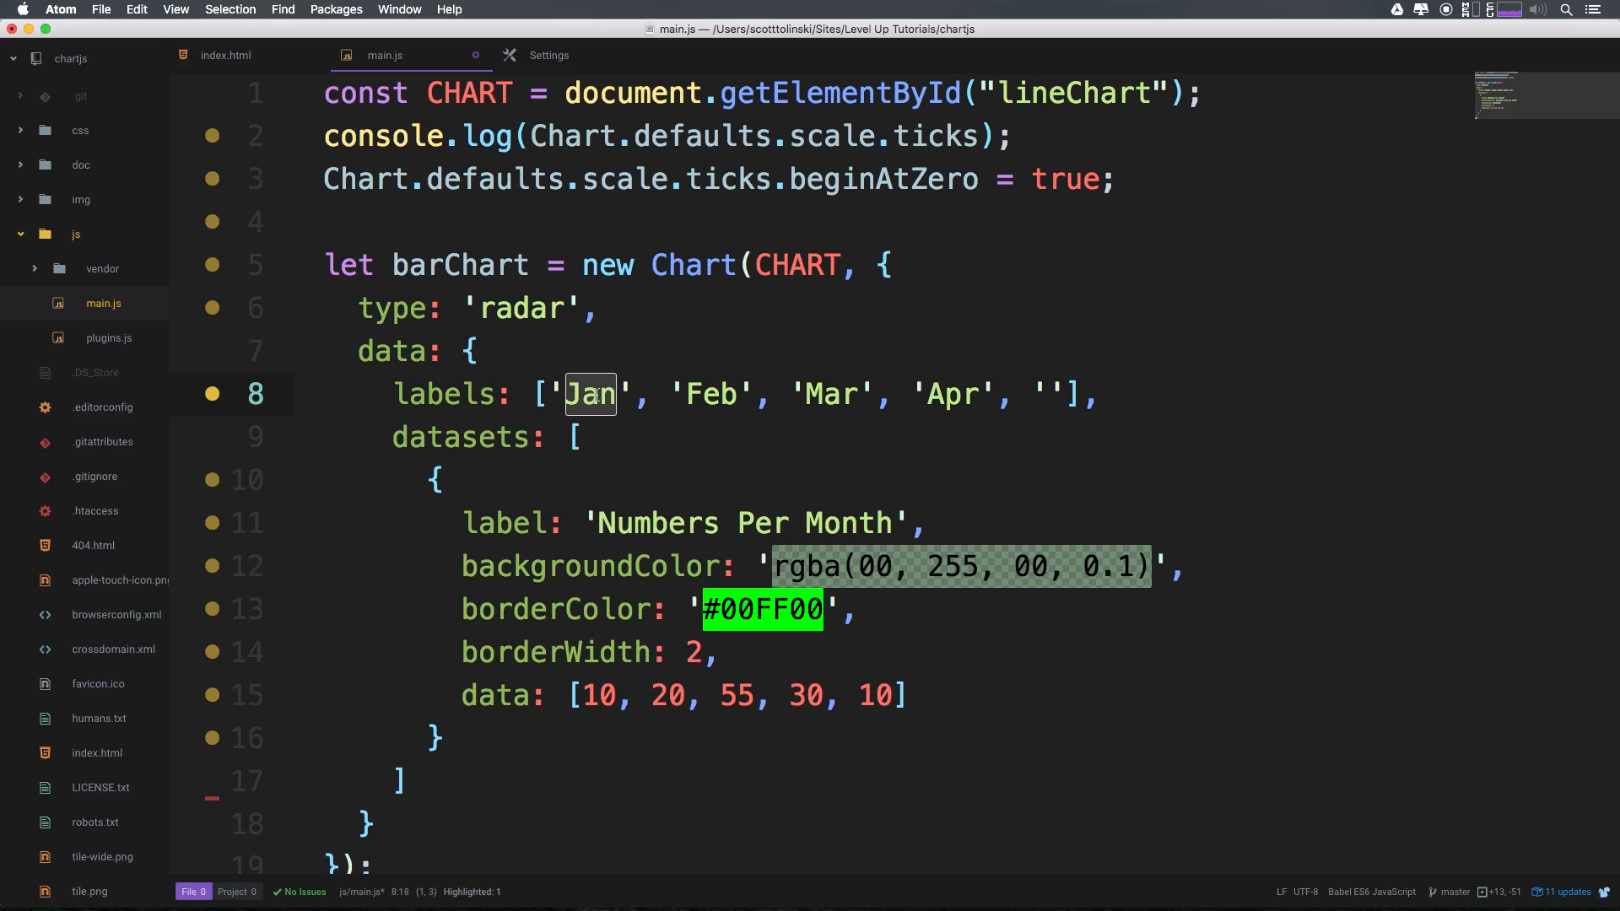
pyautogui.write('S')
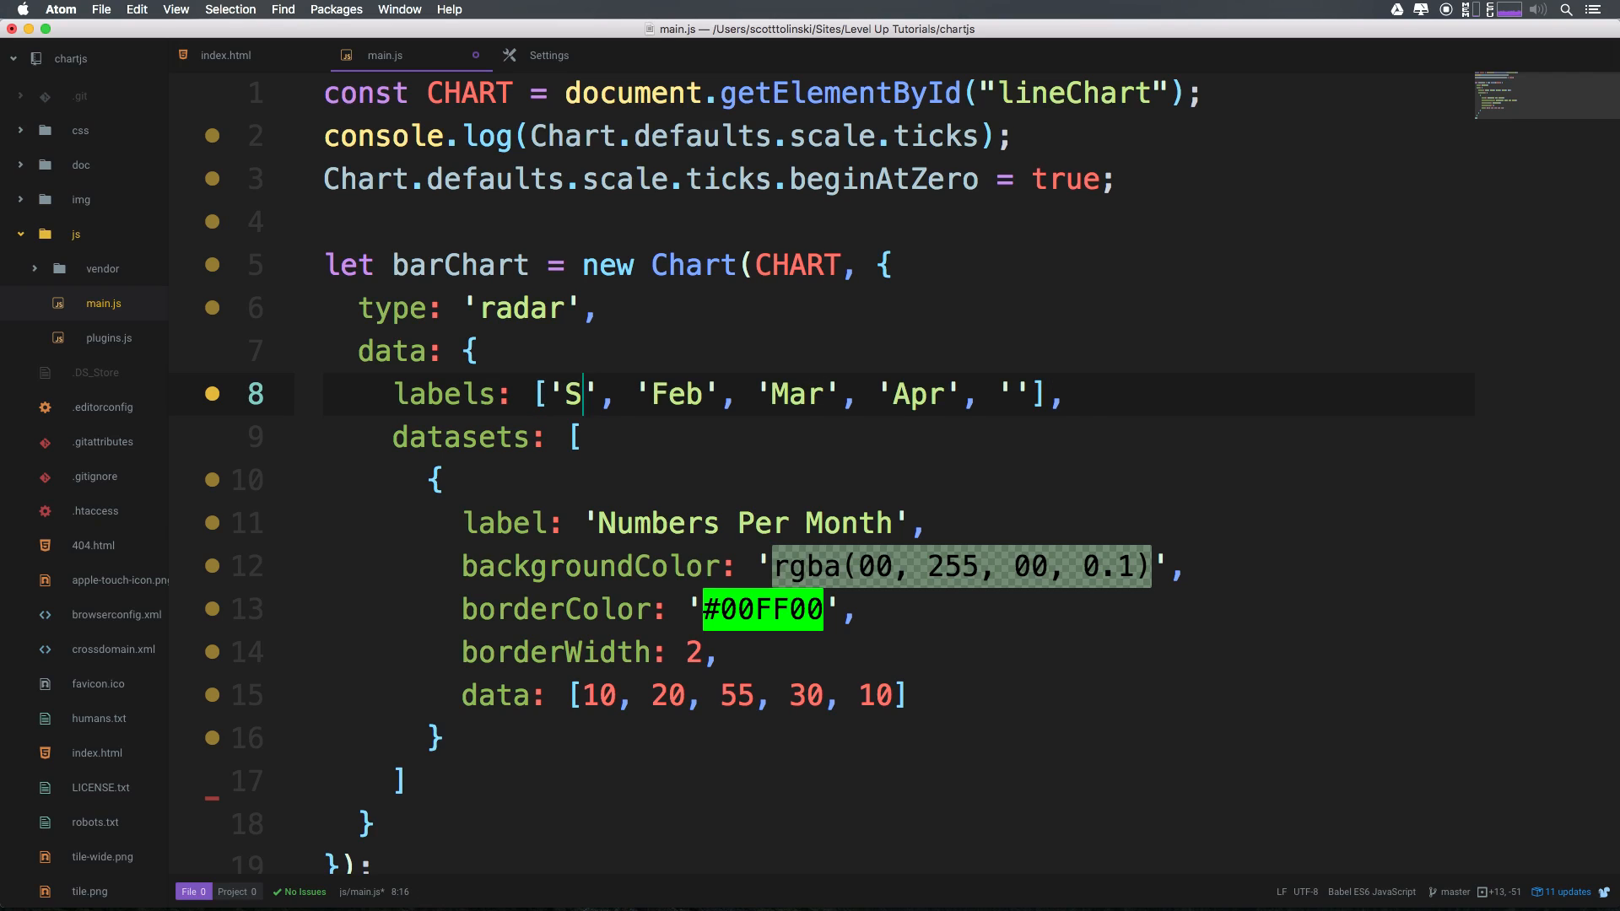
pyautogui.write('tren')
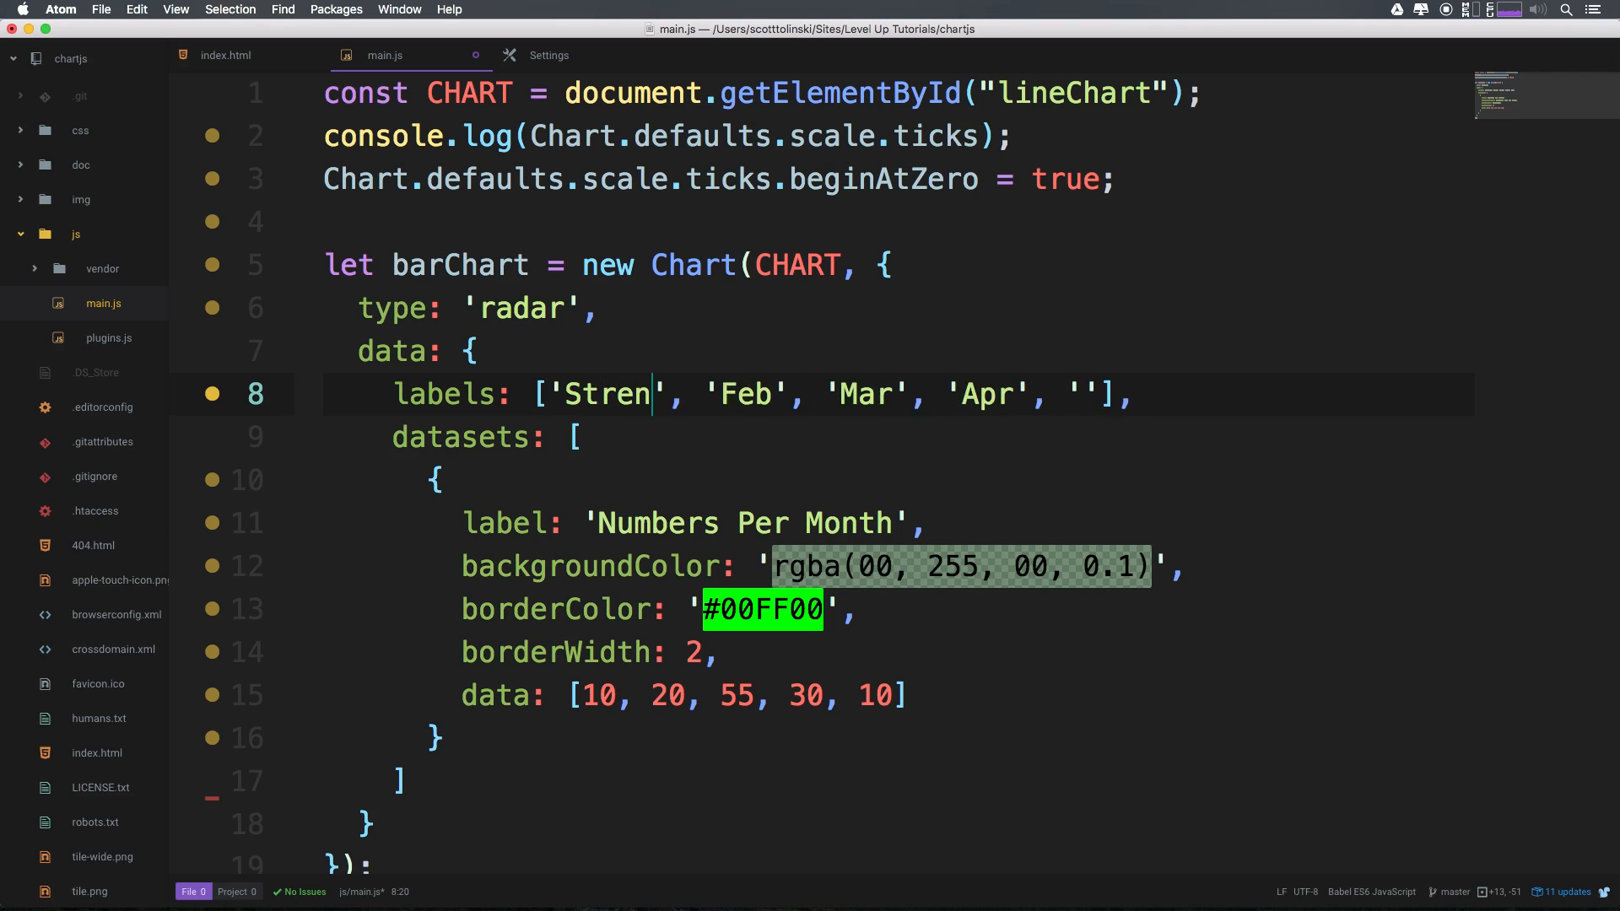
pyautogui.write('gth')
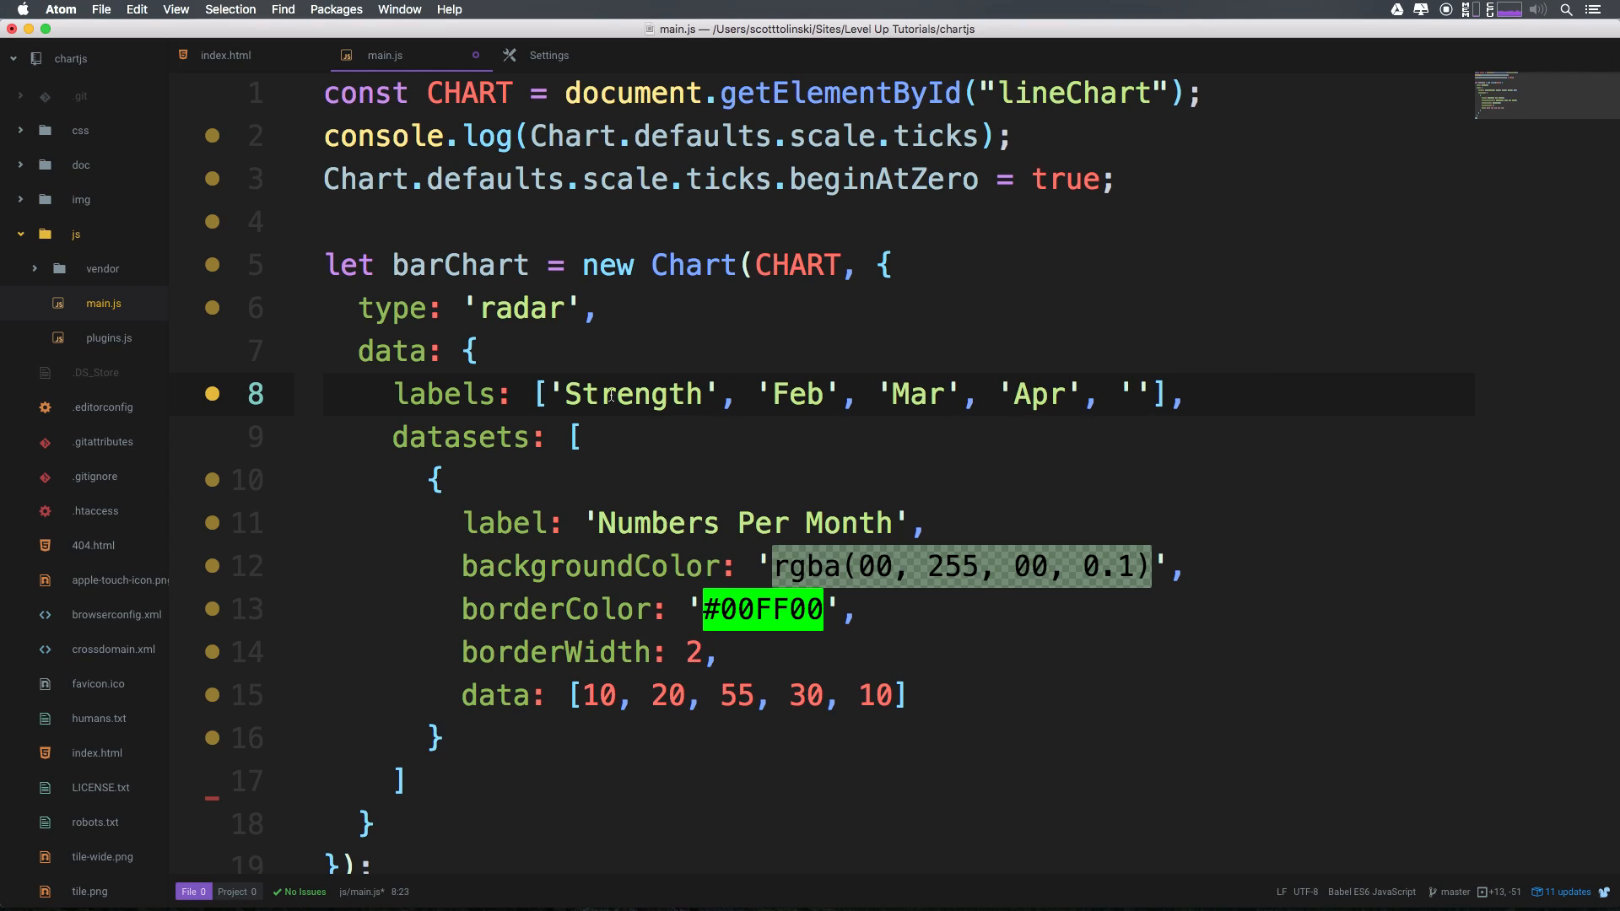
pyautogui.doubleClick(795, 395)
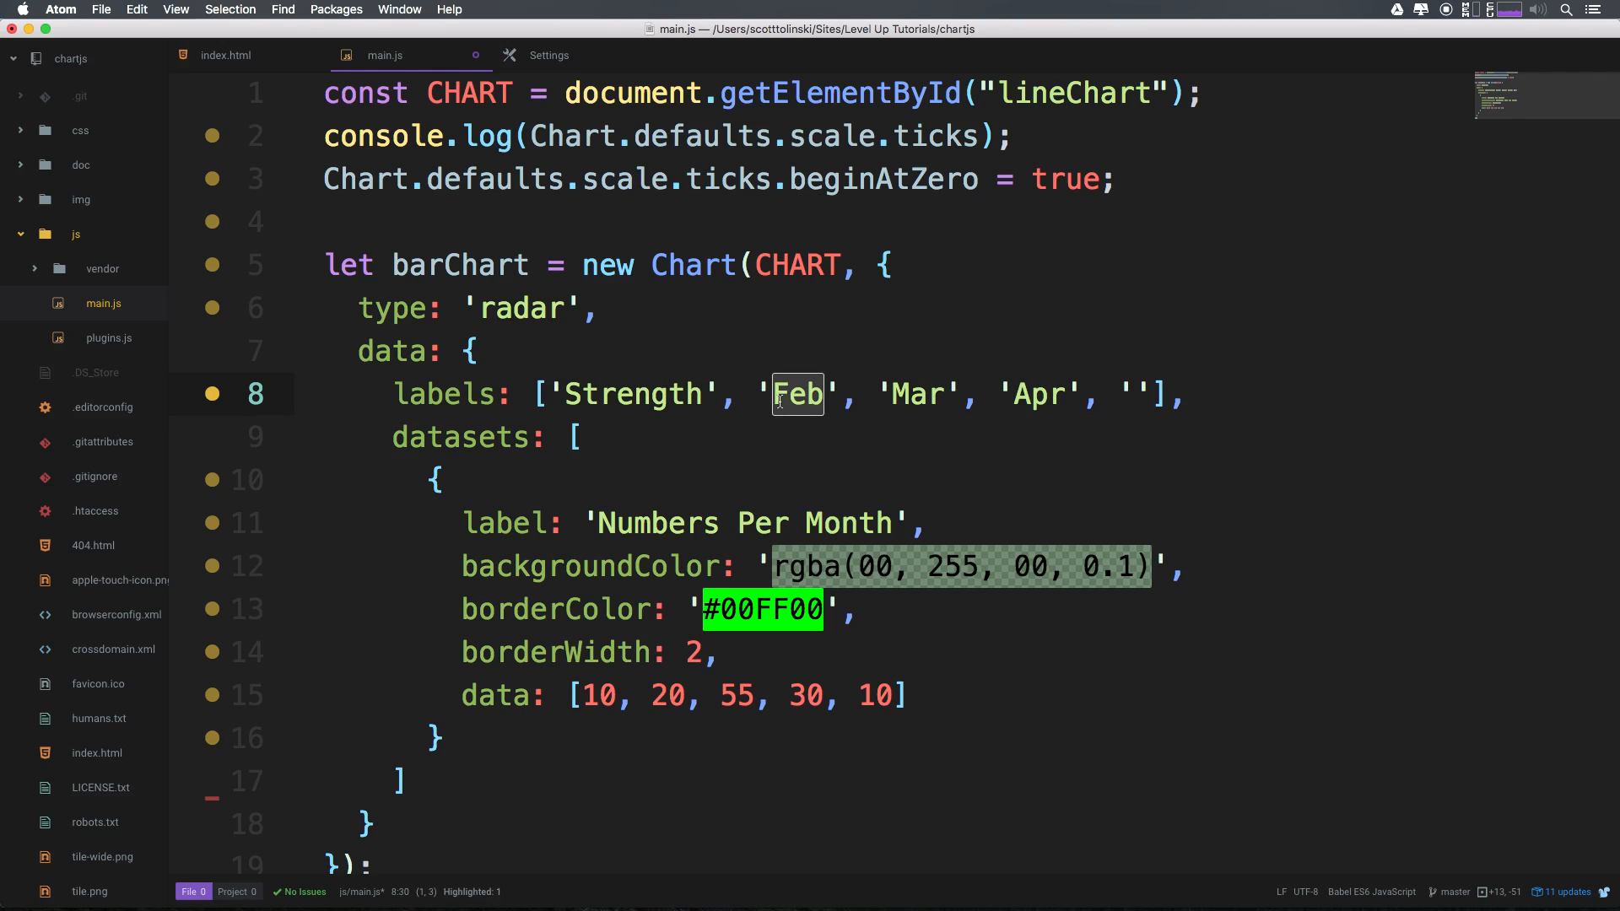
pyautogui.write('Skill')
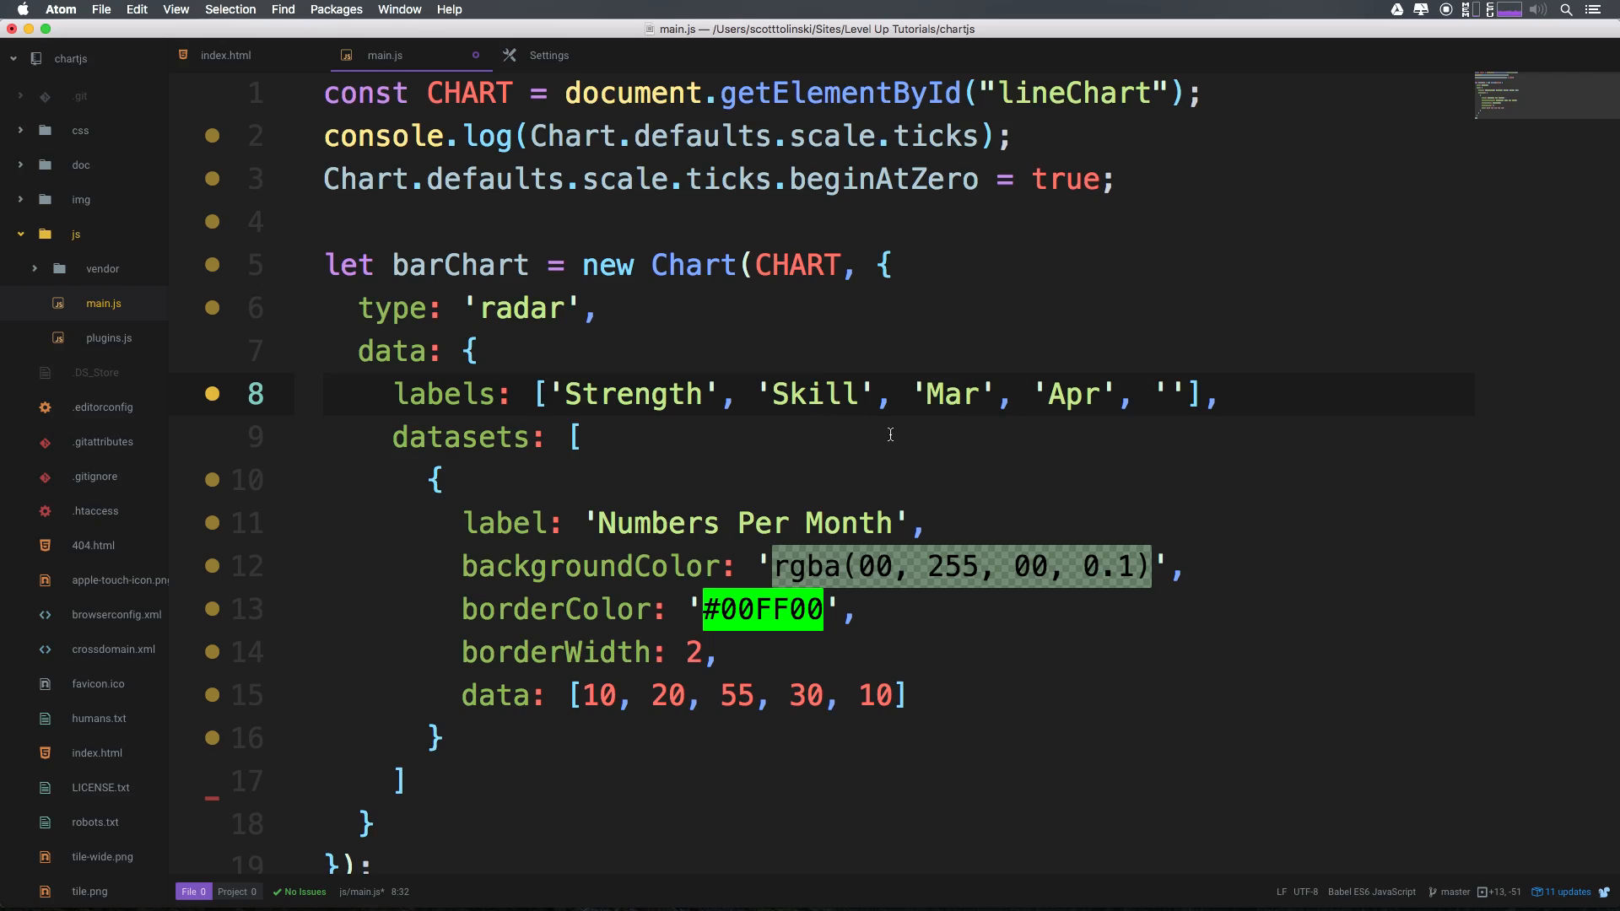
pyautogui.doubleClick(950, 394)
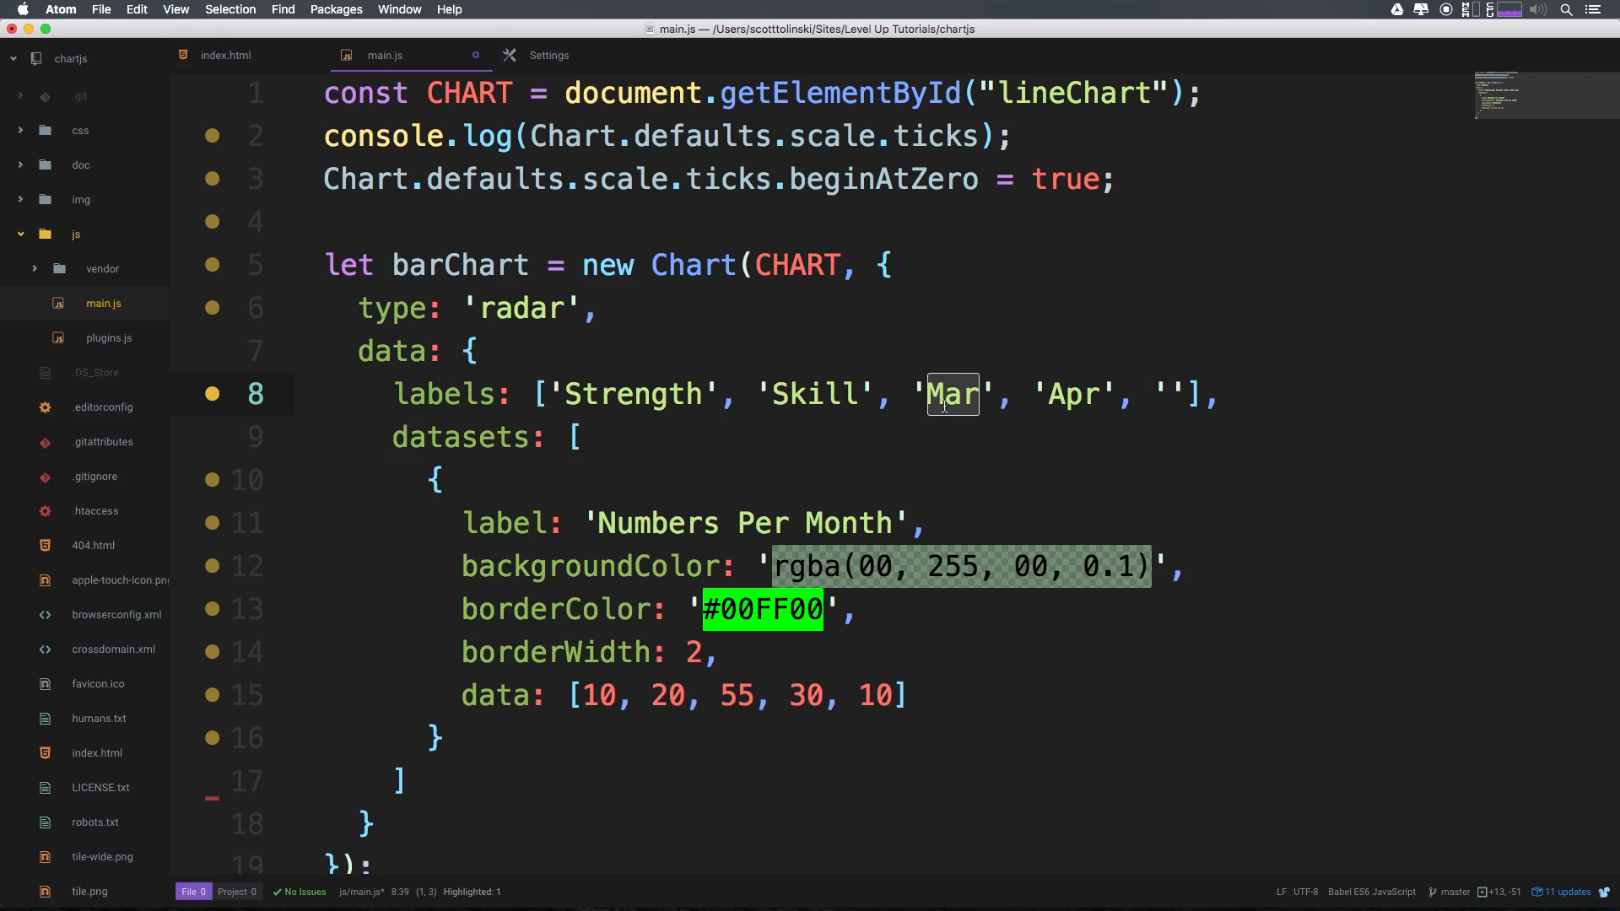
pyautogui.write('Health')
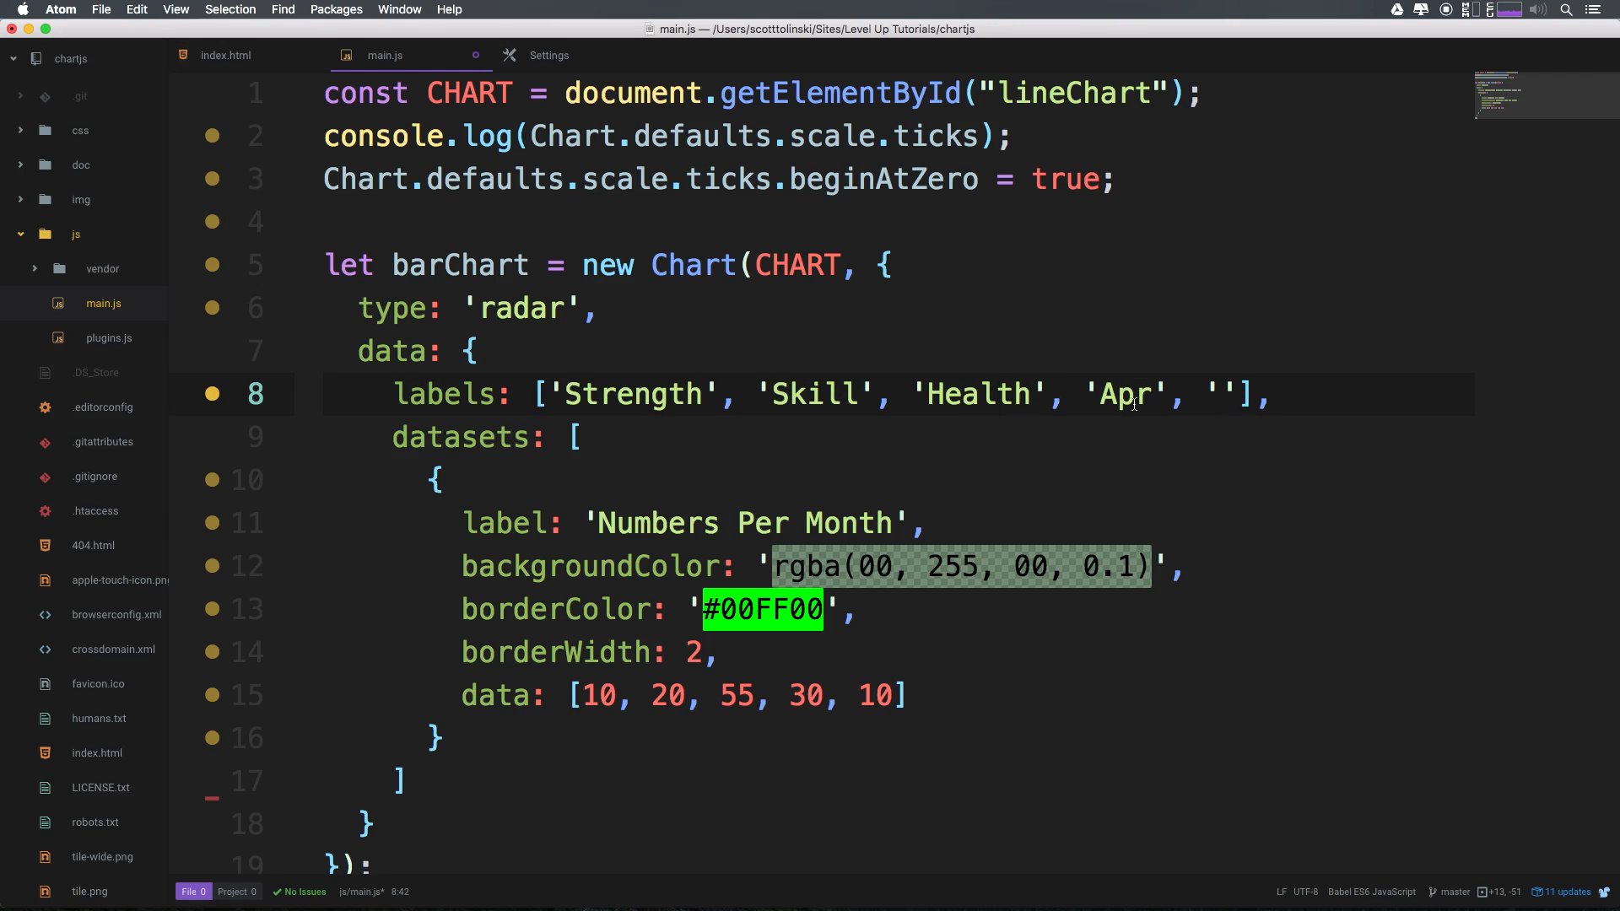
pyautogui.doubleClick(1126, 393)
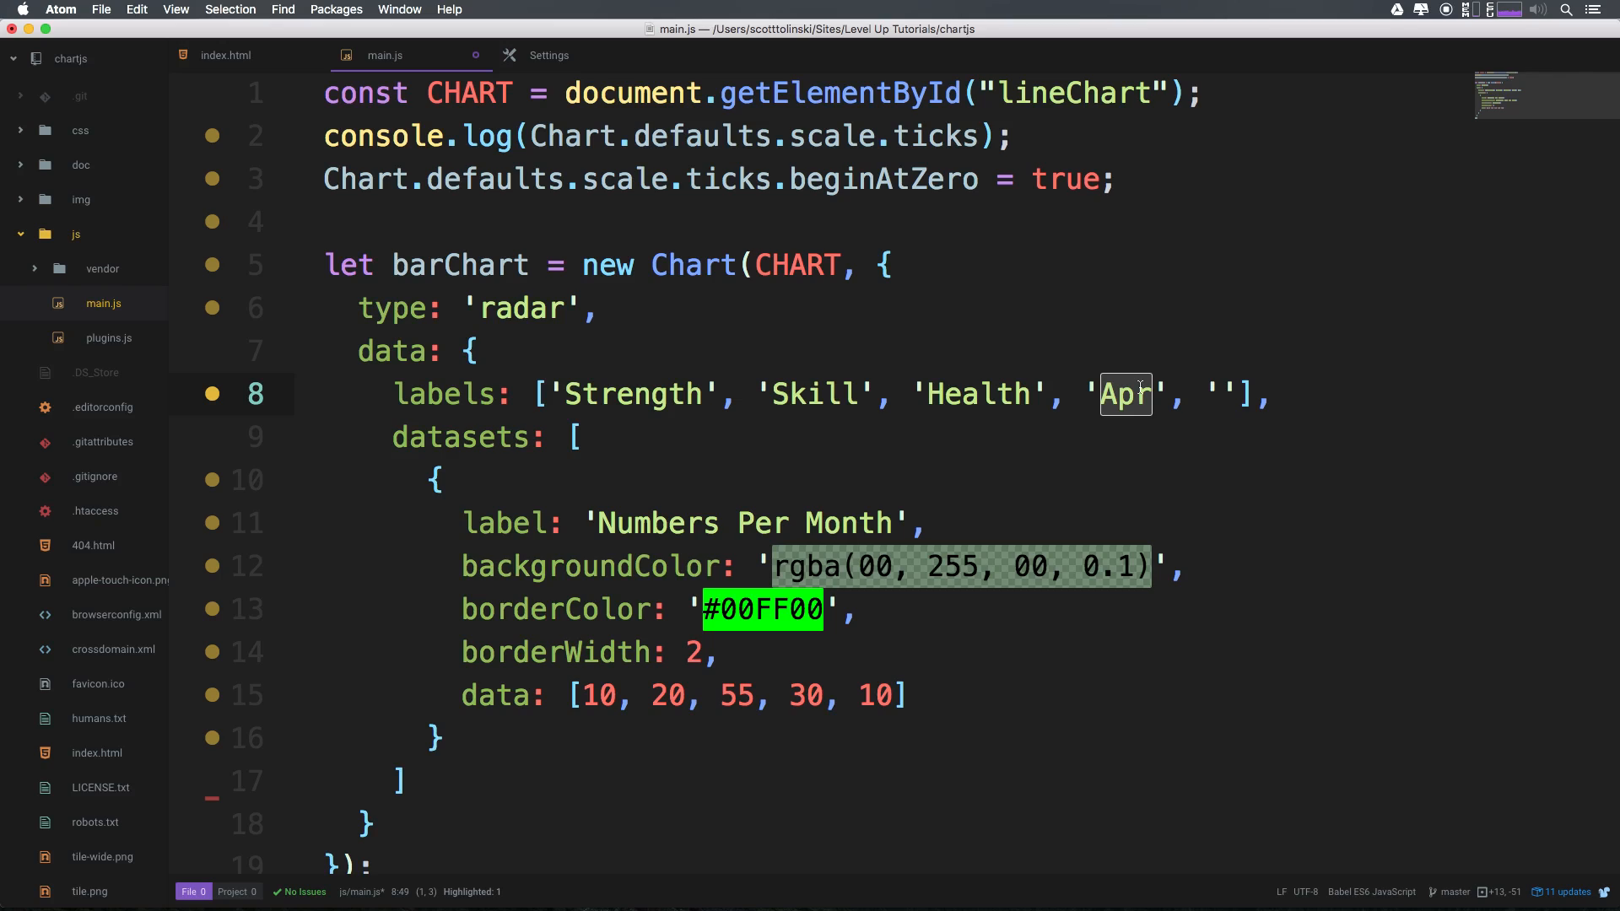
pyautogui.write('Speed')
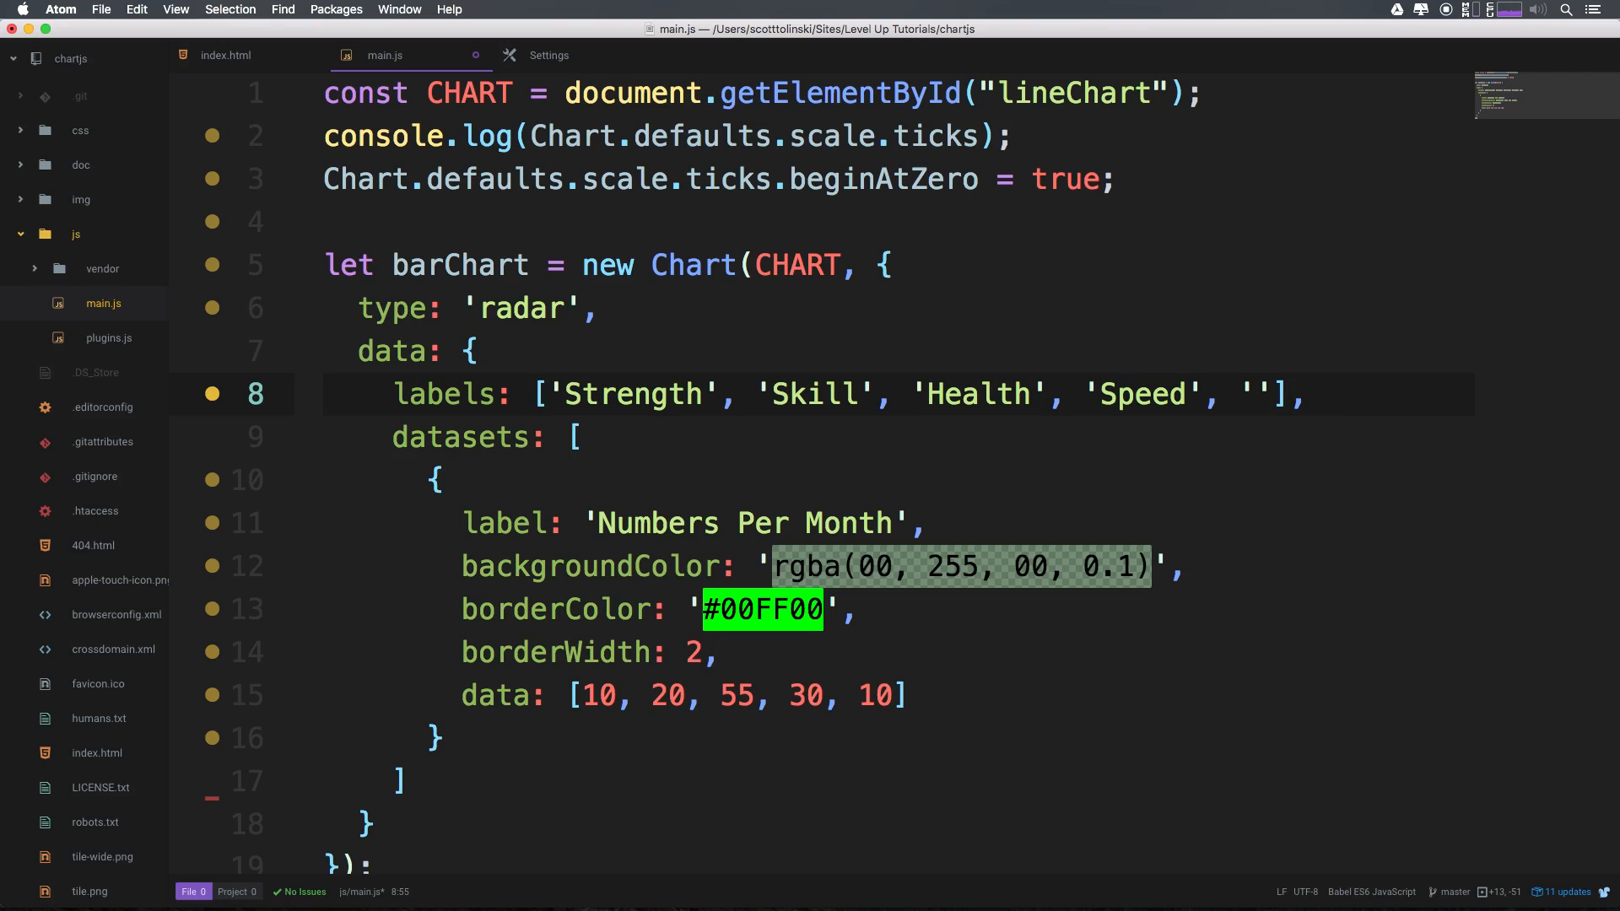
pyautogui.write('Luck')
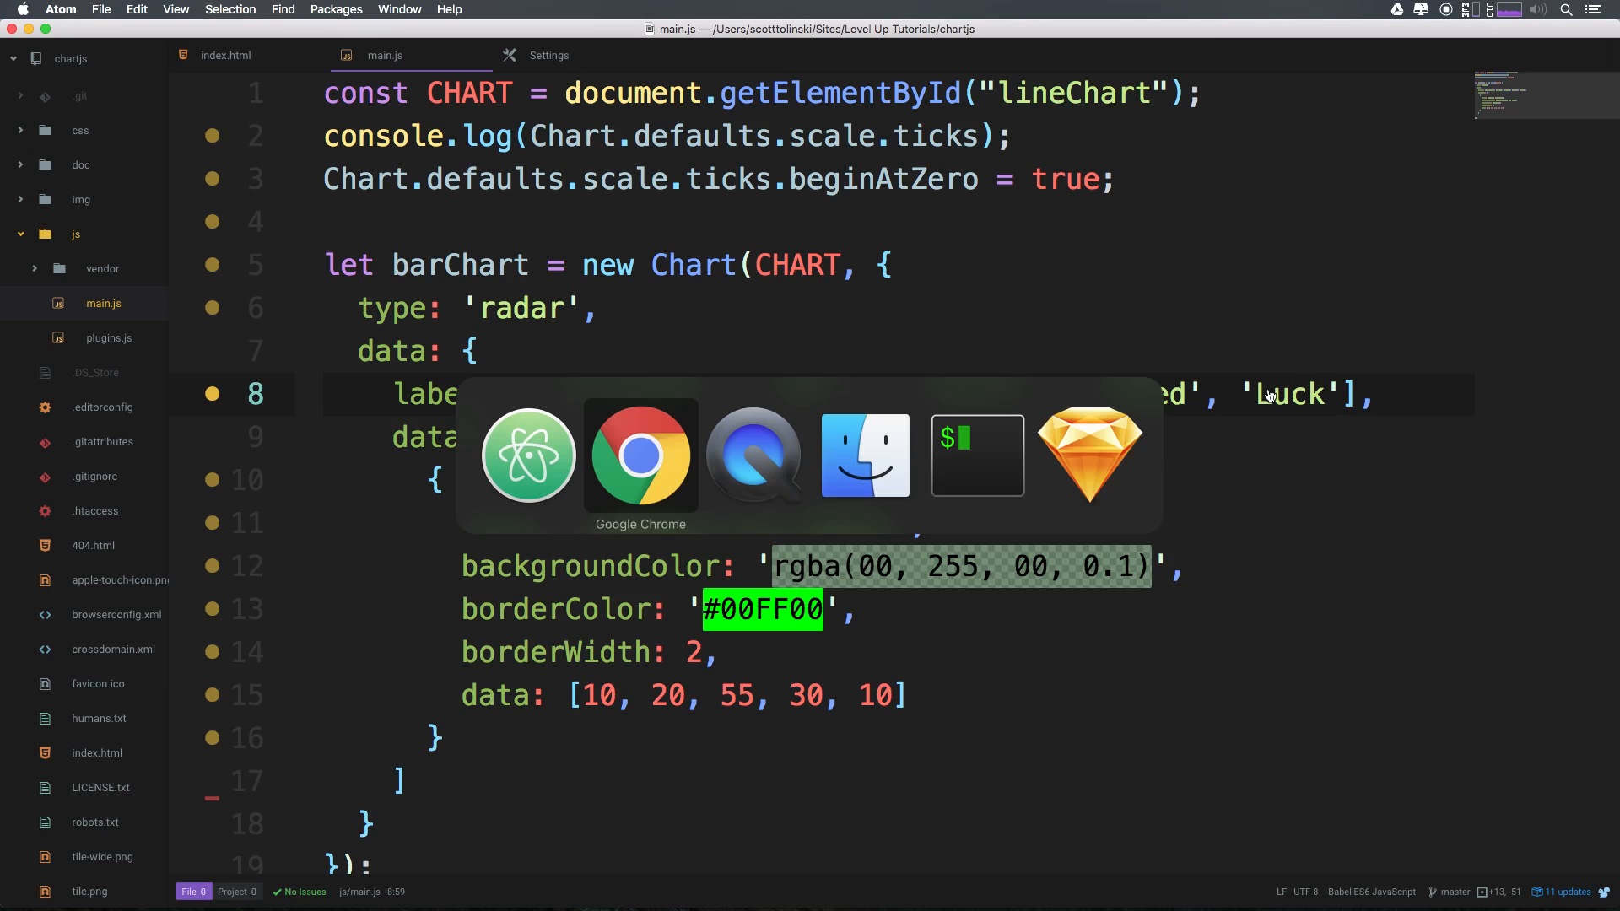
# Reload the page in Chrome to show the radar chart with the five new axes
pyautogui.click(641, 454)
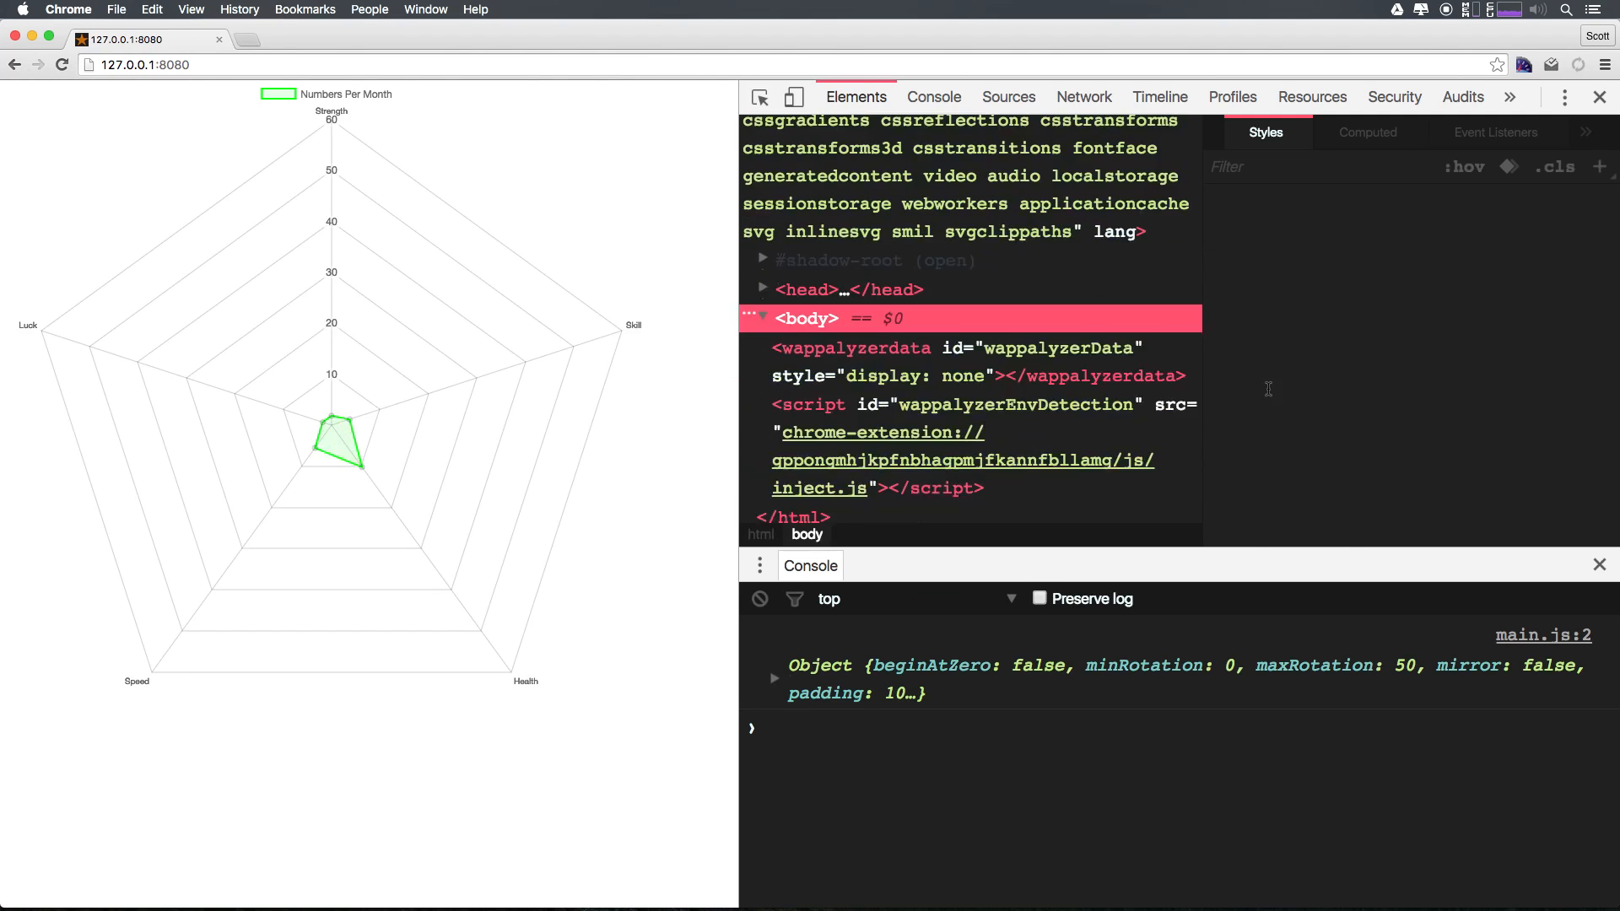
pyautogui.click(805, 317)
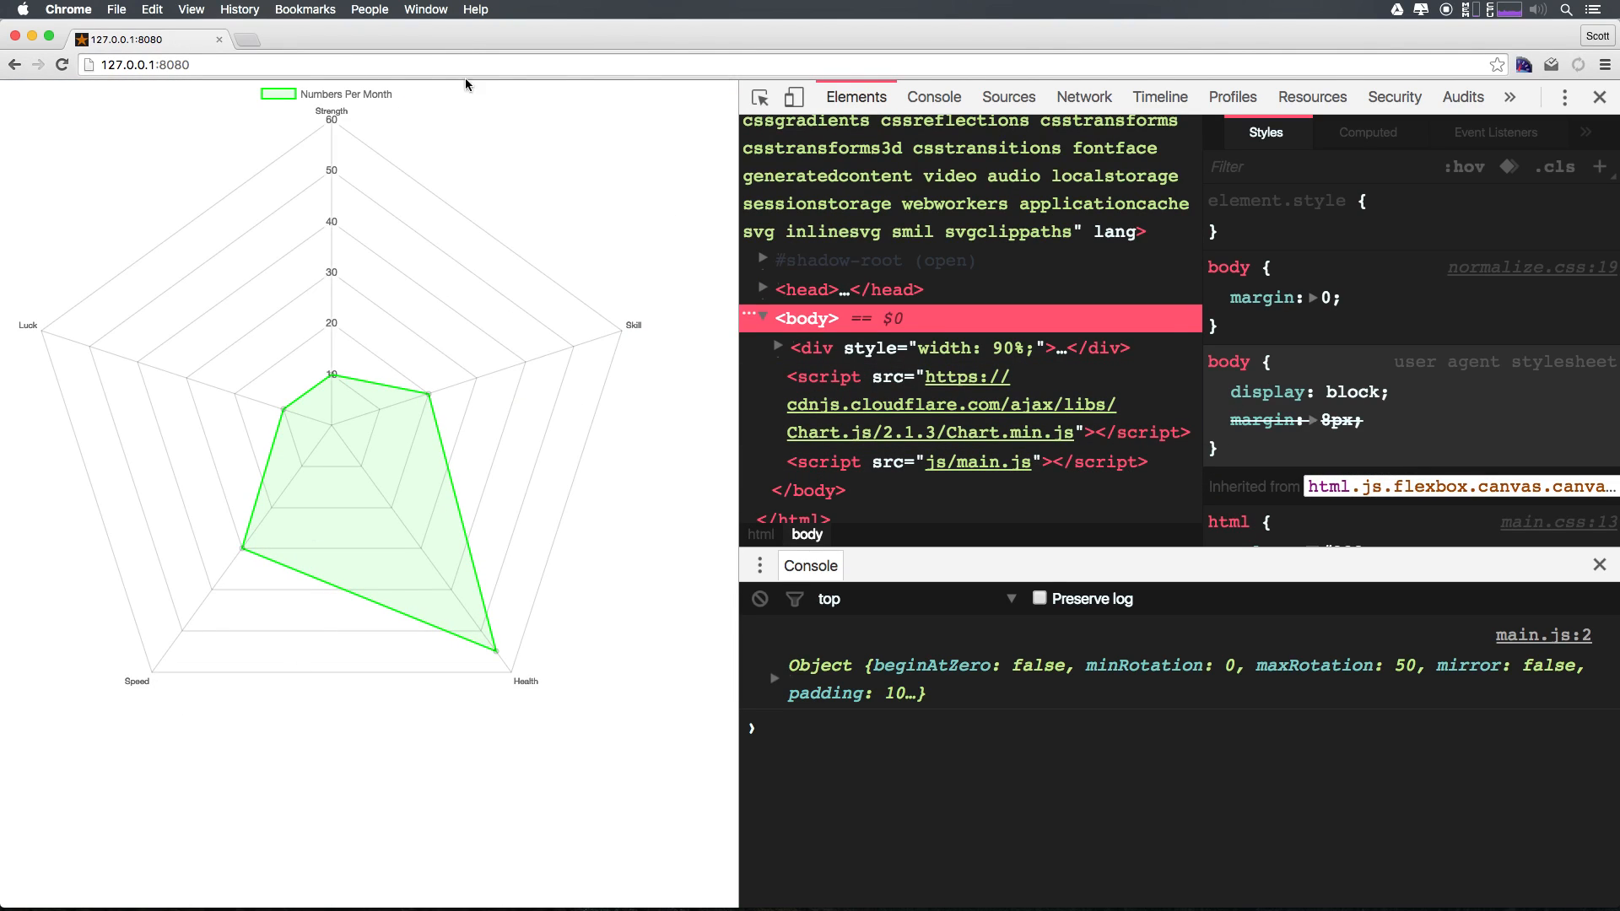
pyautogui.moveTo(575, 656)
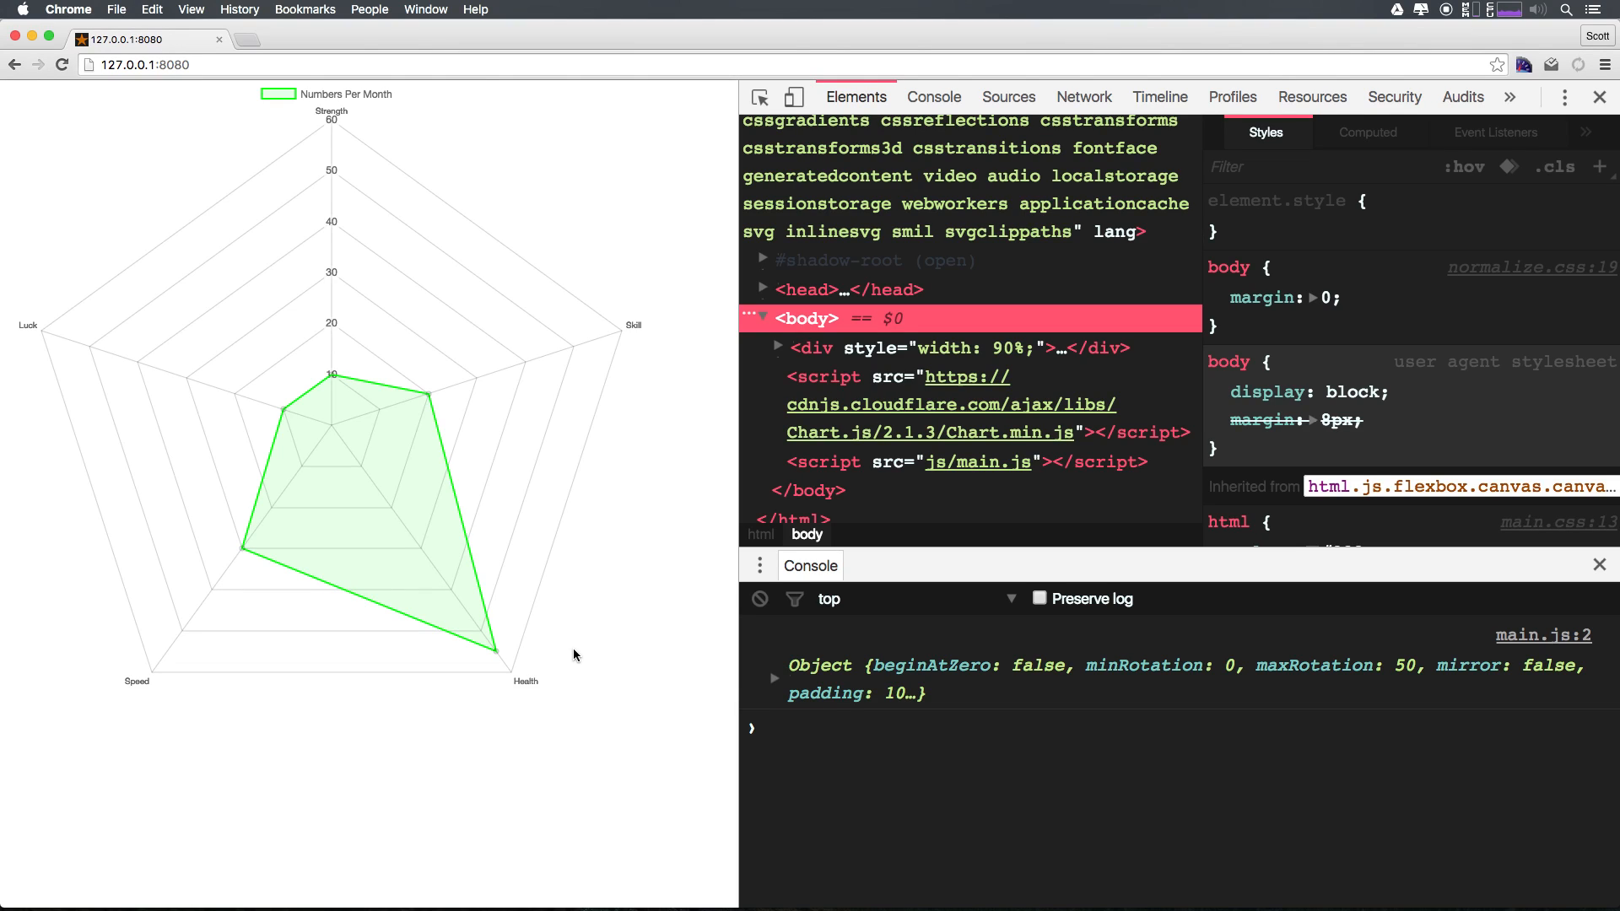
pyautogui.moveTo(536, 641)
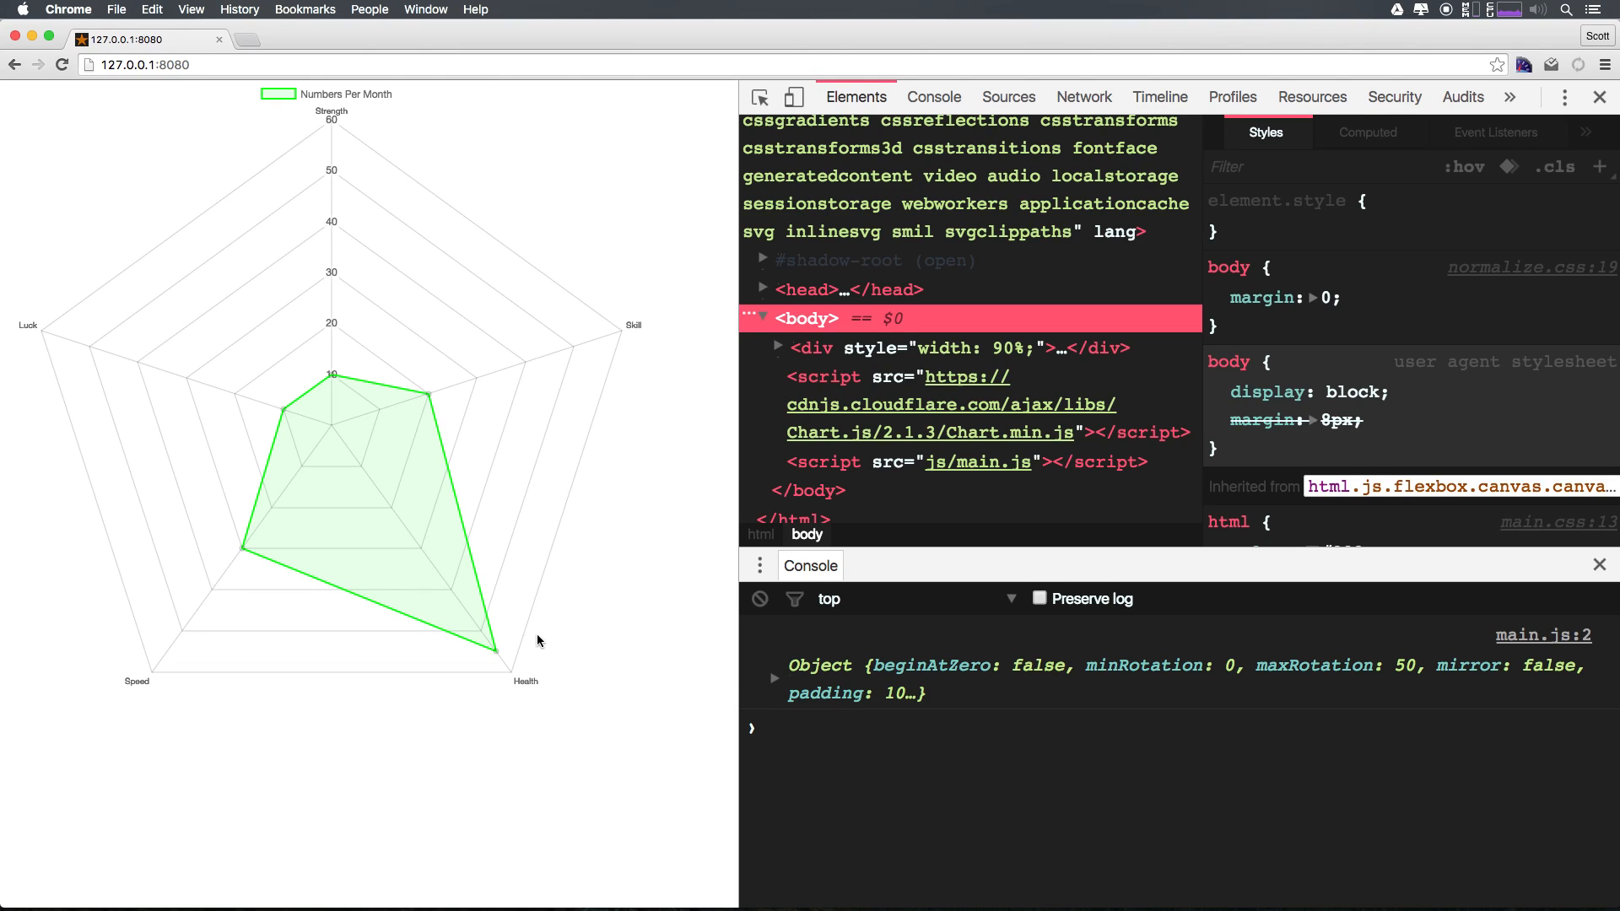
pyautogui.moveTo(567, 594)
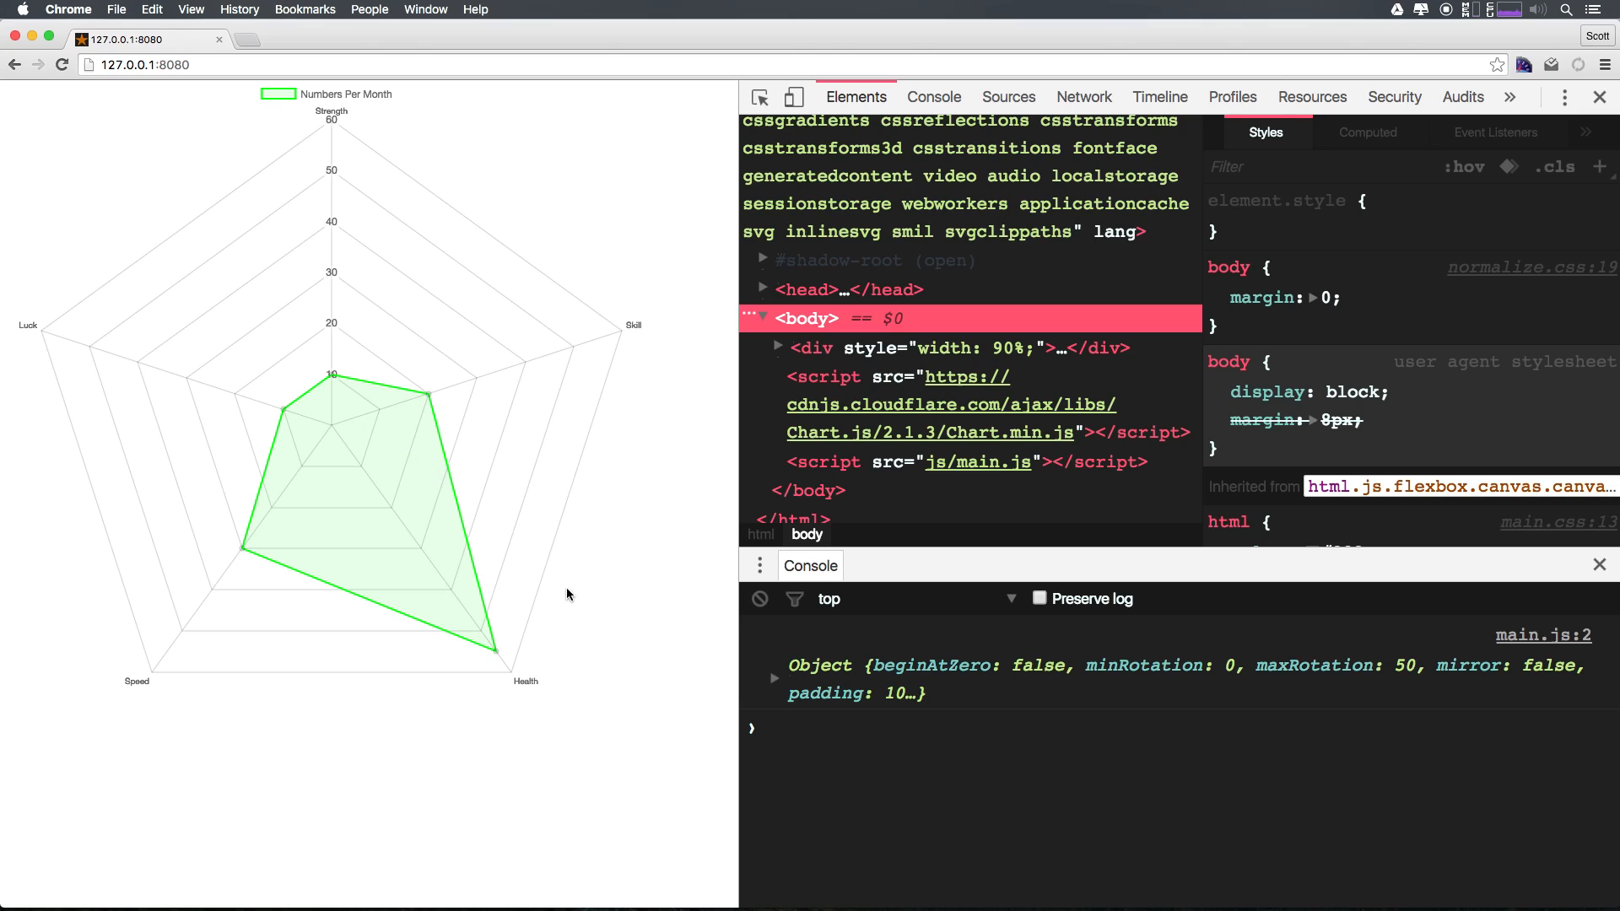
pyautogui.moveTo(361, 380)
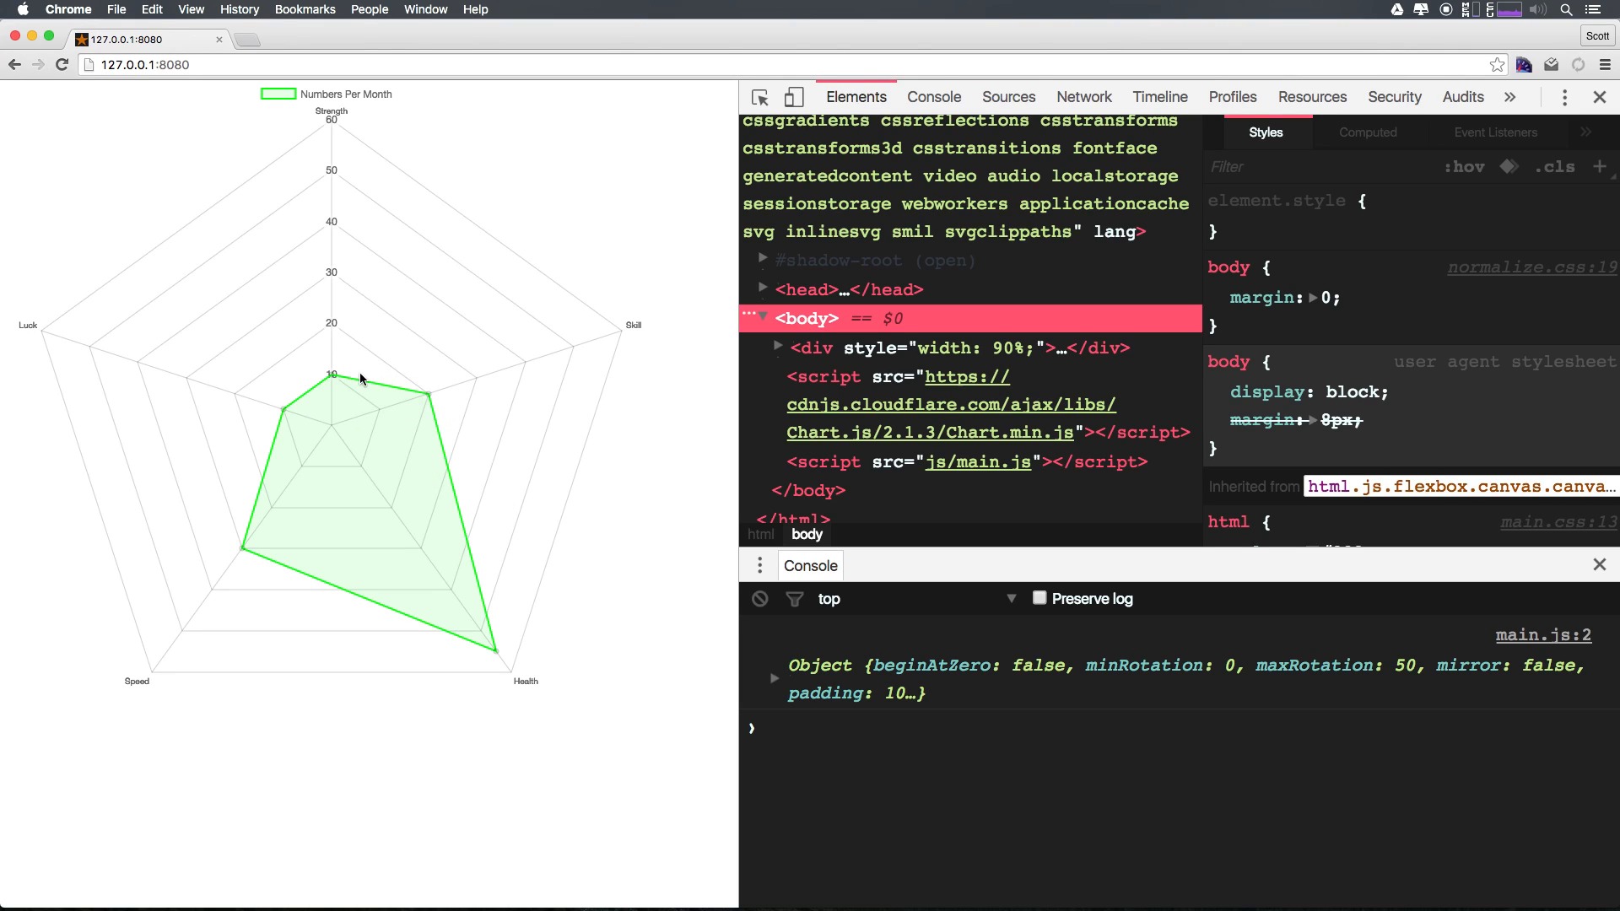
pyautogui.moveTo(335, 377)
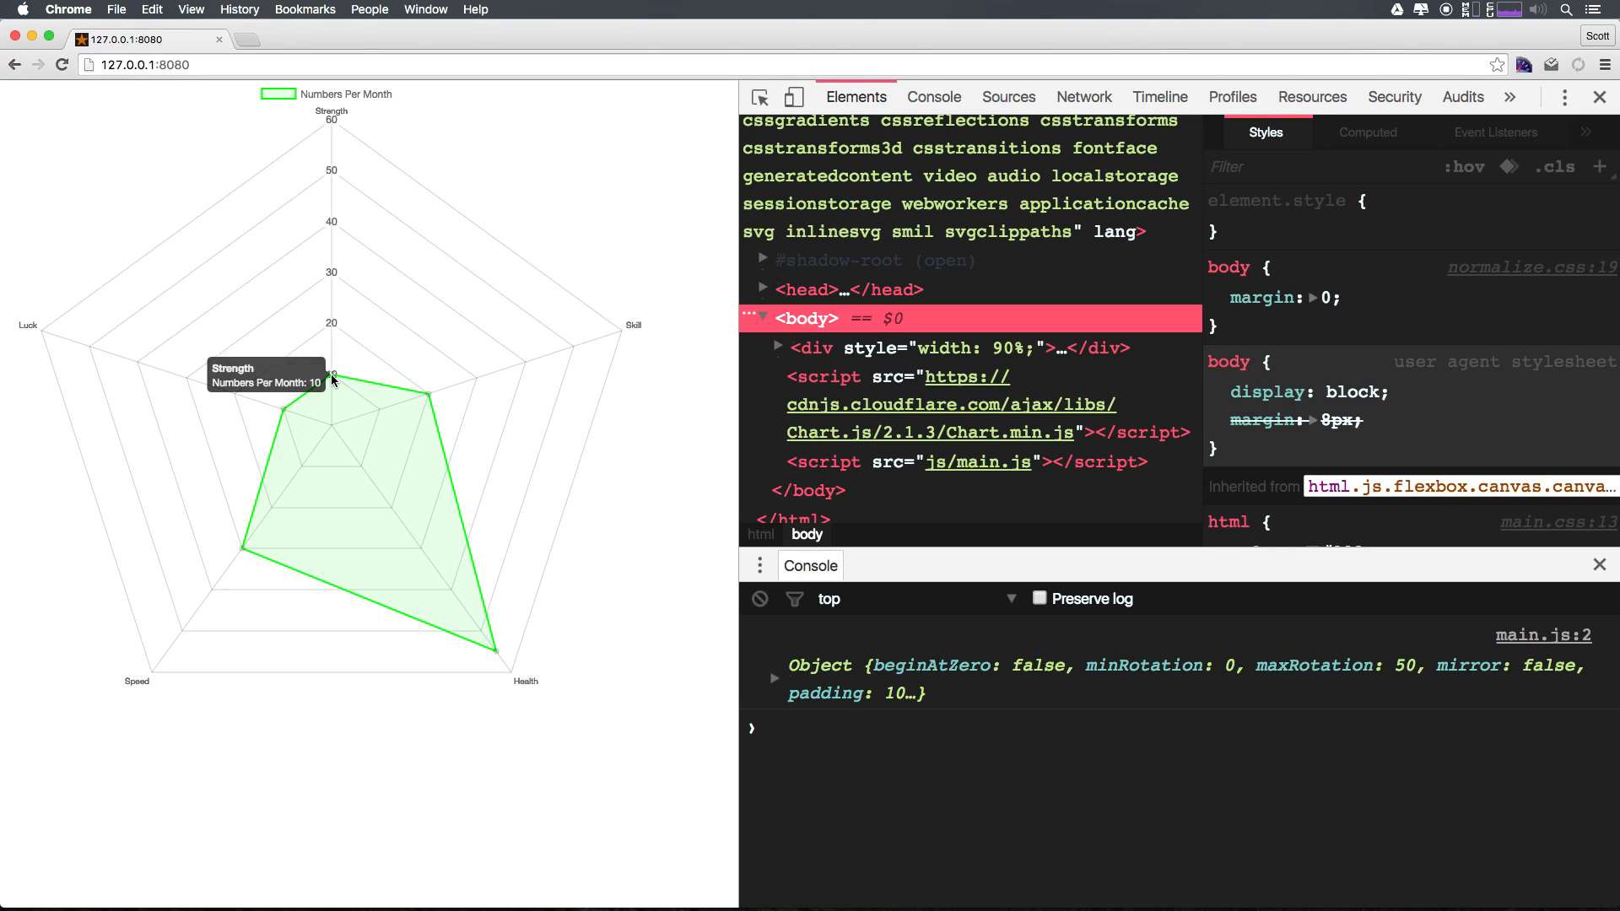
pyautogui.moveTo(491, 656)
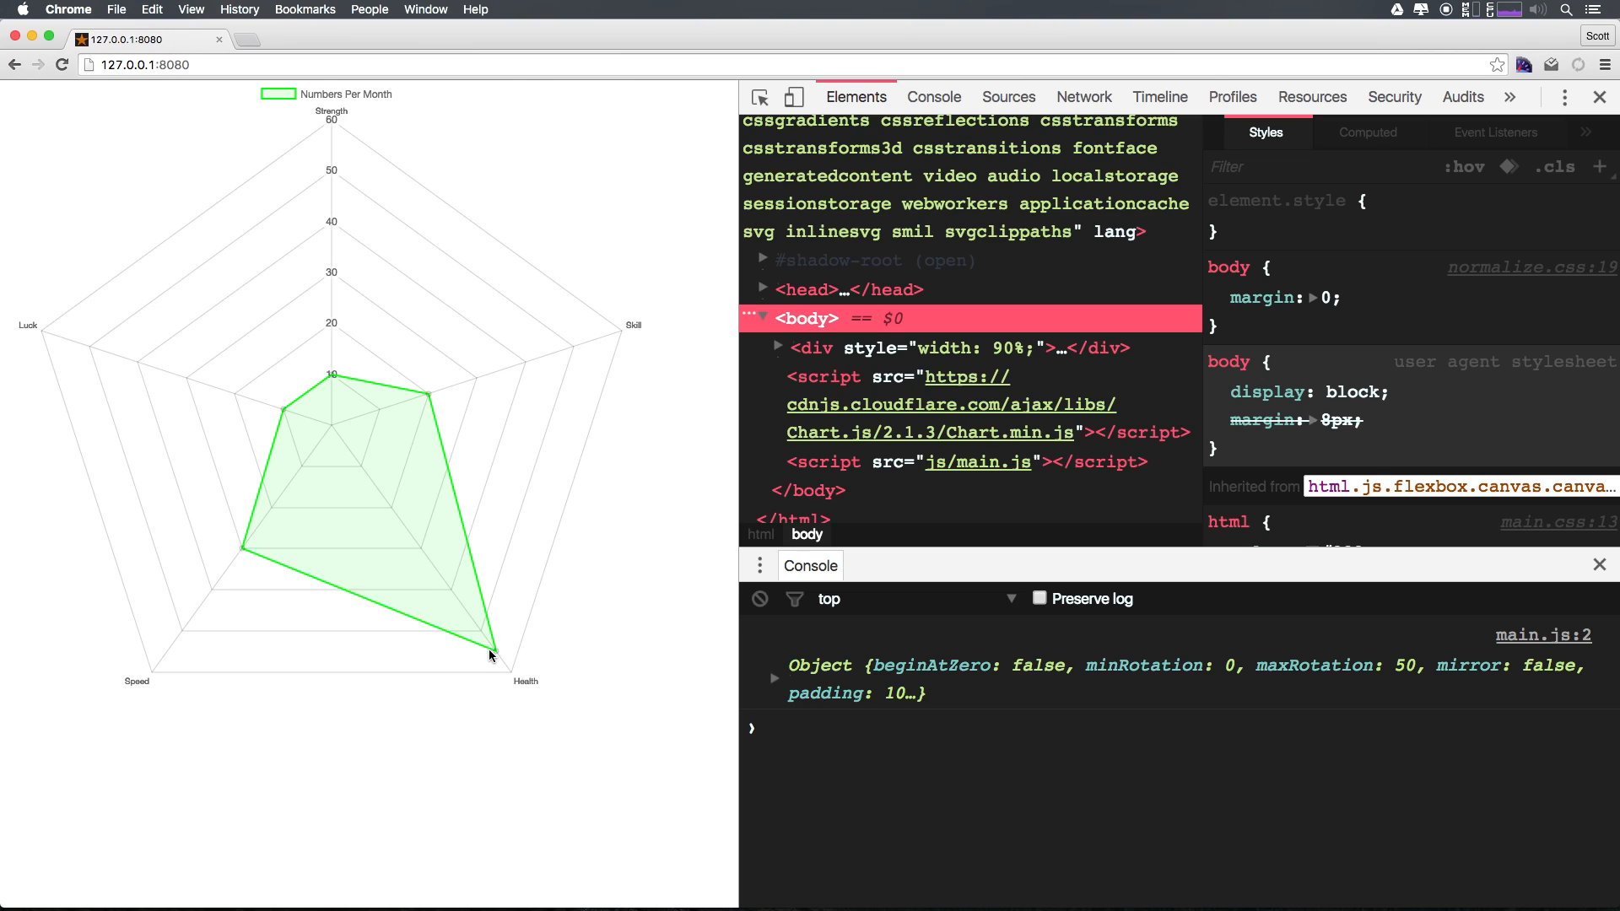
pyautogui.moveTo(358, 300)
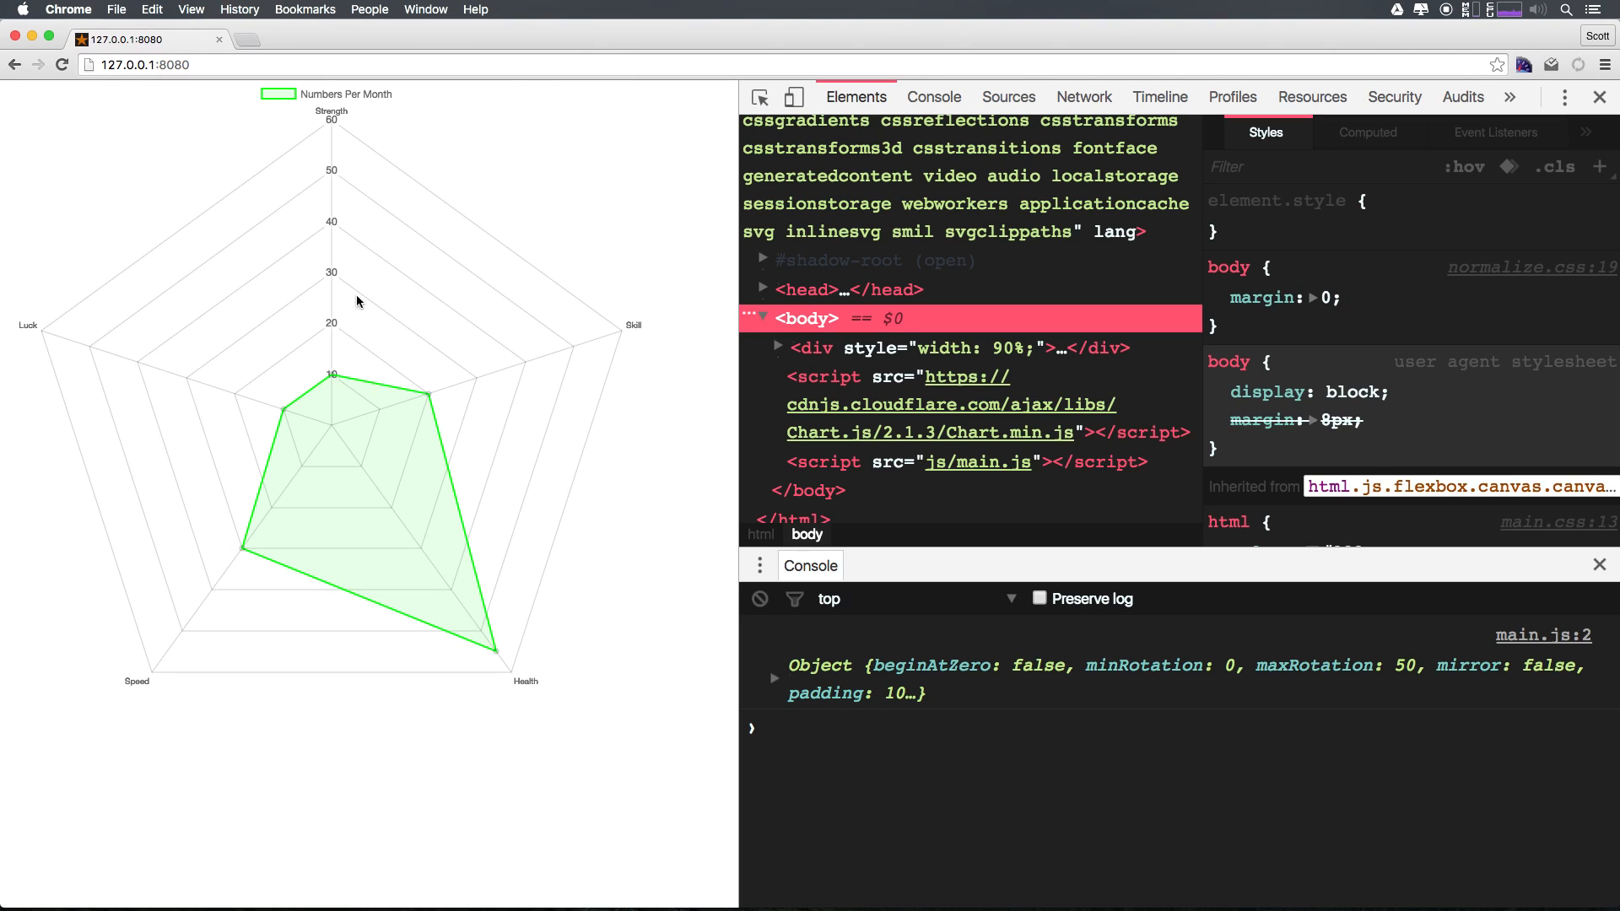
pyautogui.moveTo(244, 552)
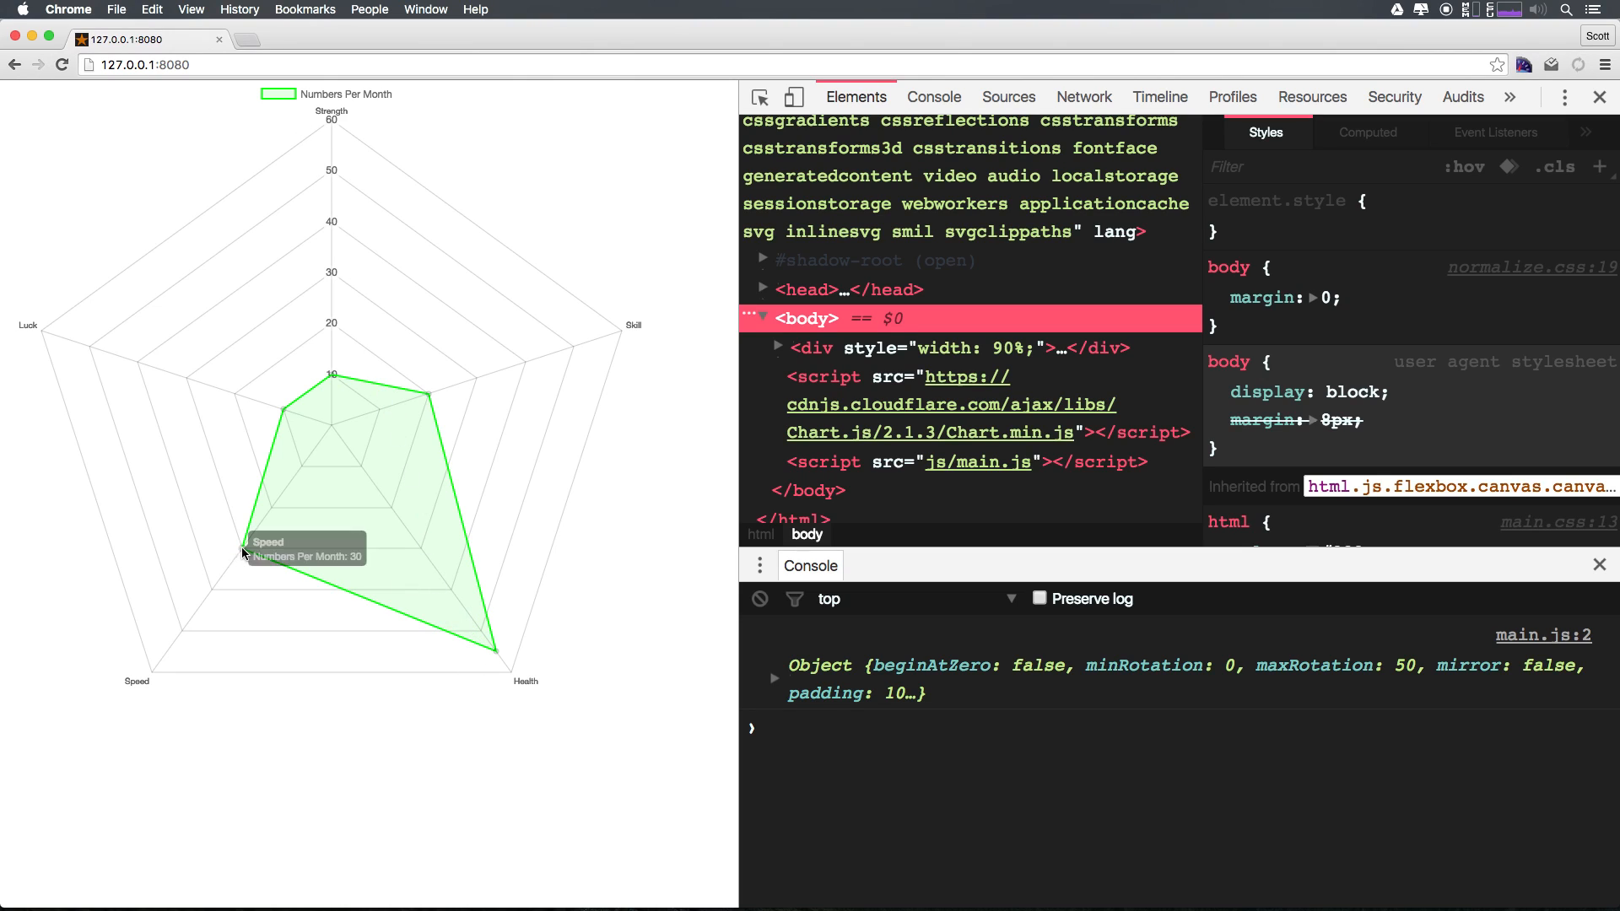
pyautogui.moveTo(361, 500)
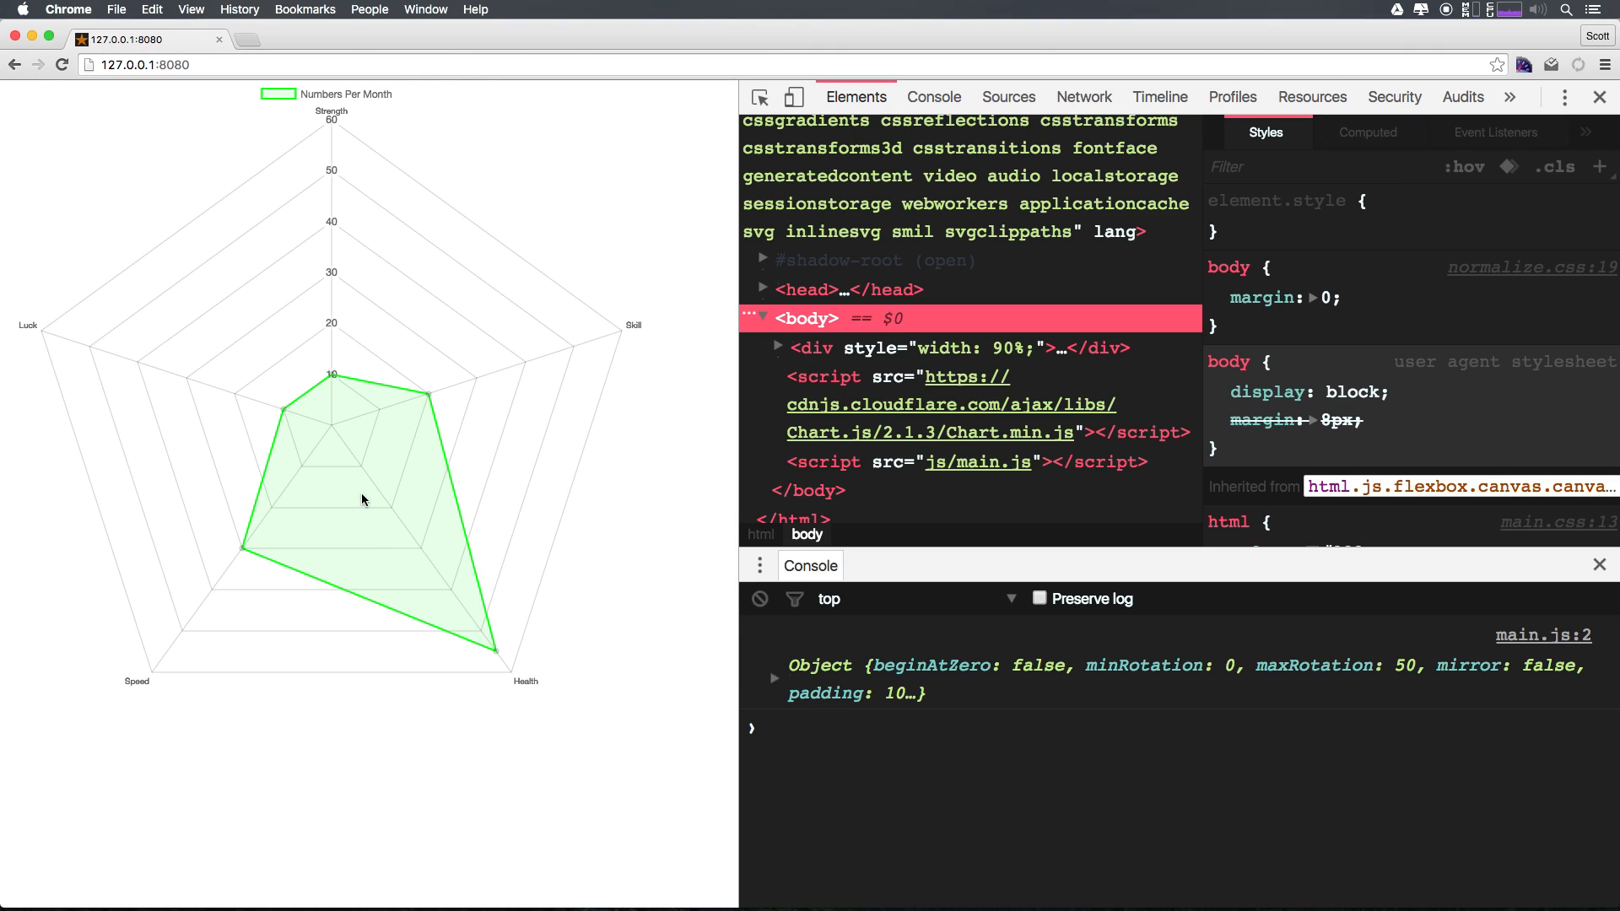
pyautogui.moveTo(370, 466)
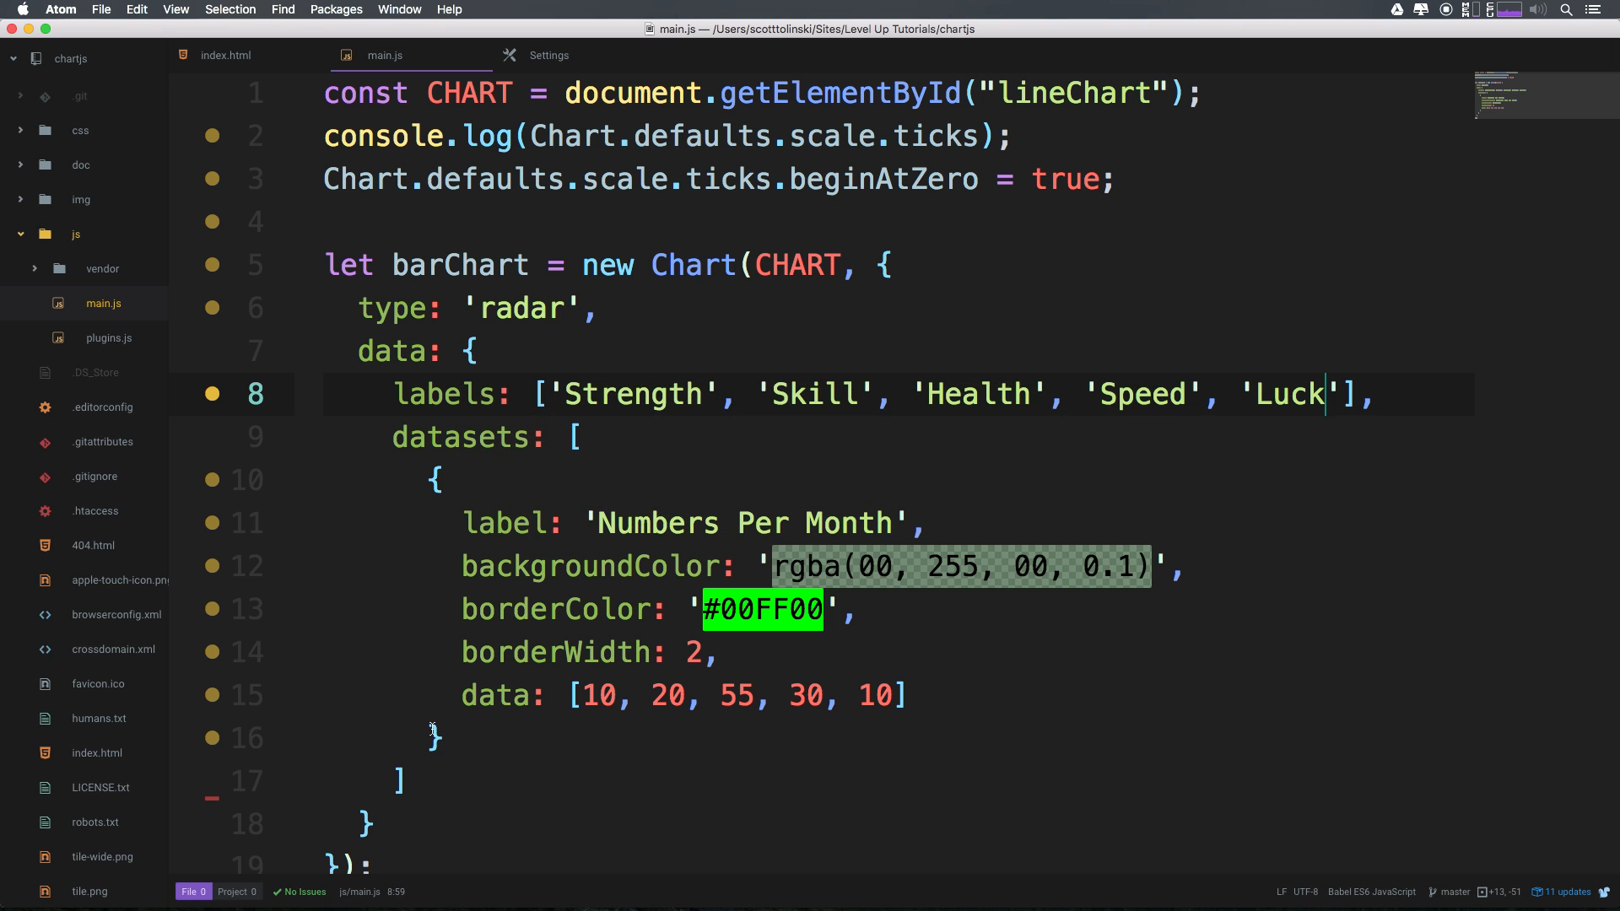
# Add a second 'Points' dataset with yellow border #FFFF00 and fill rgba(255, 255, 00, 0.1)
pyautogui.click(408, 779)
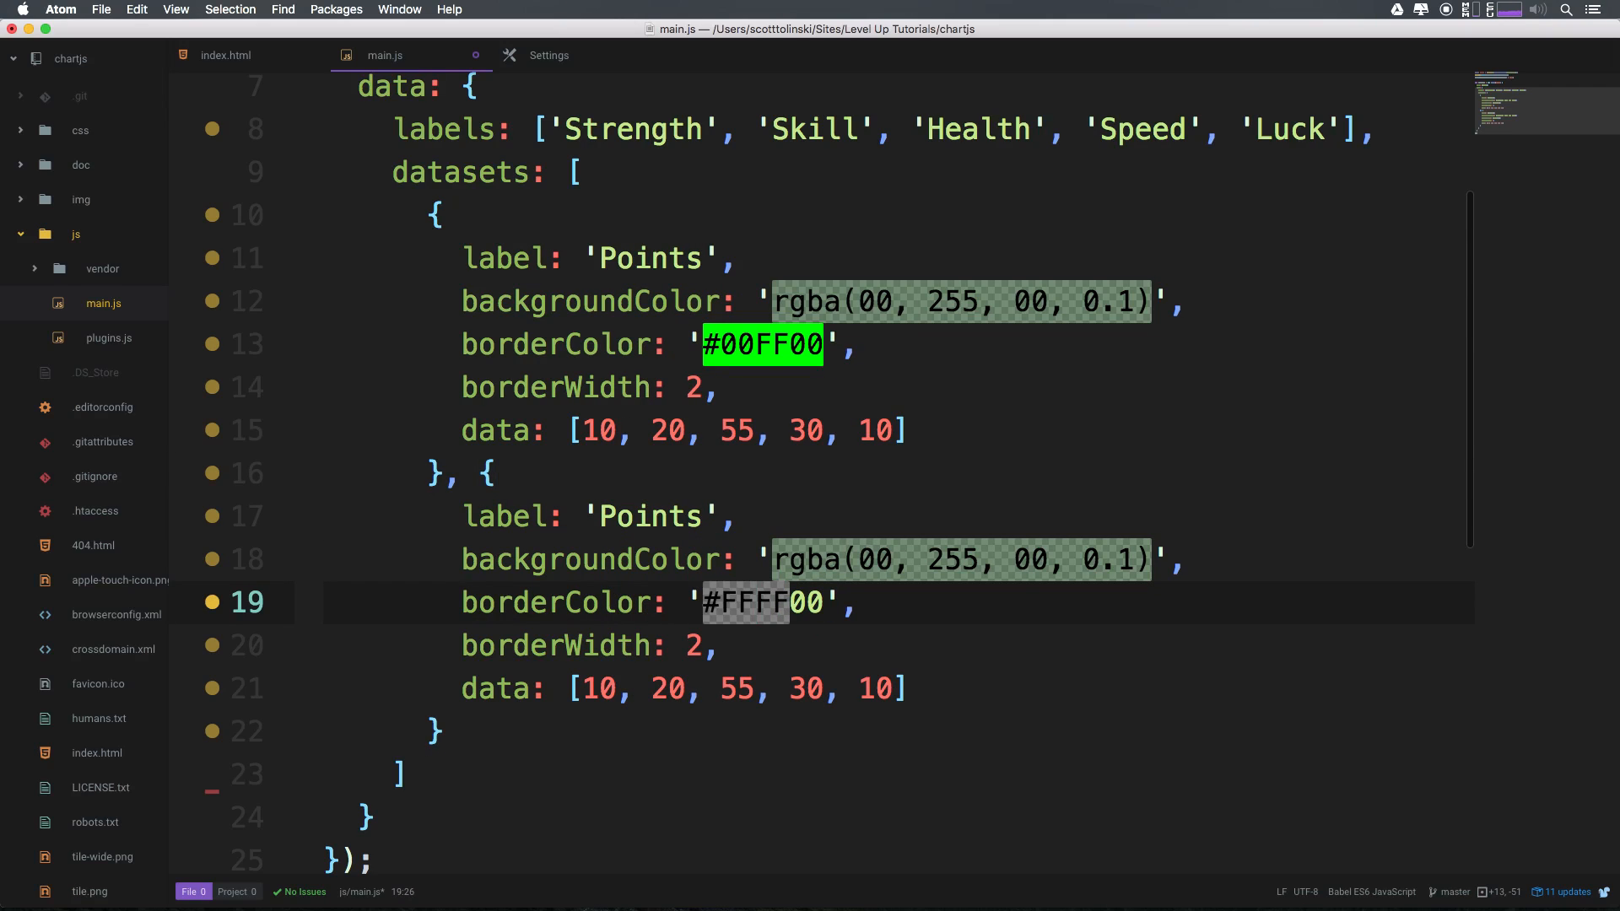
pyautogui.click(894, 559)
pyautogui.write('2')
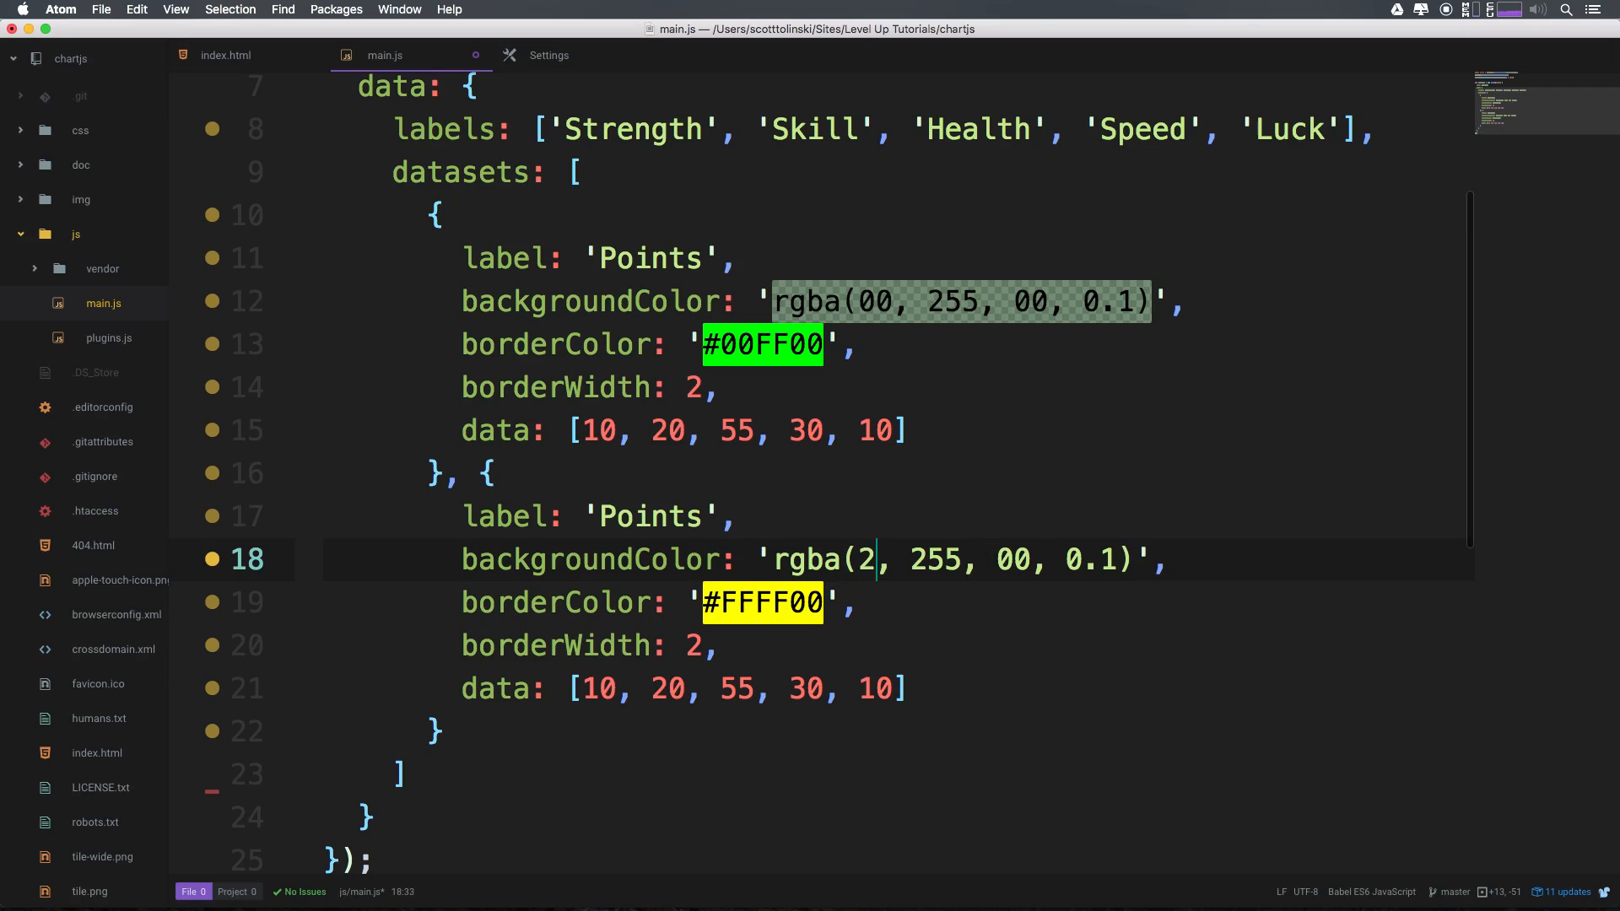
pyautogui.write('55')
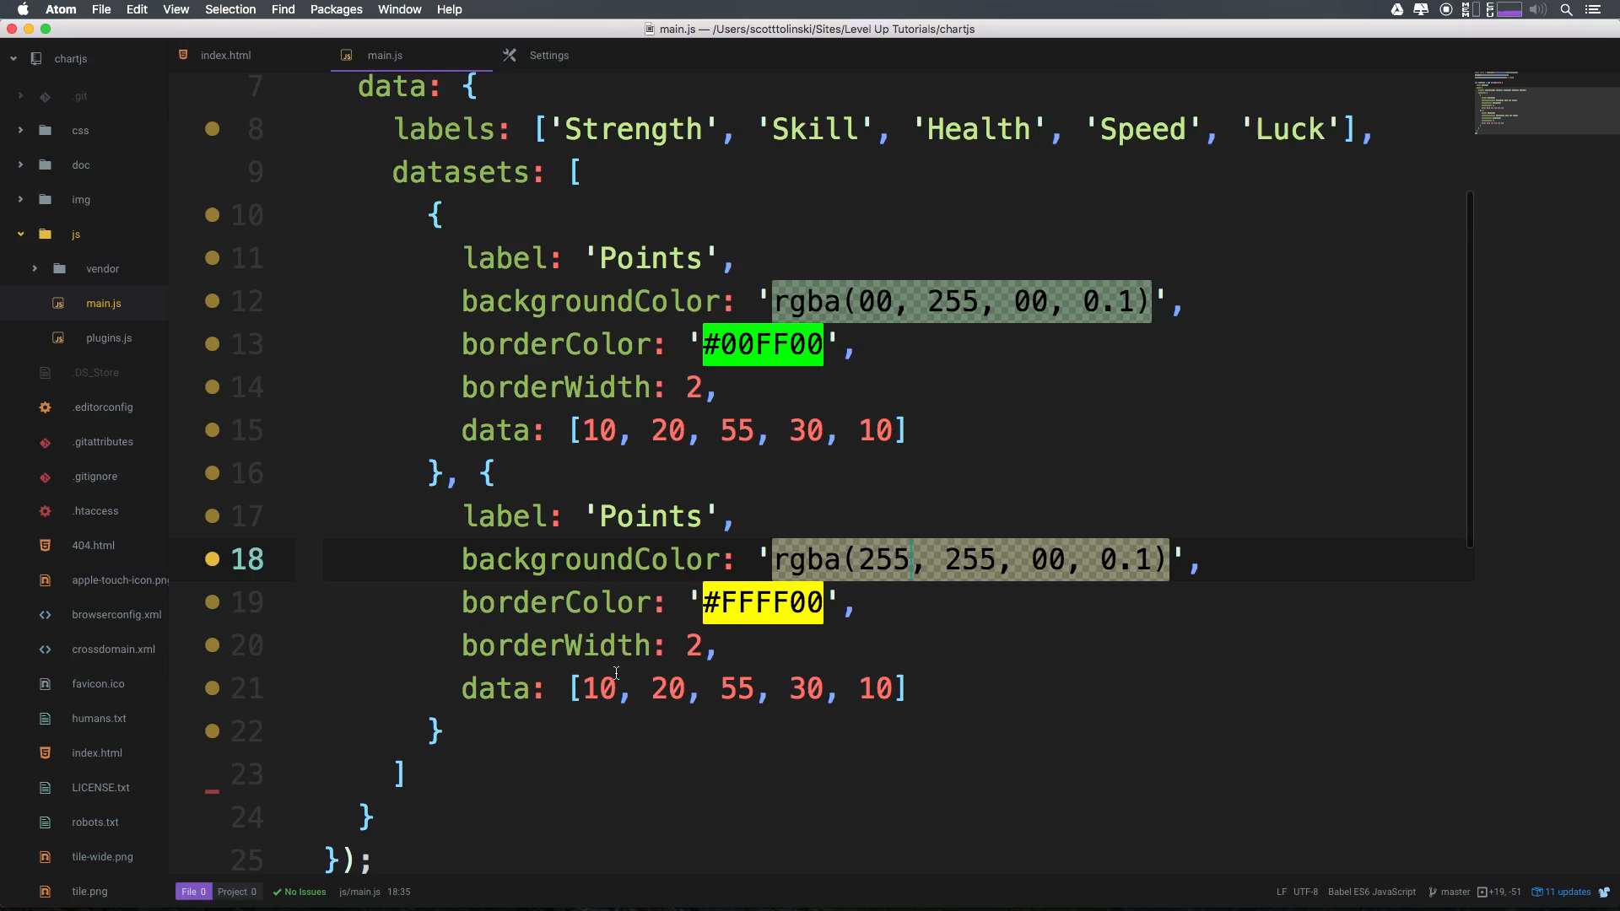
# Set the second dataset's data array to [5, 100, 20, 70, 80]
pyautogui.click(614, 688)
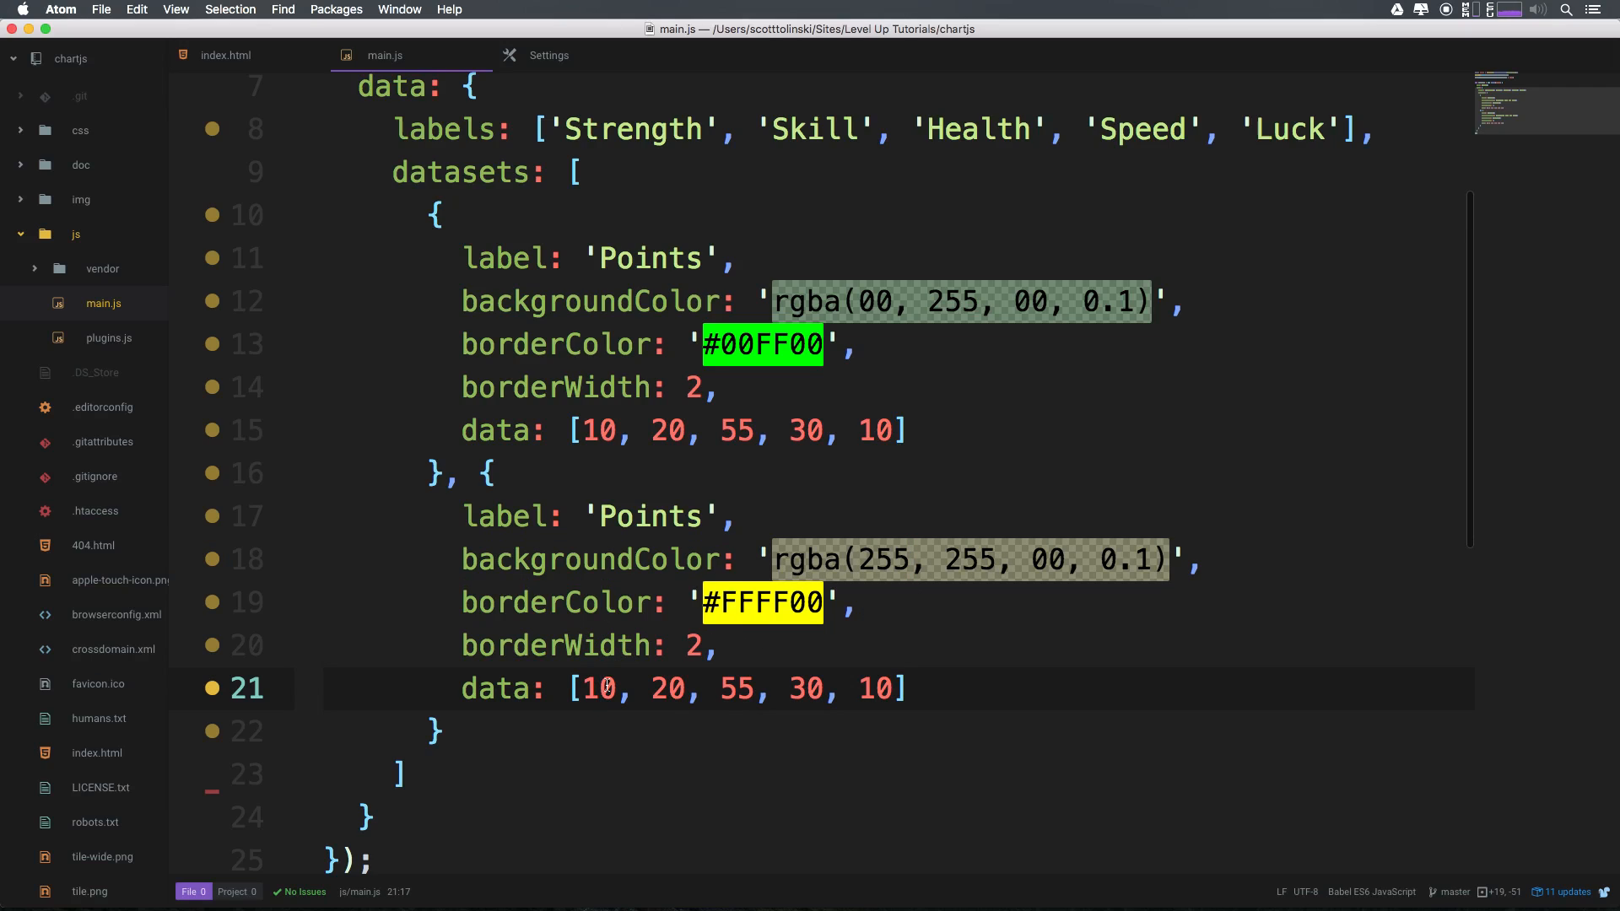
pyautogui.press('Backspace')
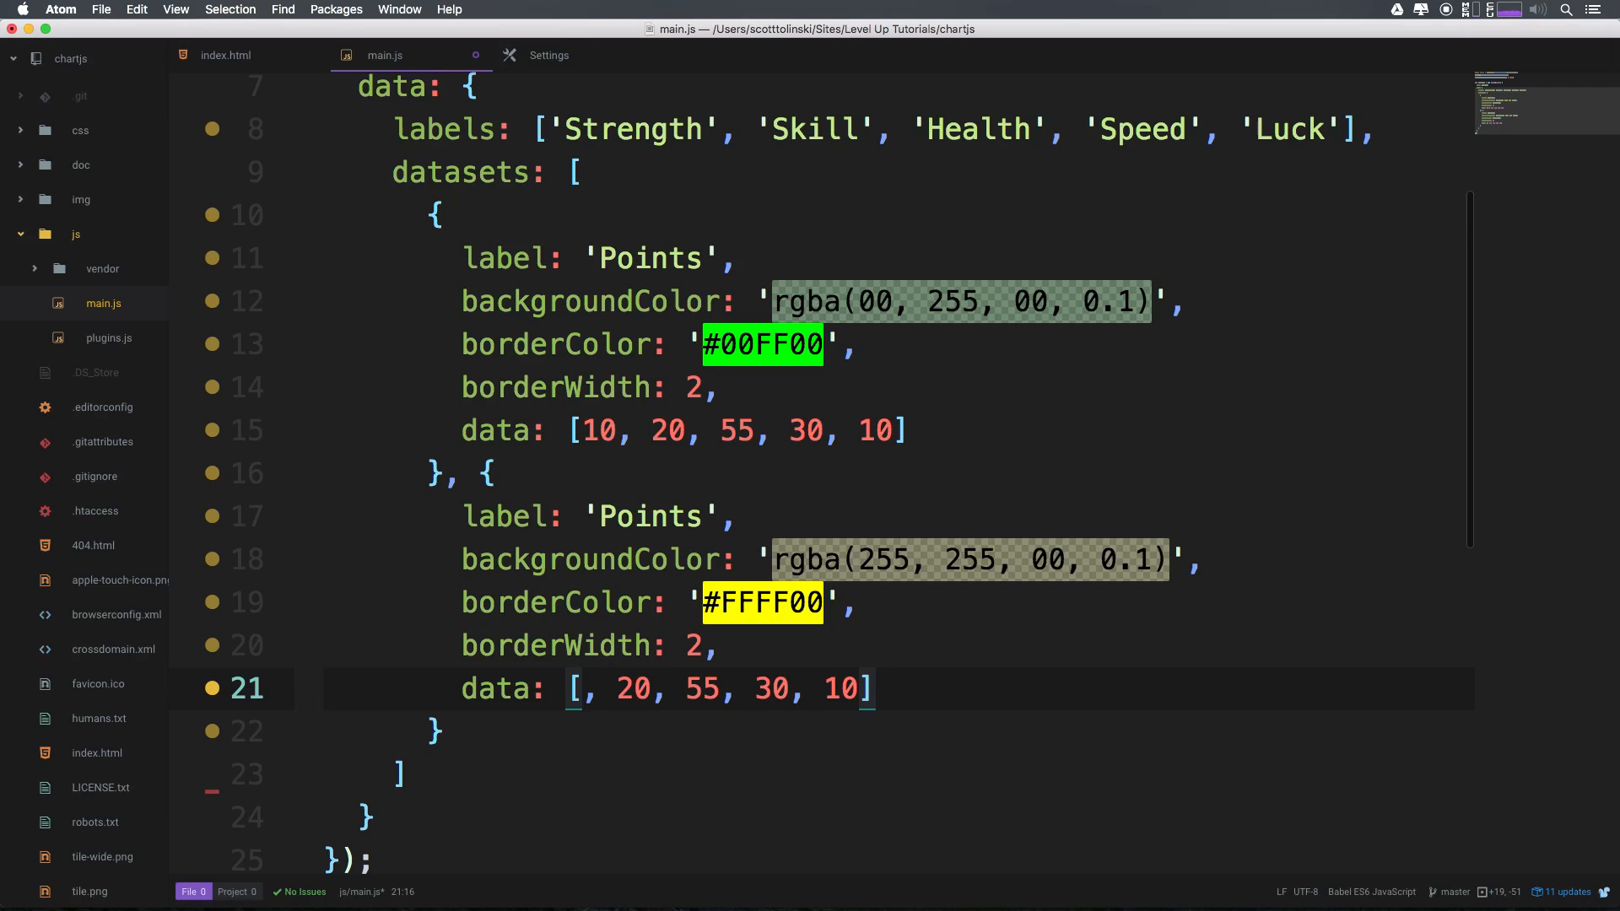
pyautogui.write('5,')
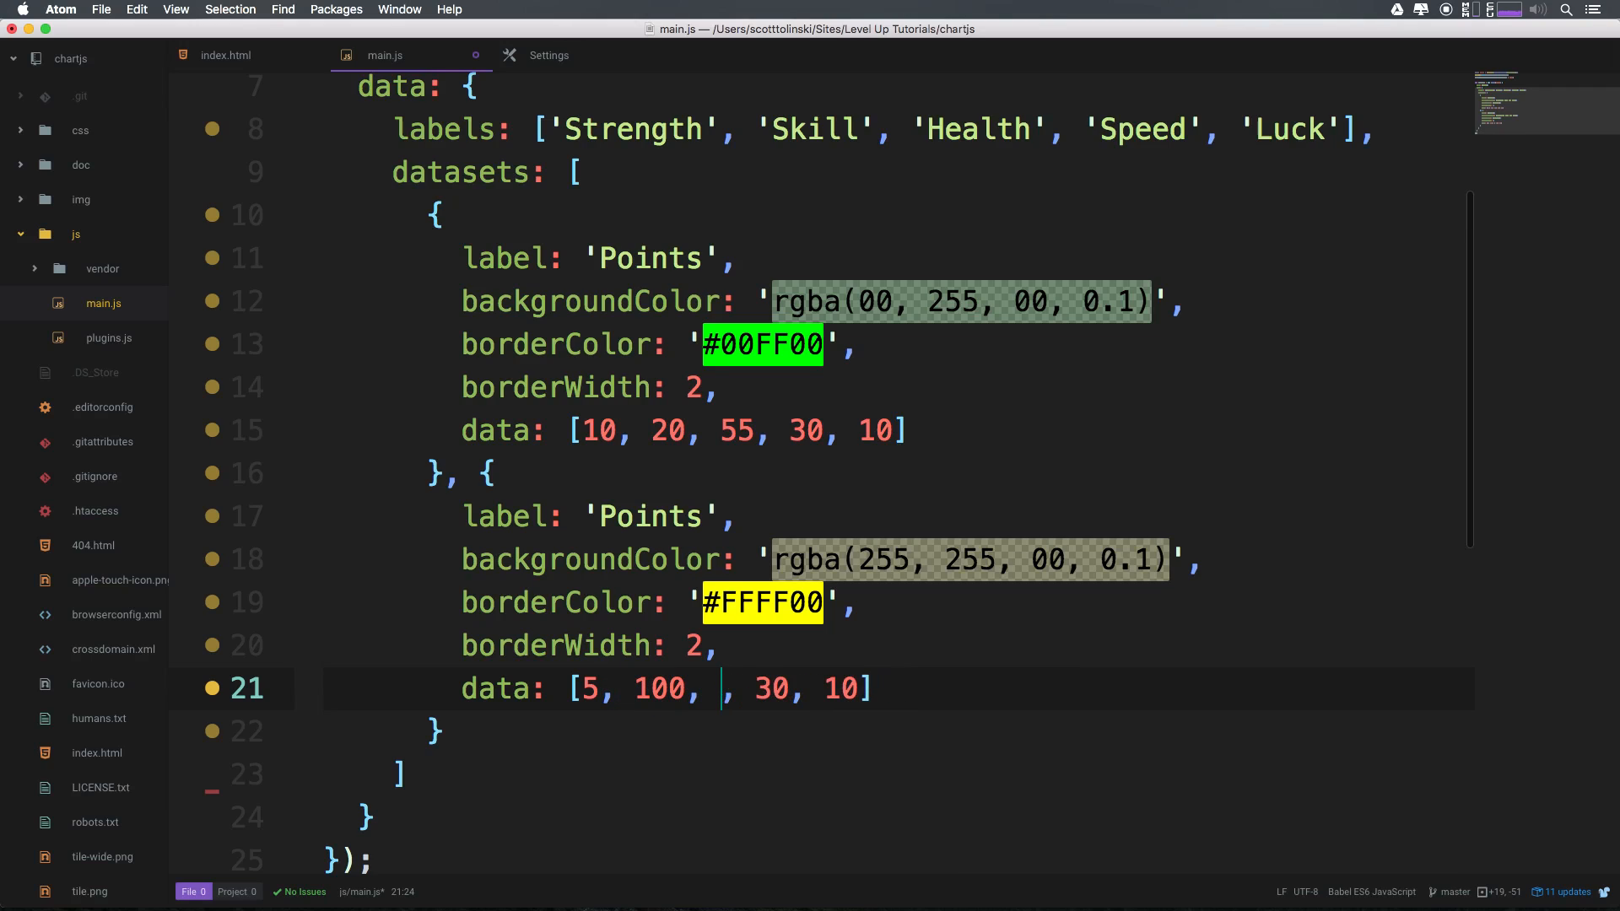
pyautogui.write('20')
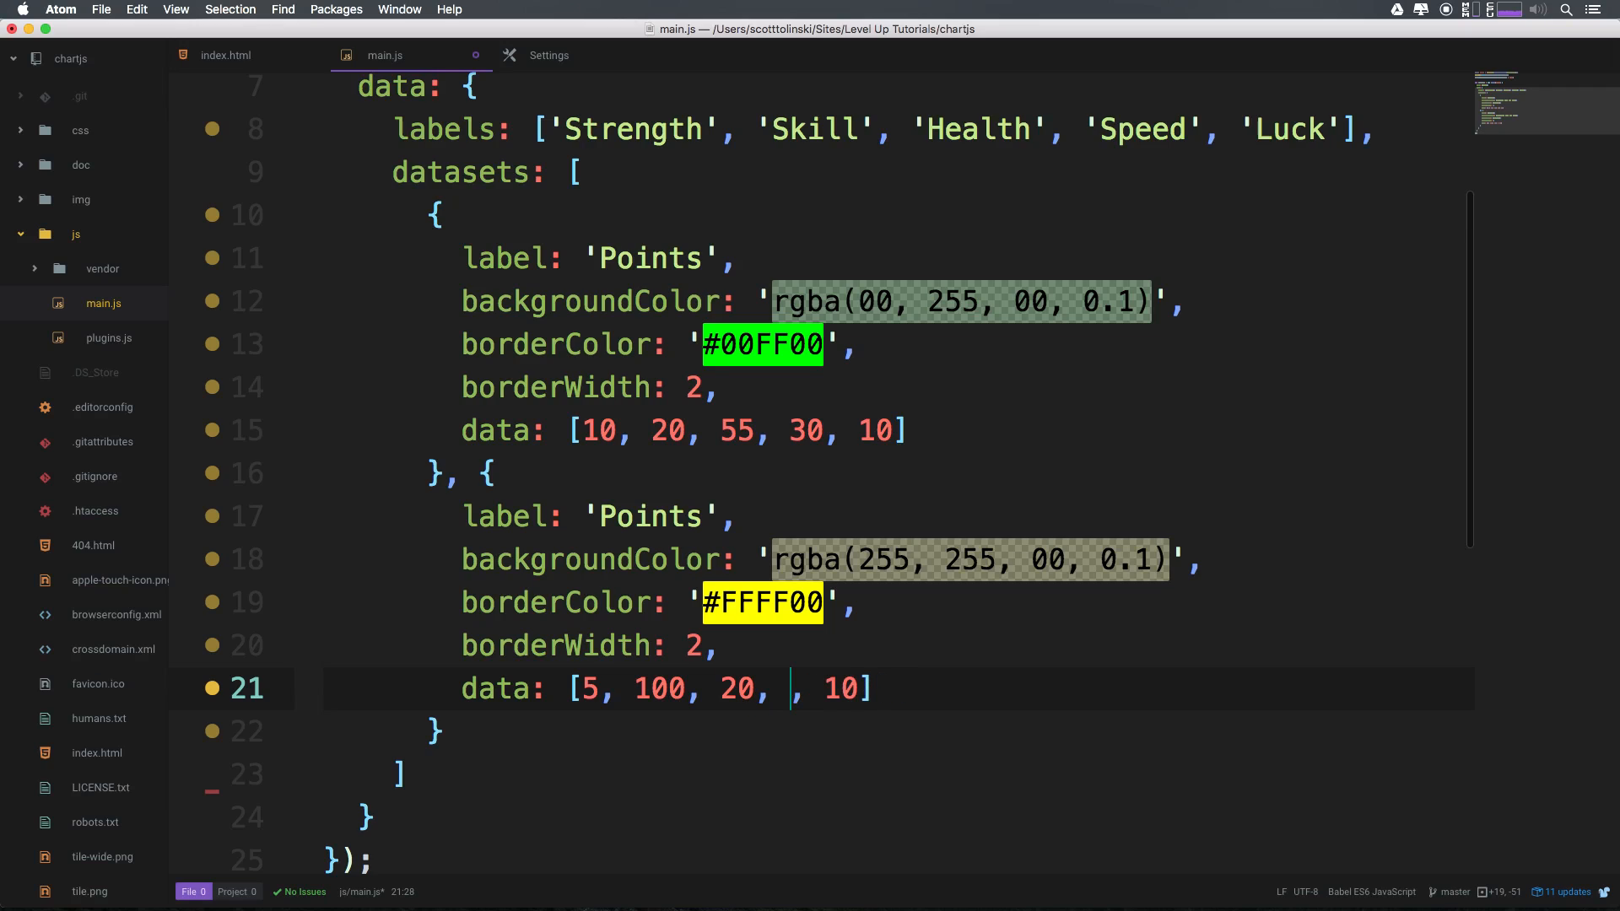
pyautogui.write('70')
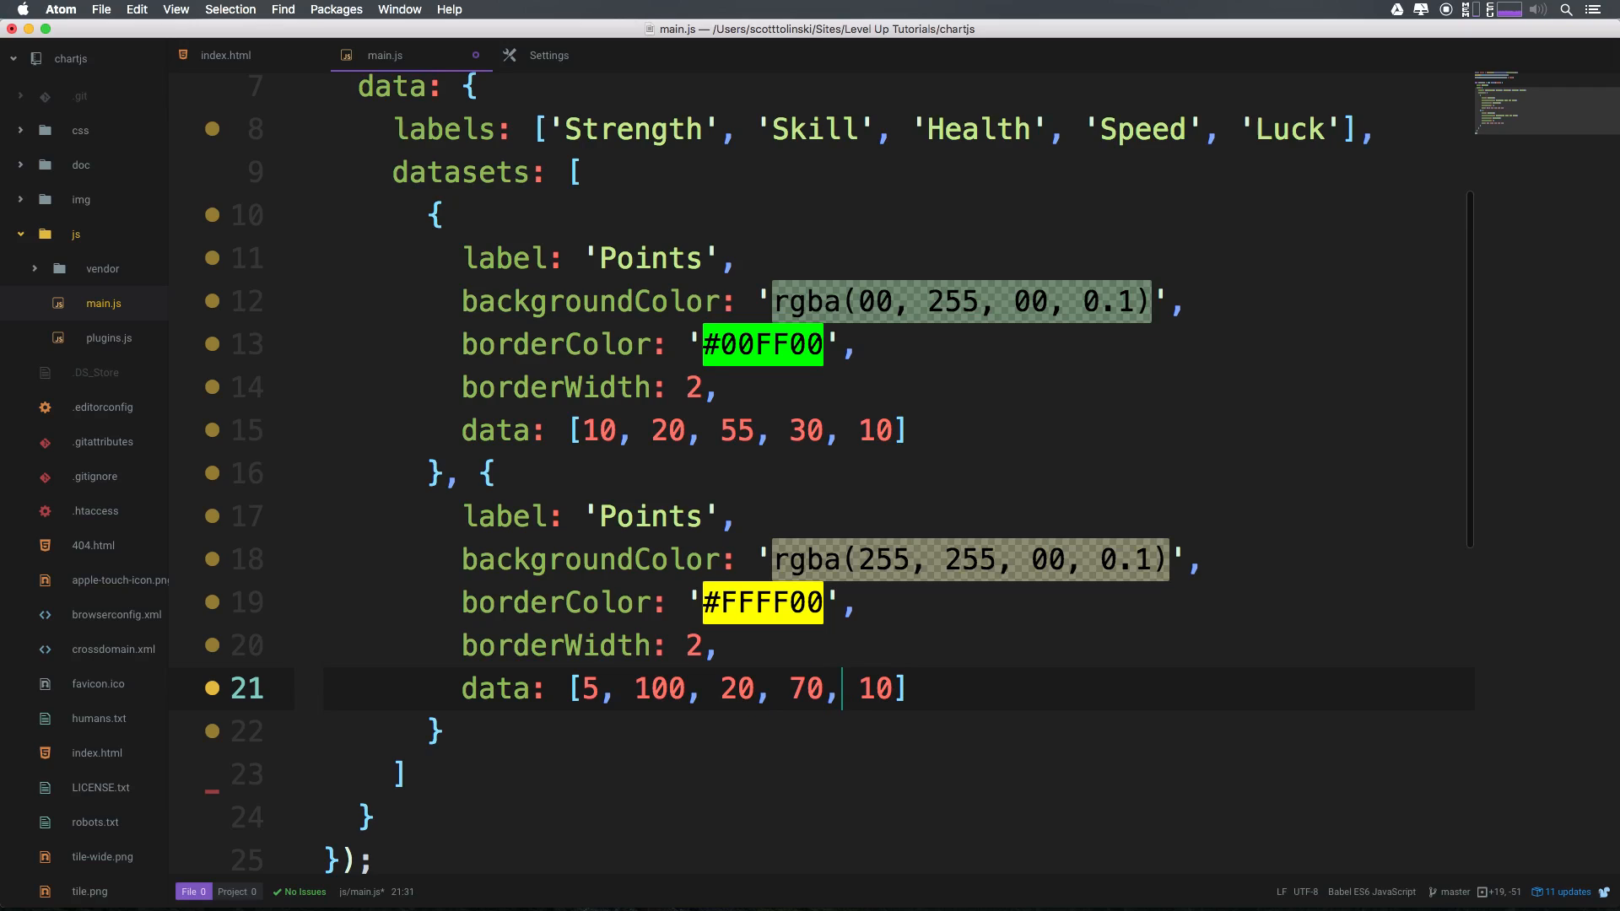
pyautogui.press('Backspace')
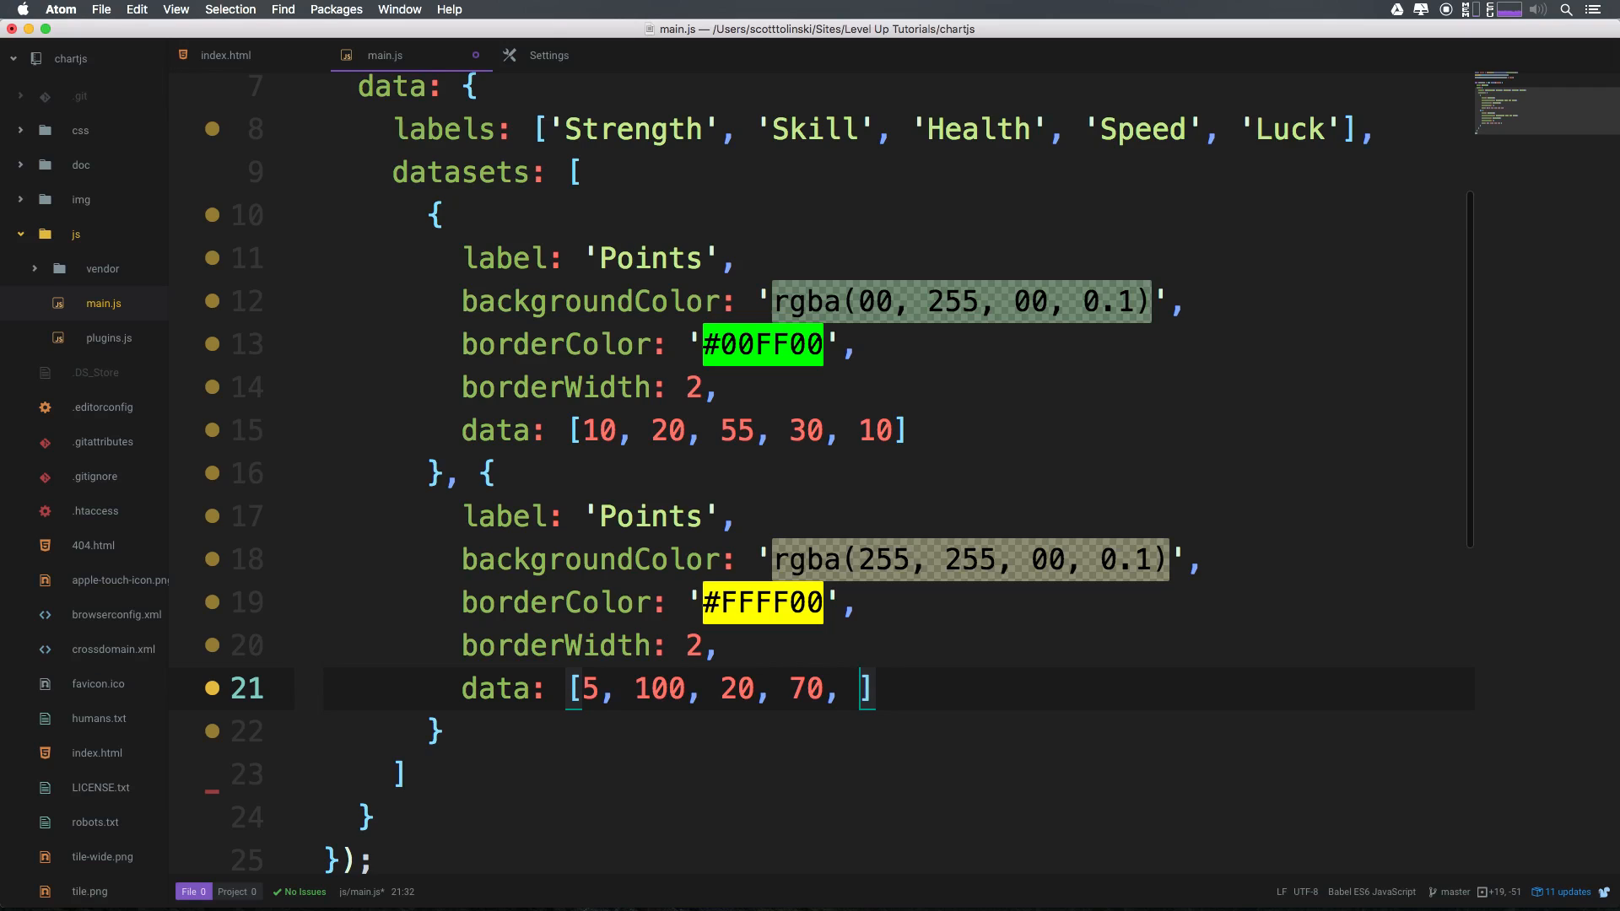
pyautogui.write('80')
pyautogui.click(898, 559)
pyautogui.write('0')
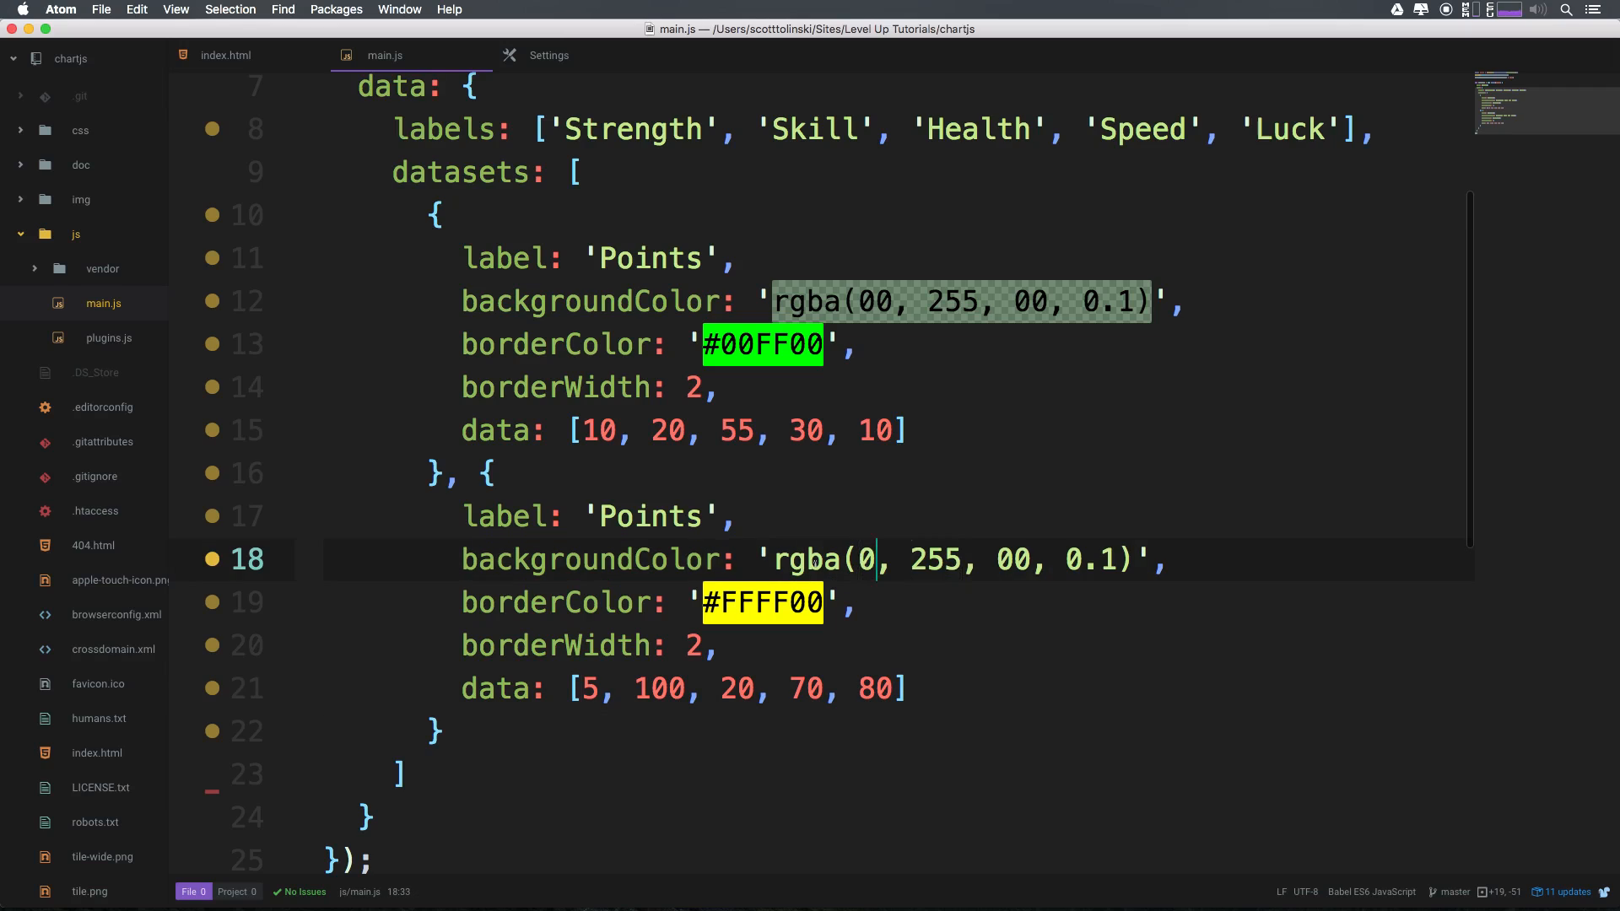
# Change the second dataset's fill to translucent cyan rgba(0, 255, 255, 0.1)
pyautogui.doubleClick(1013, 558)
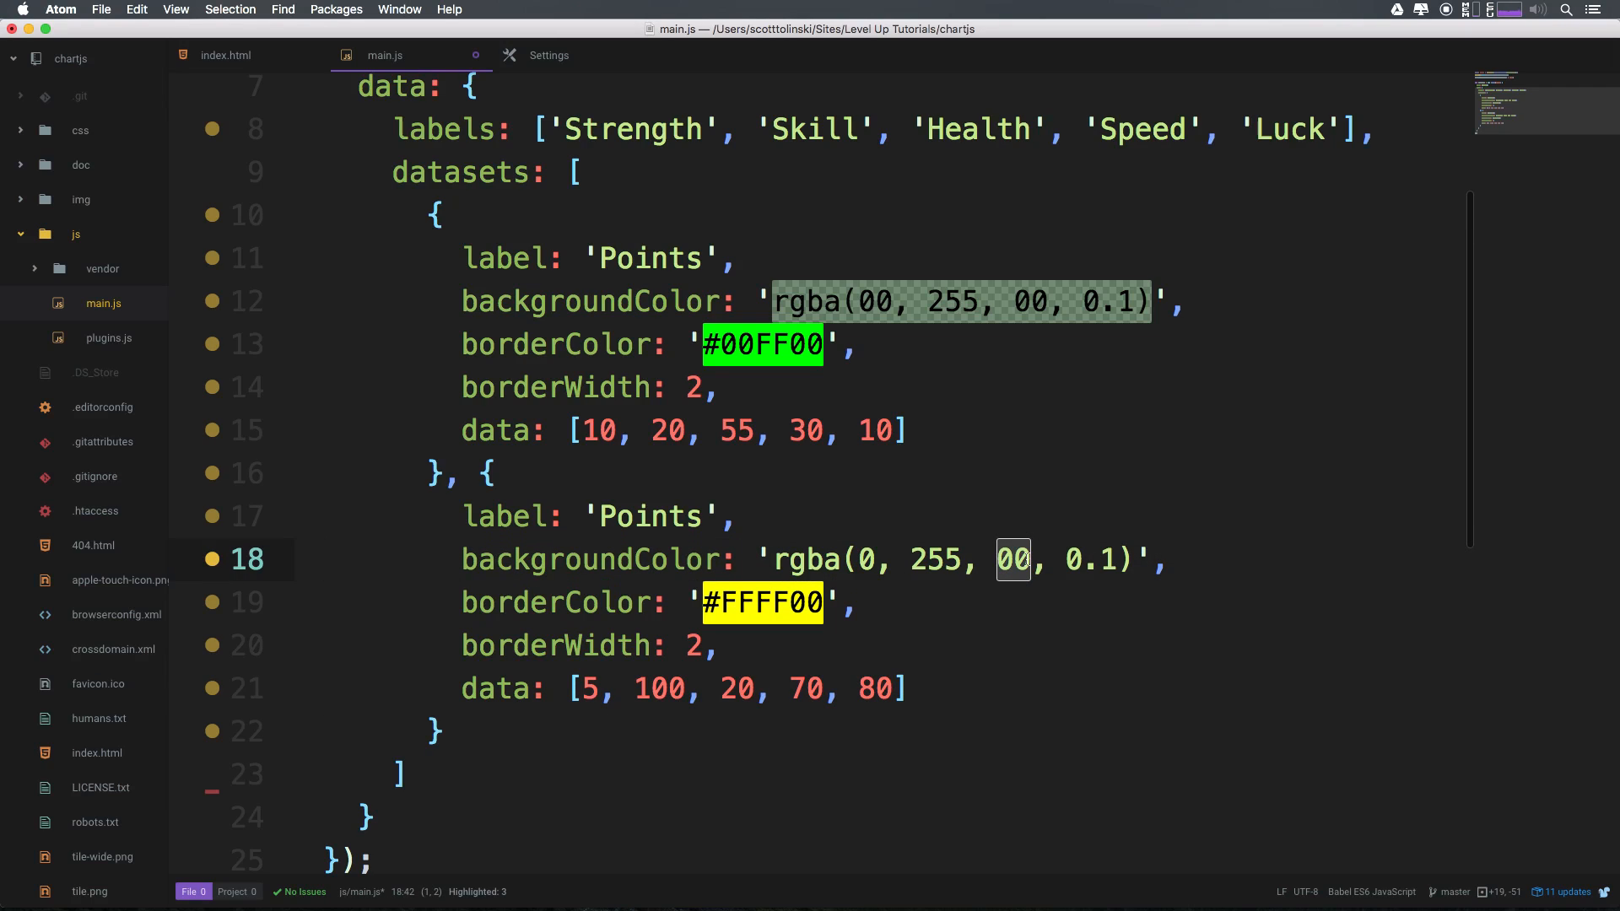
pyautogui.write('255')
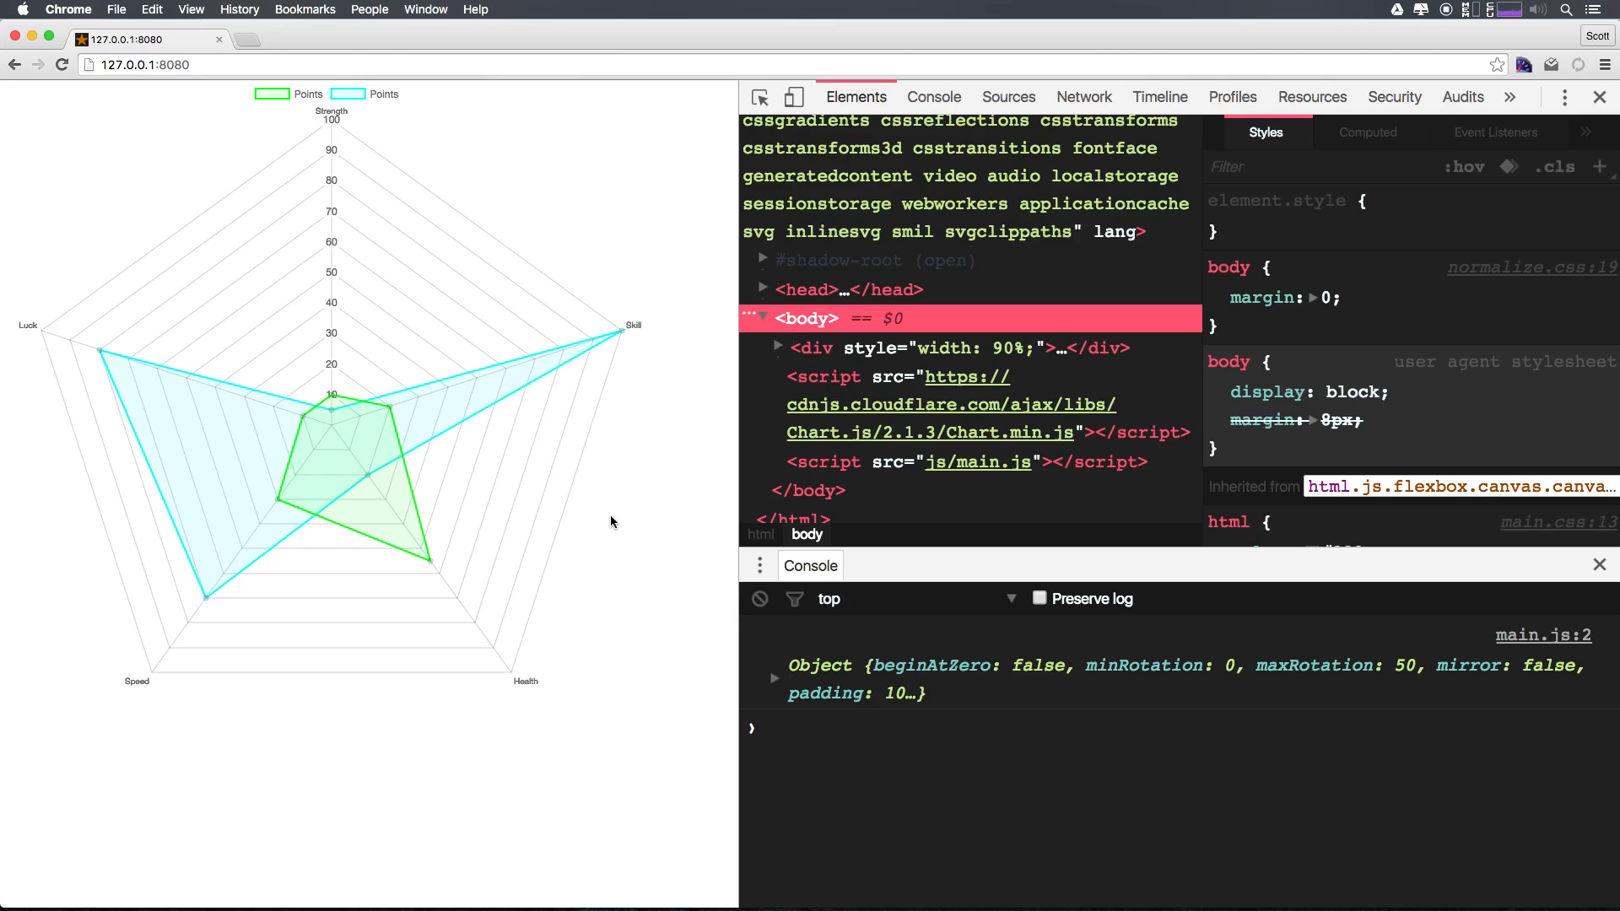
pyautogui.moveTo(606, 301)
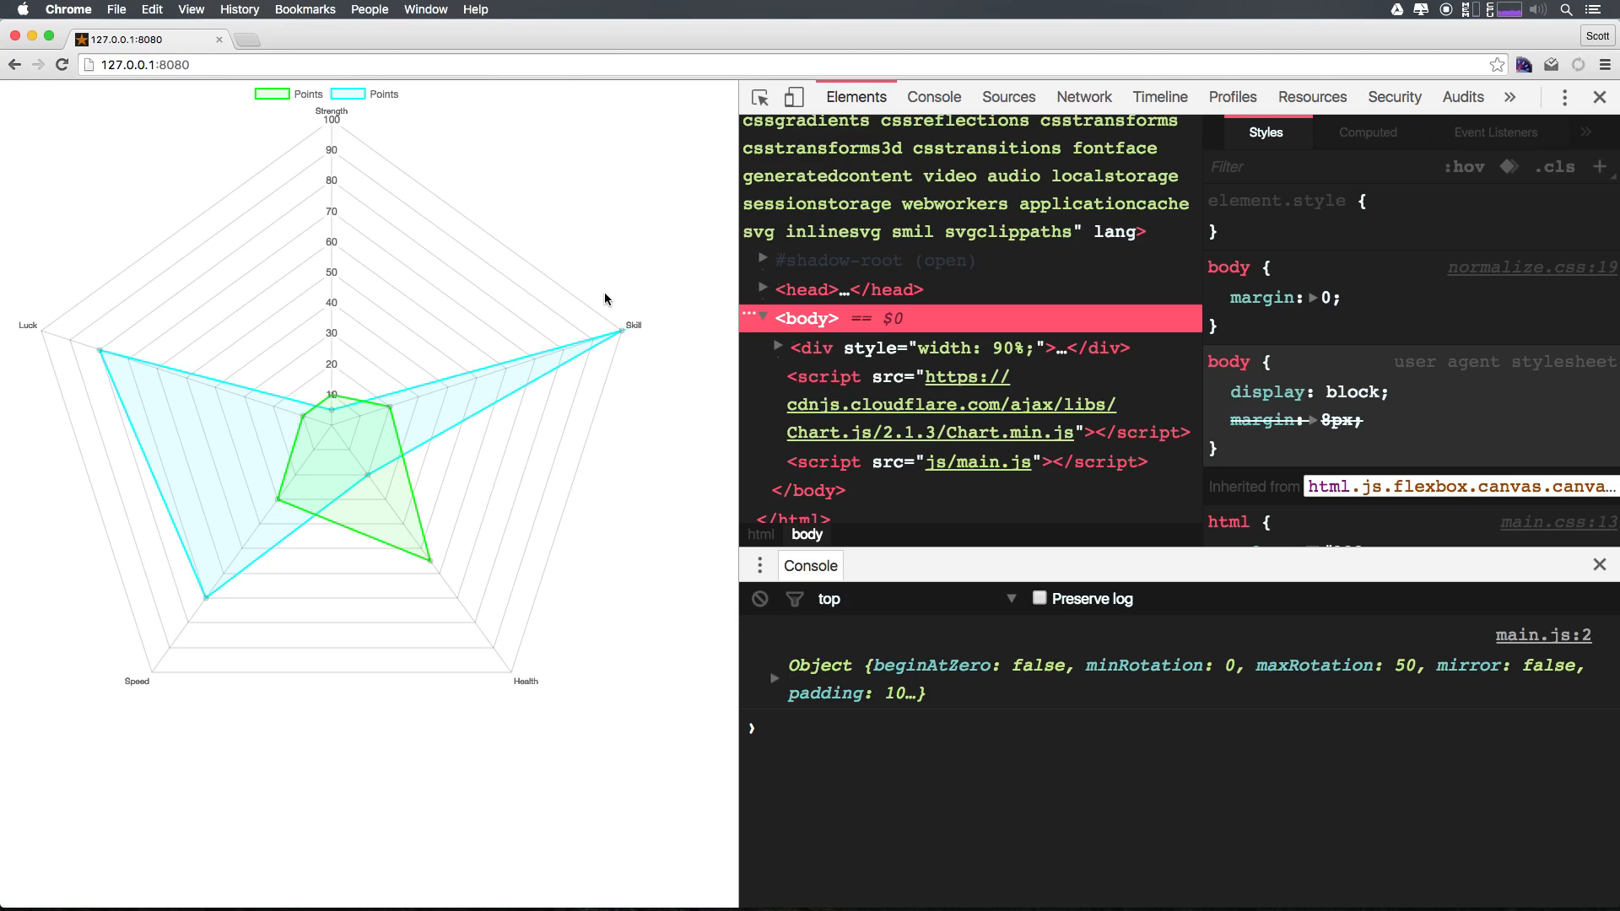
pyautogui.moveTo(76, 472)
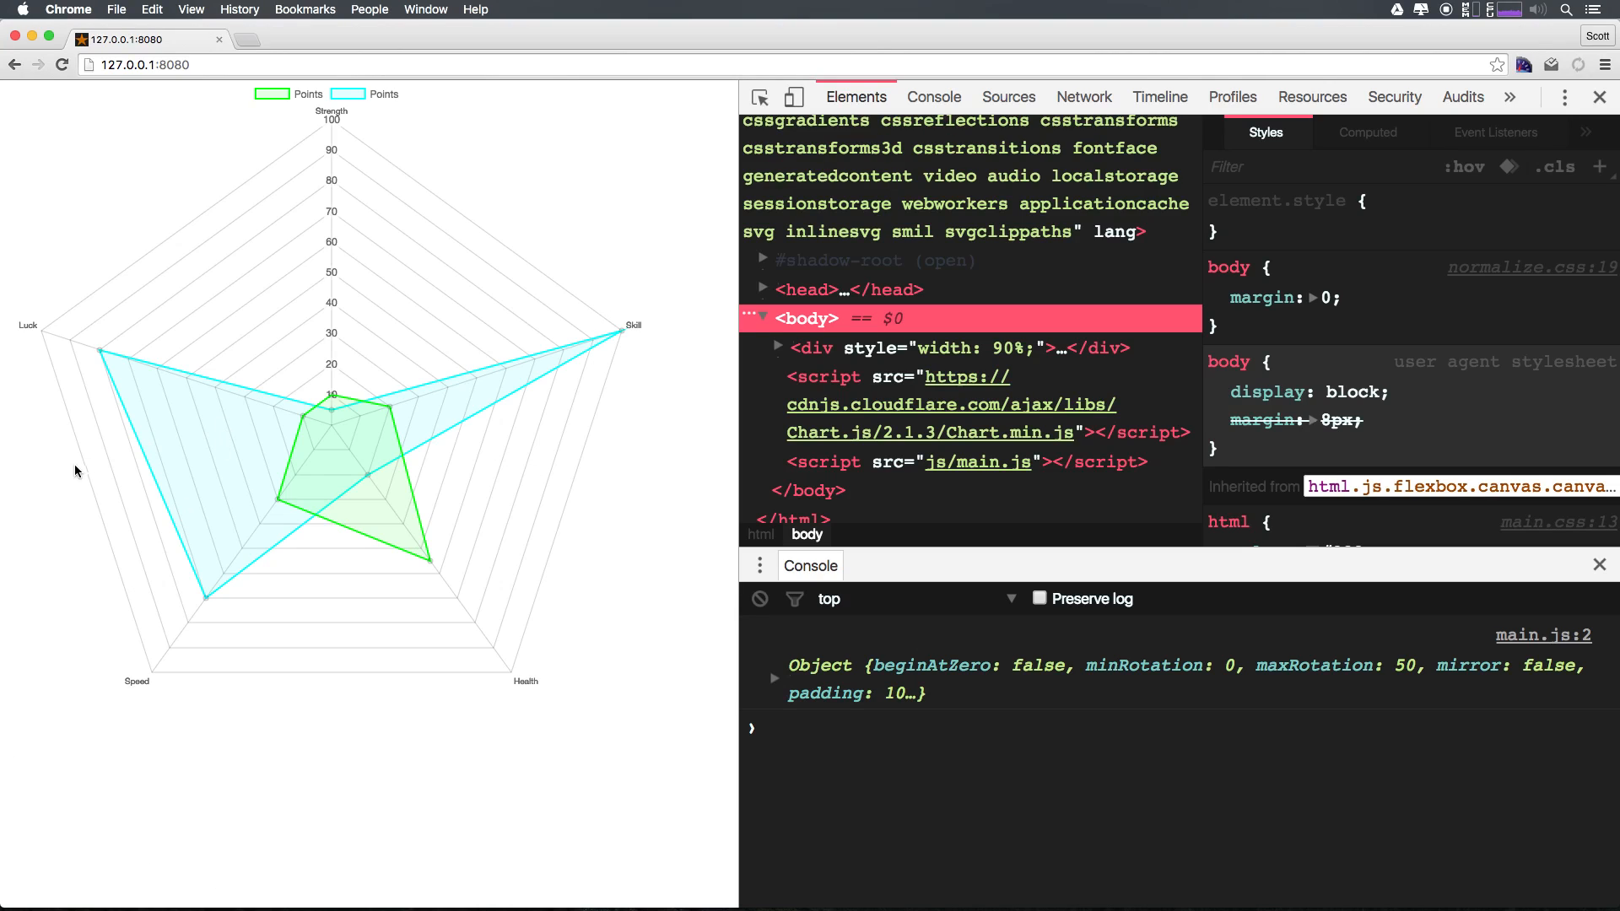
pyautogui.moveTo(388, 572)
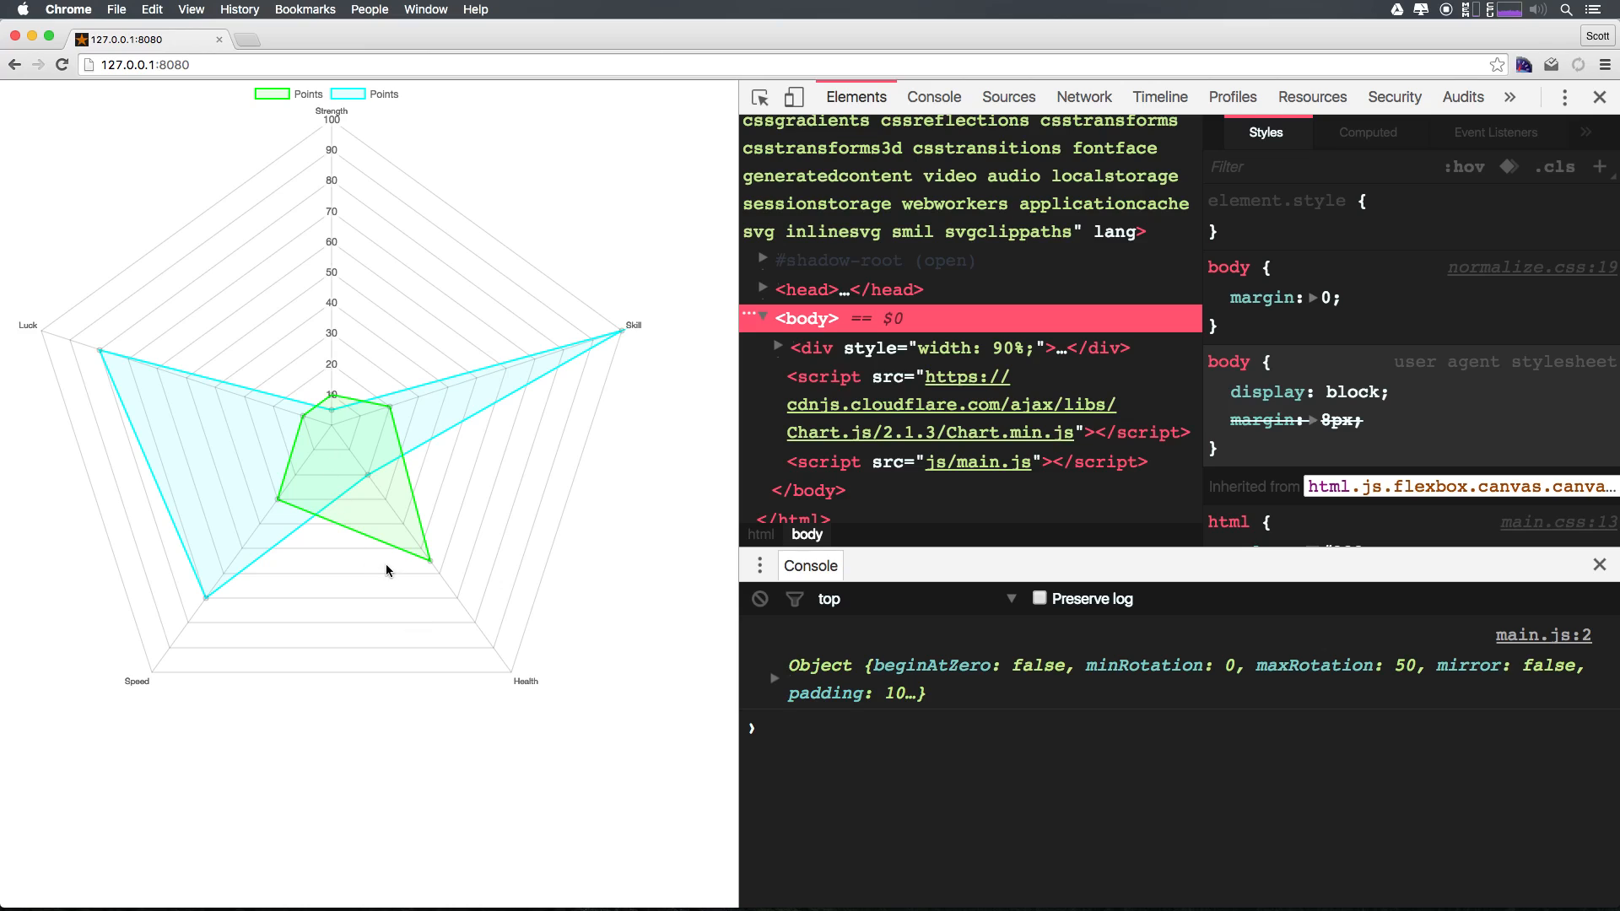
pyautogui.moveTo(401, 511)
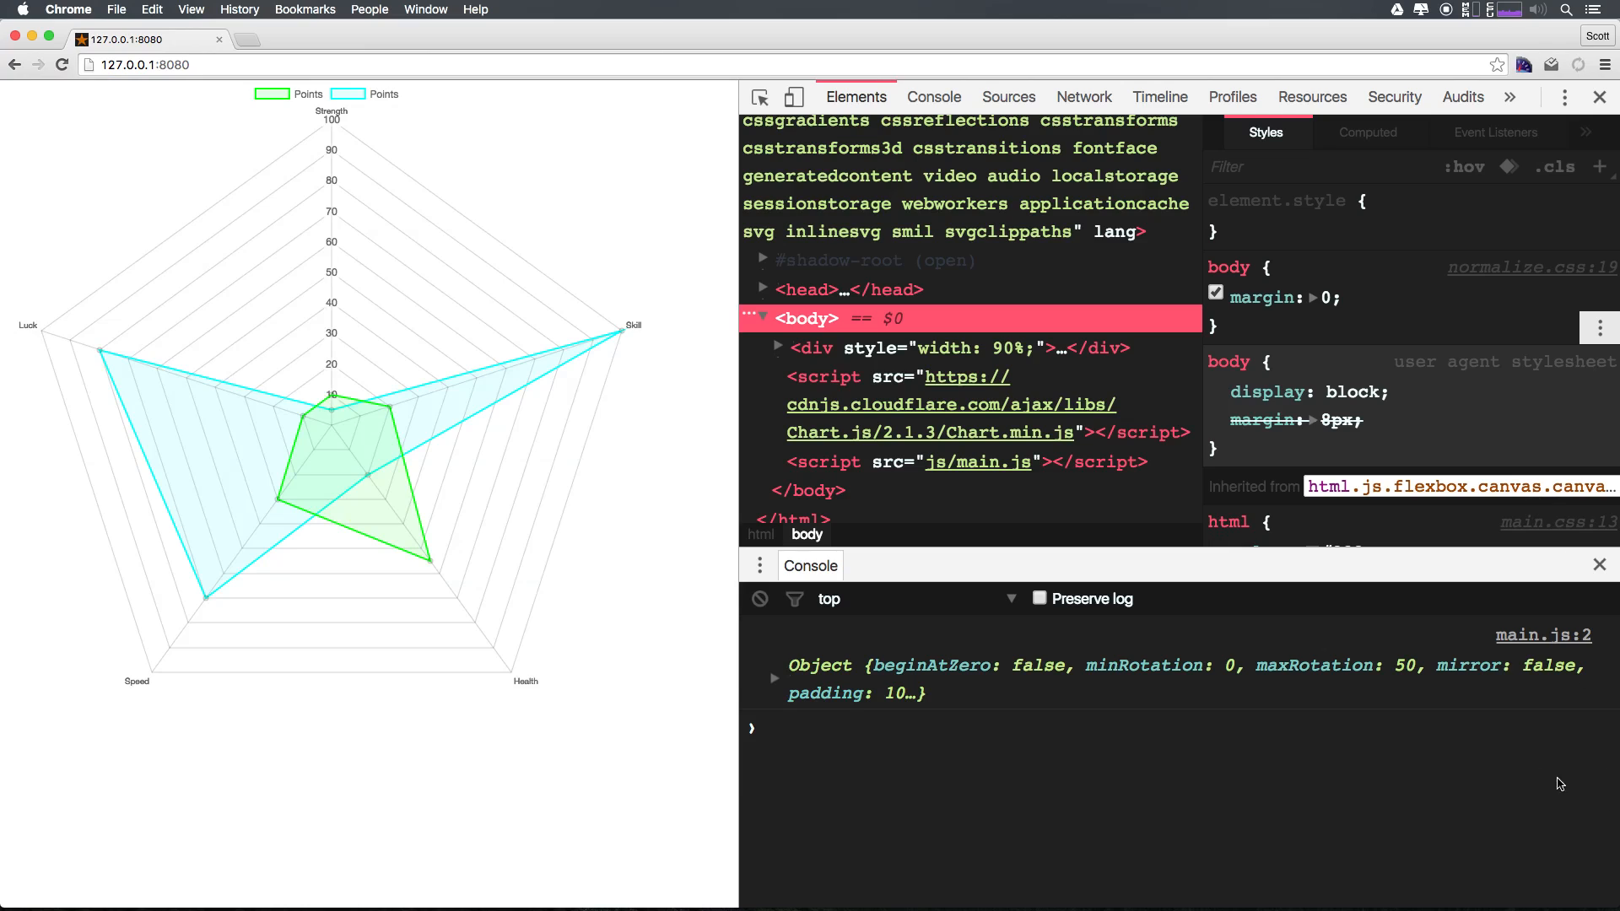
pyautogui.moveTo(836, 477)
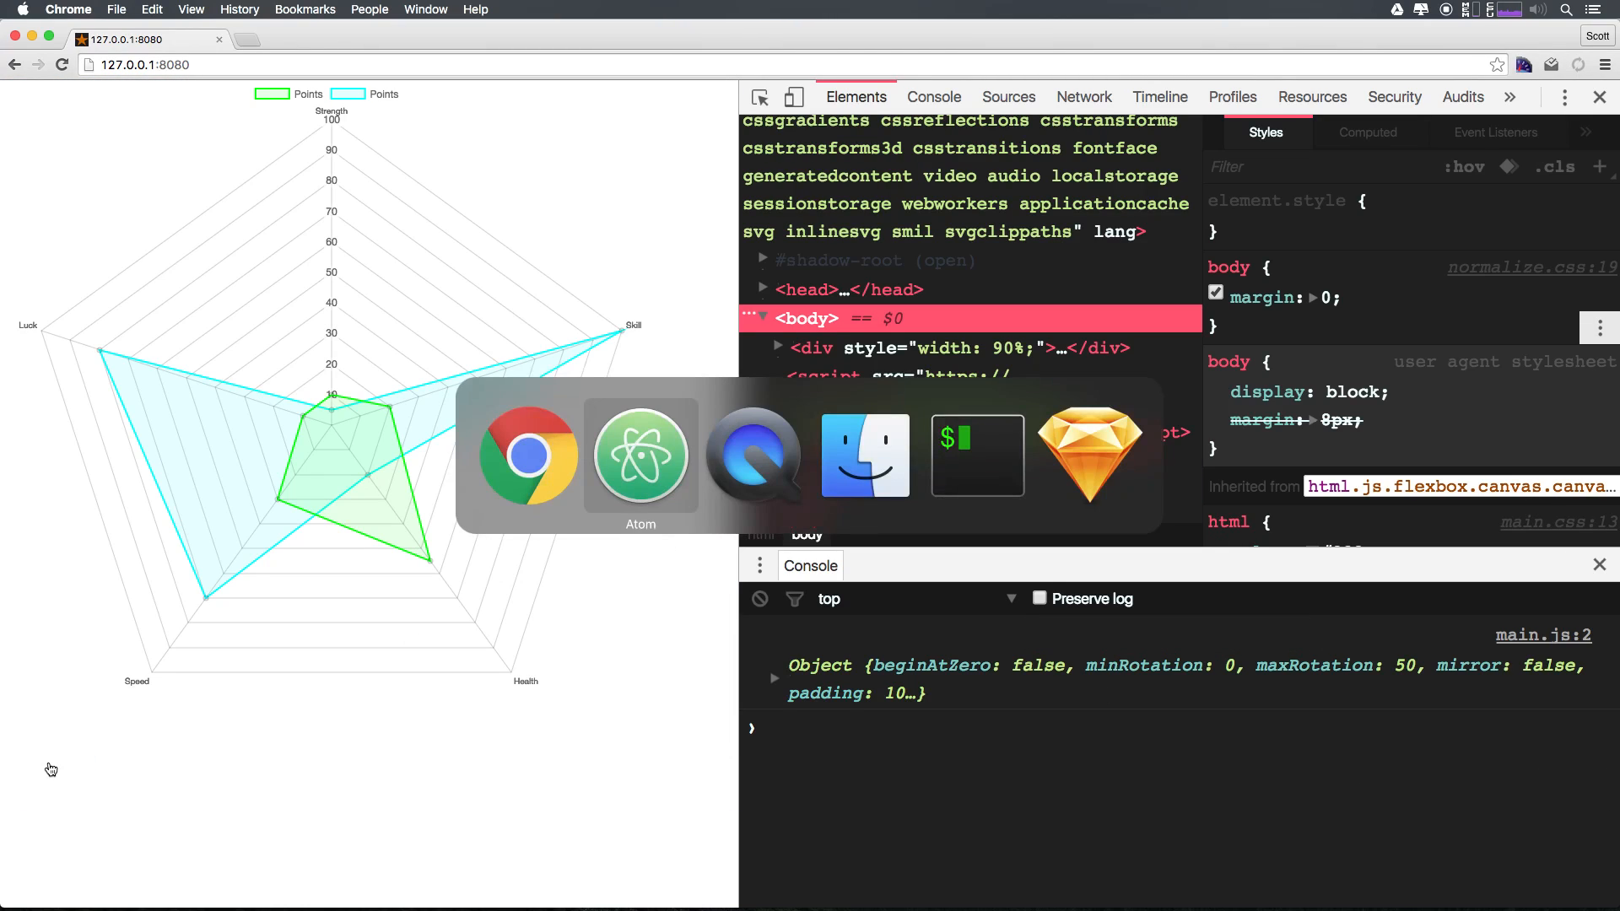
# View the two datasets as side-by-side green and cyan bars in Chrome
pyautogui.click(639, 454)
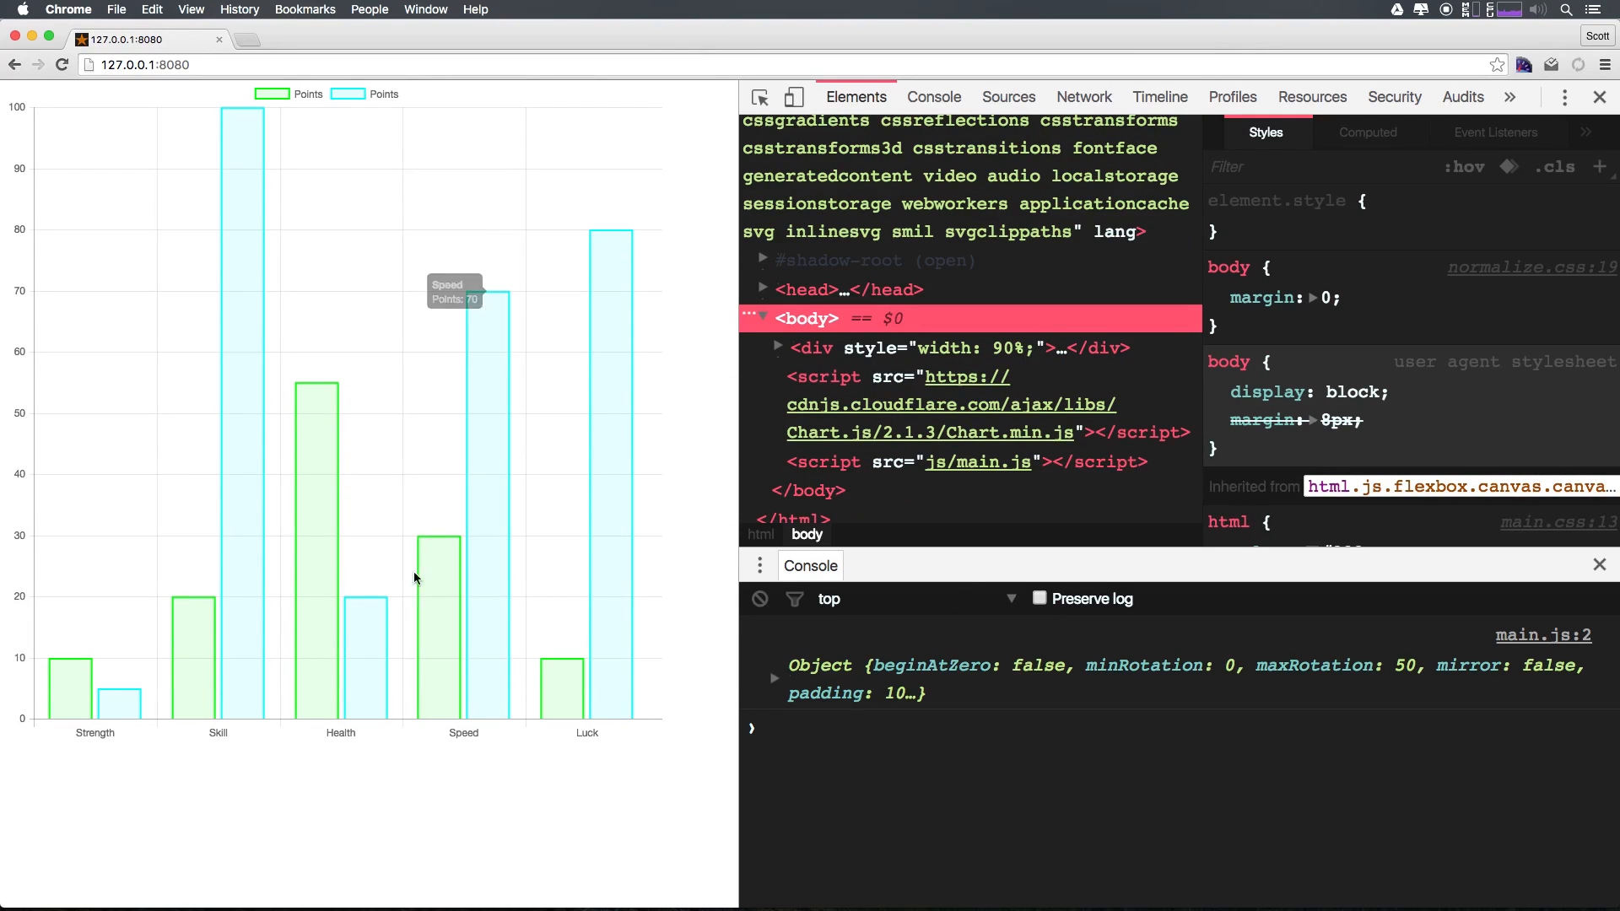
pyautogui.moveTo(123, 692)
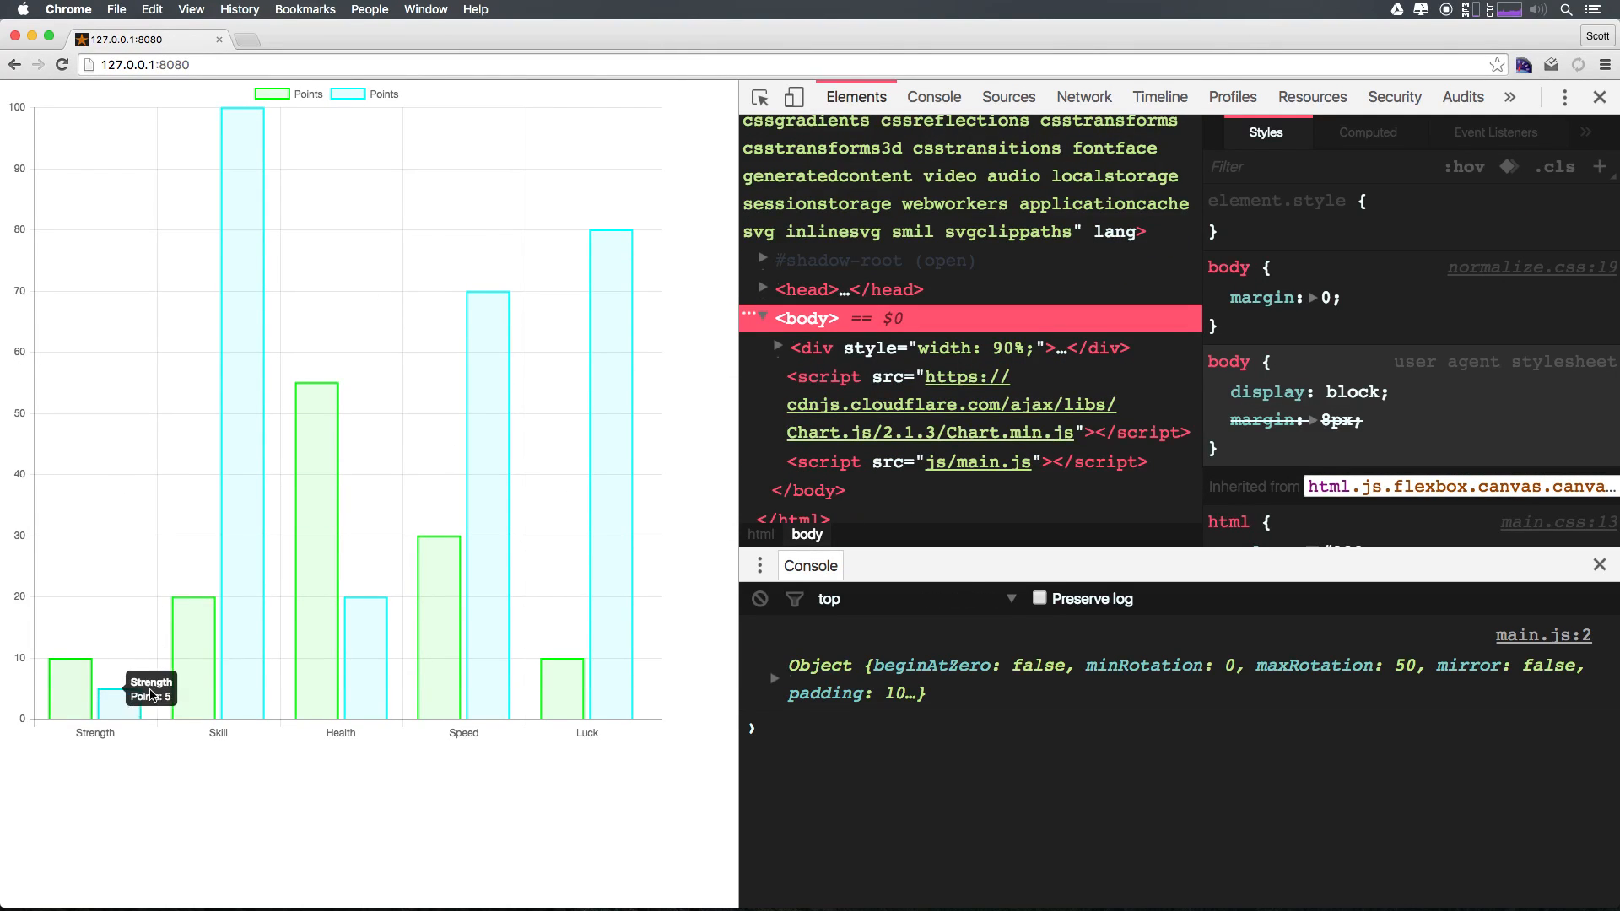
pyautogui.moveTo(661, 691)
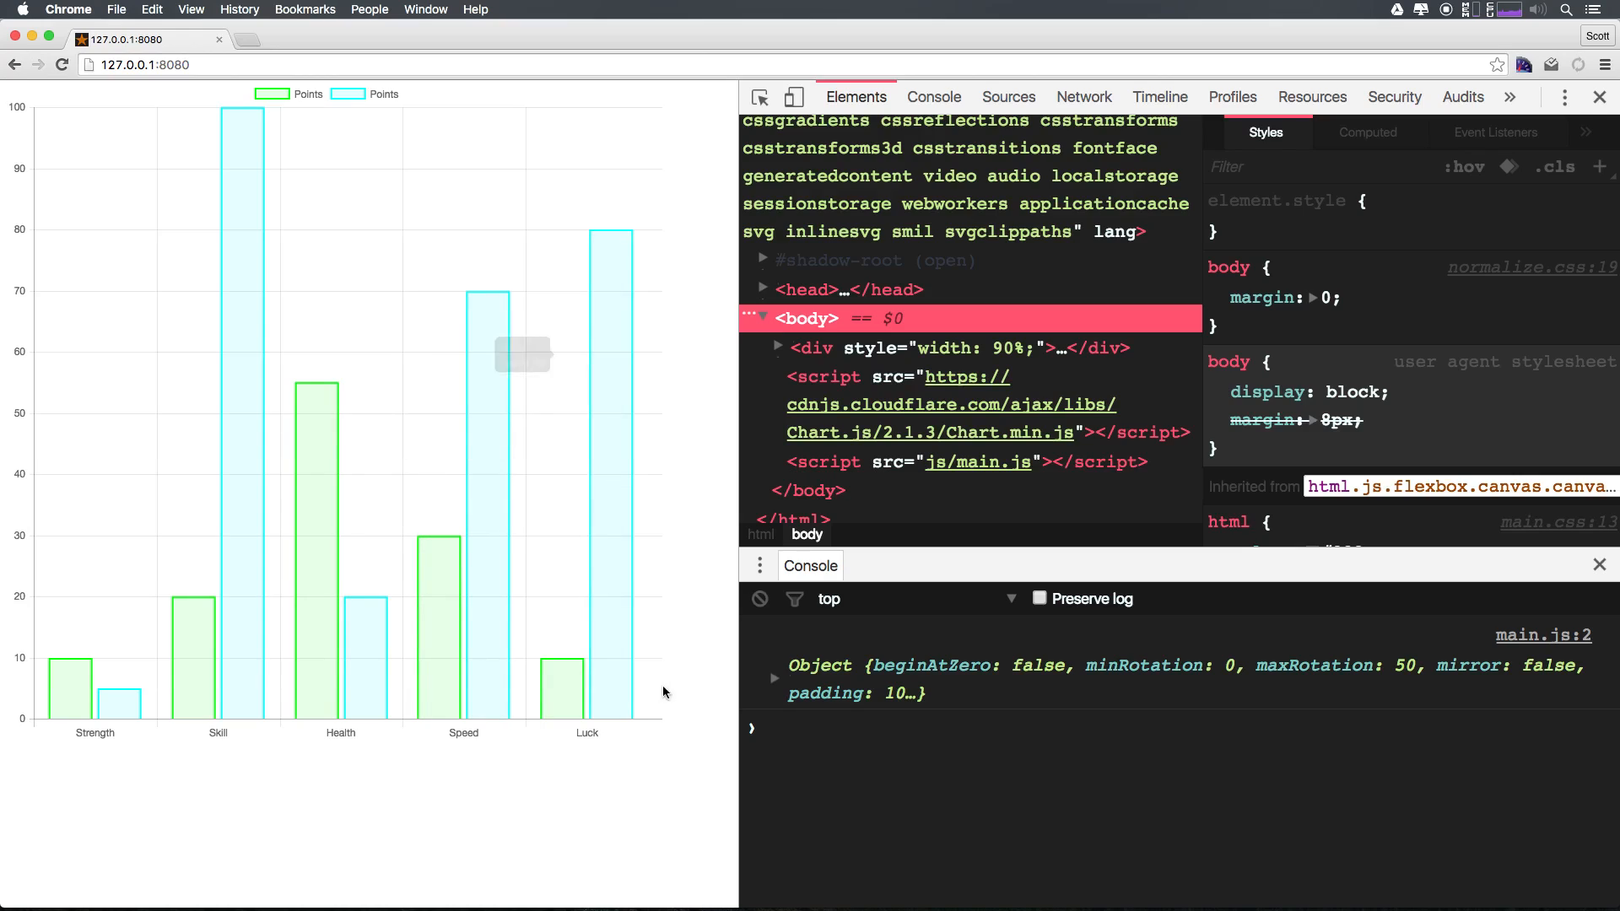
pyautogui.moveTo(195, 453)
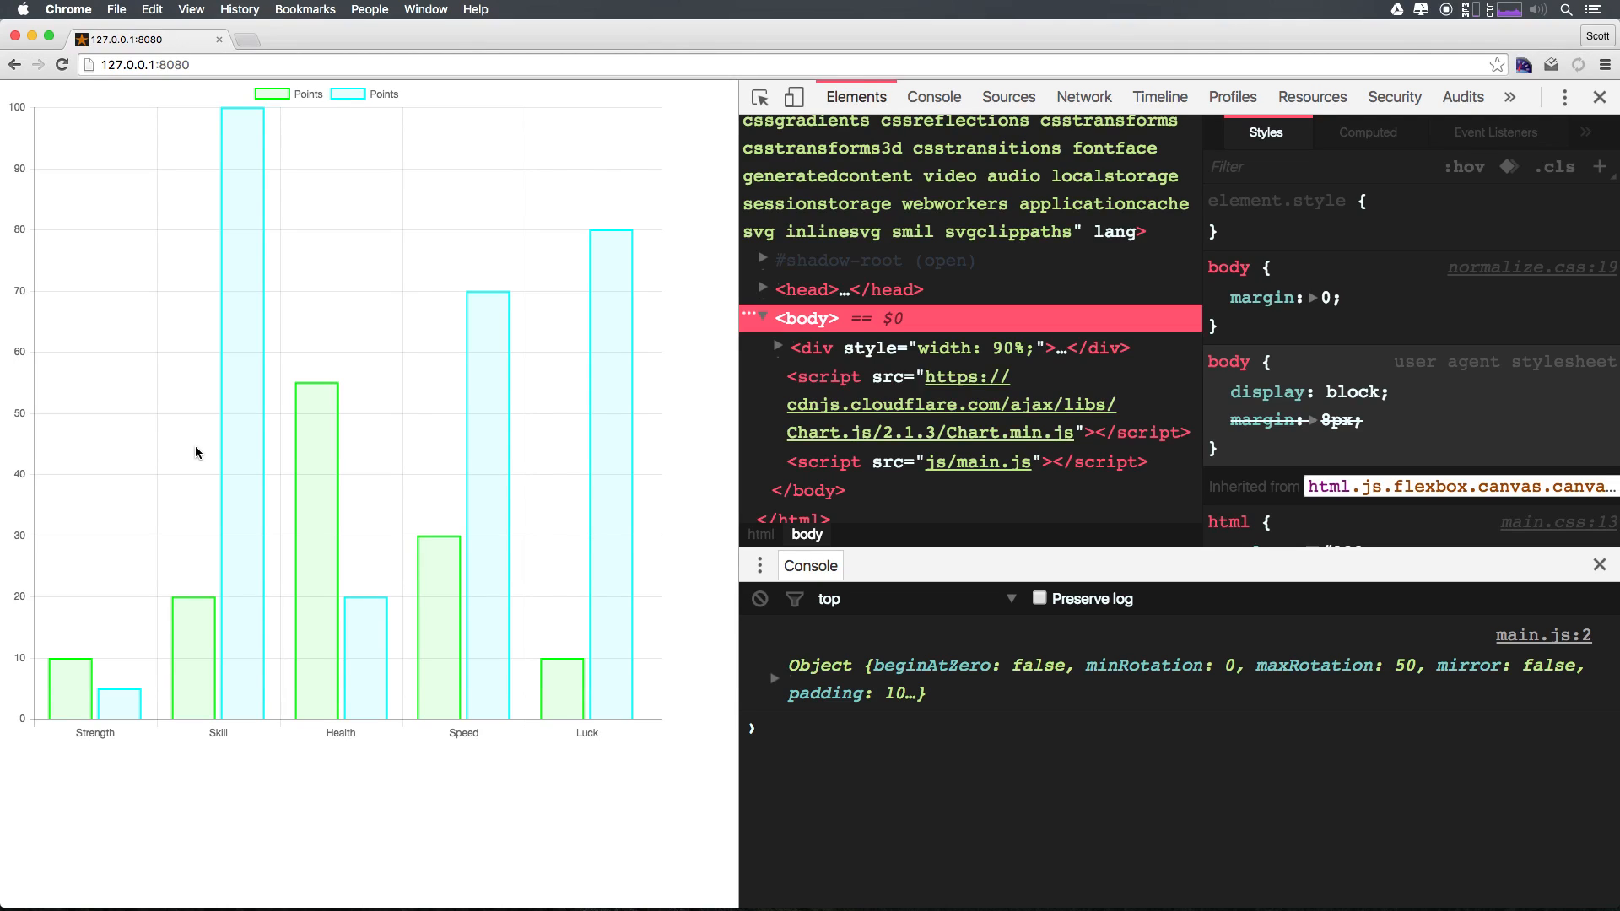
pyautogui.moveTo(117, 440)
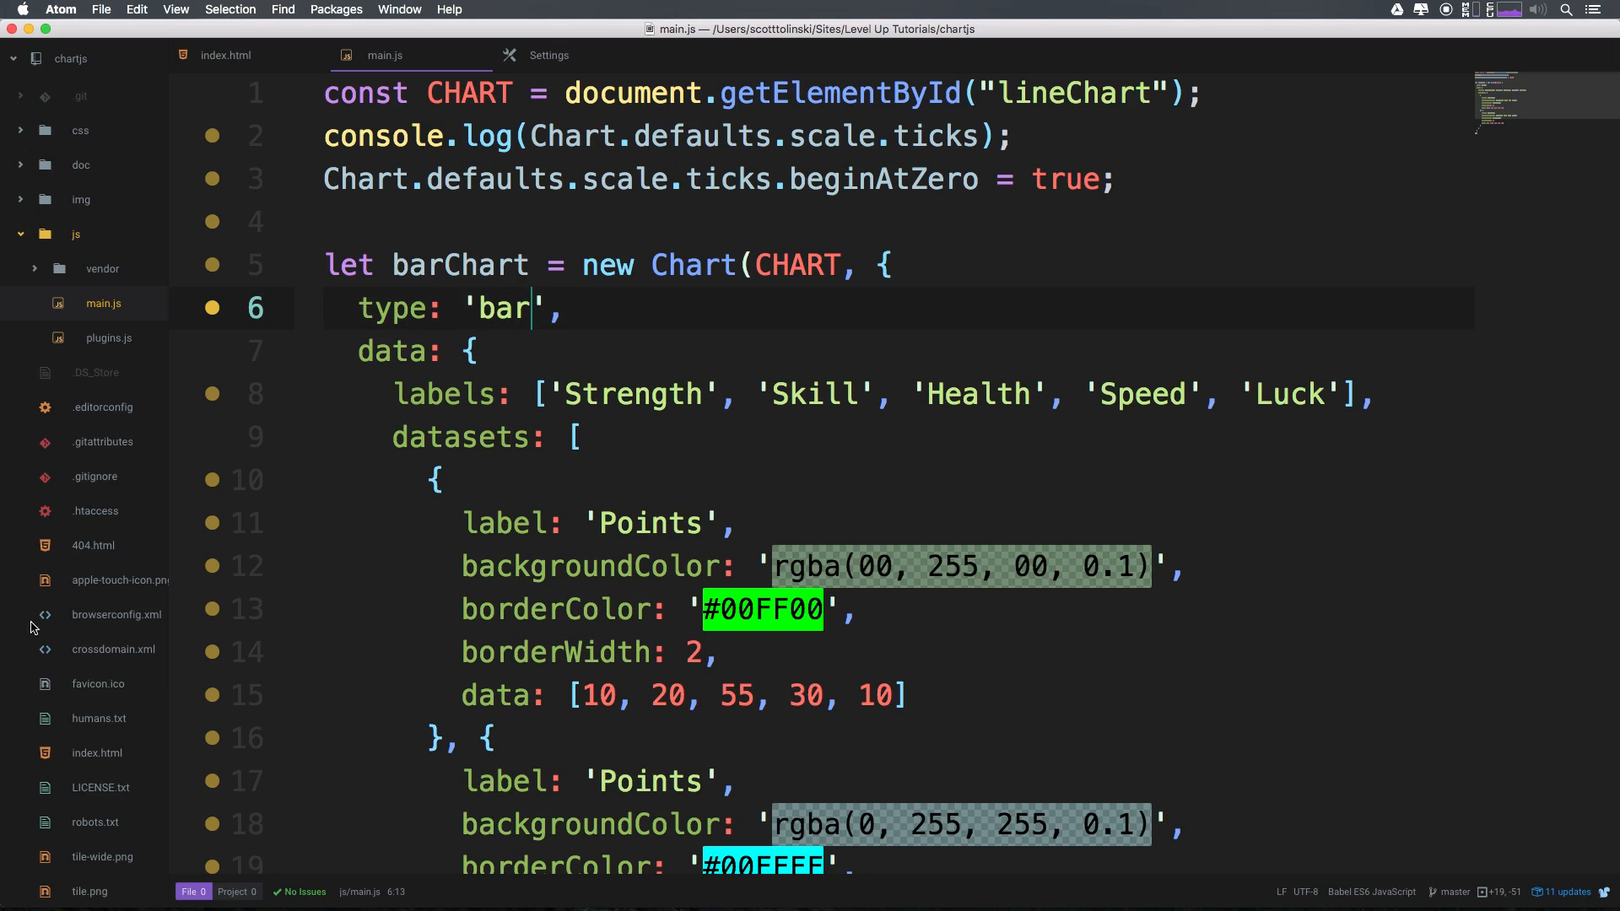
# Change the chart type back to 'radar' so both datasets render as overlapping radar shapes
pyautogui.write('t')
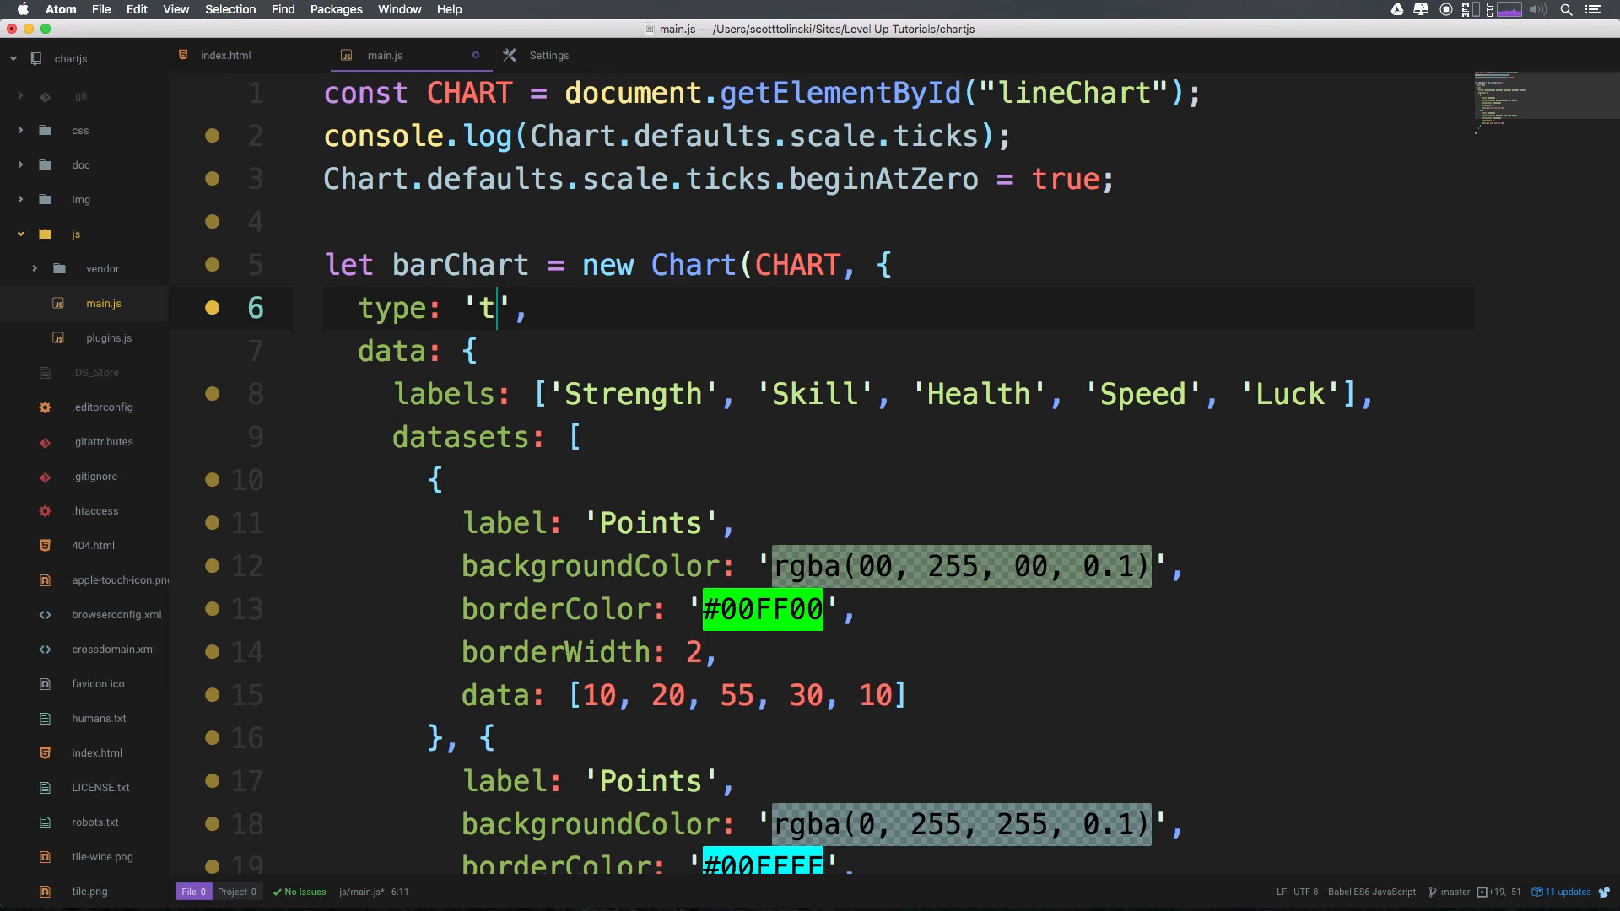
pyautogui.write('adar')
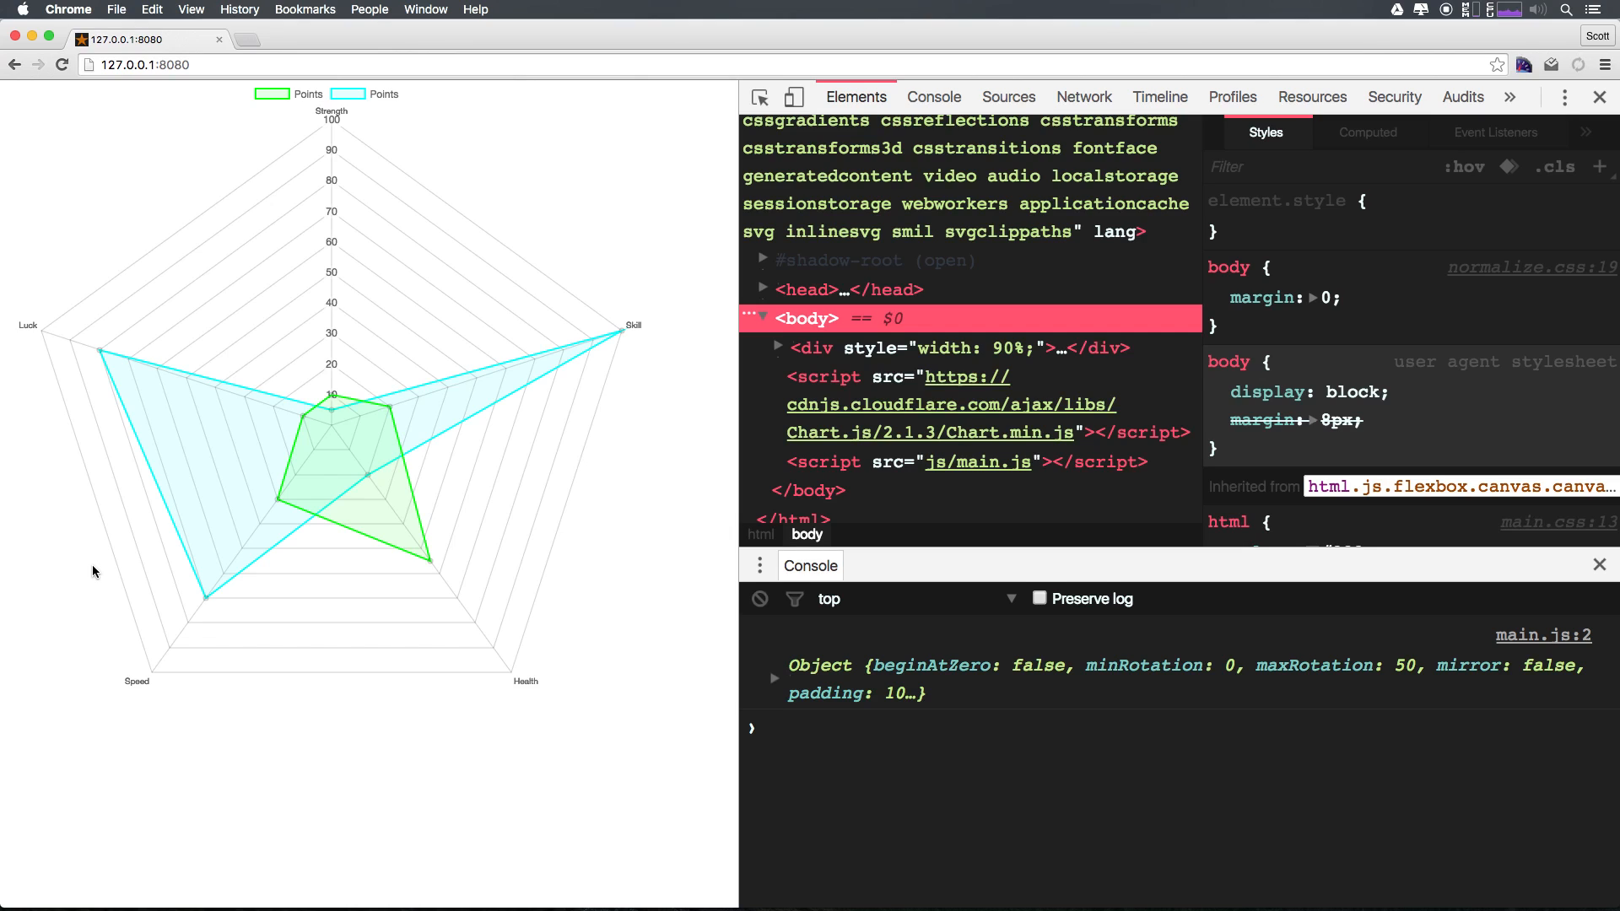
pyautogui.moveTo(94, 574)
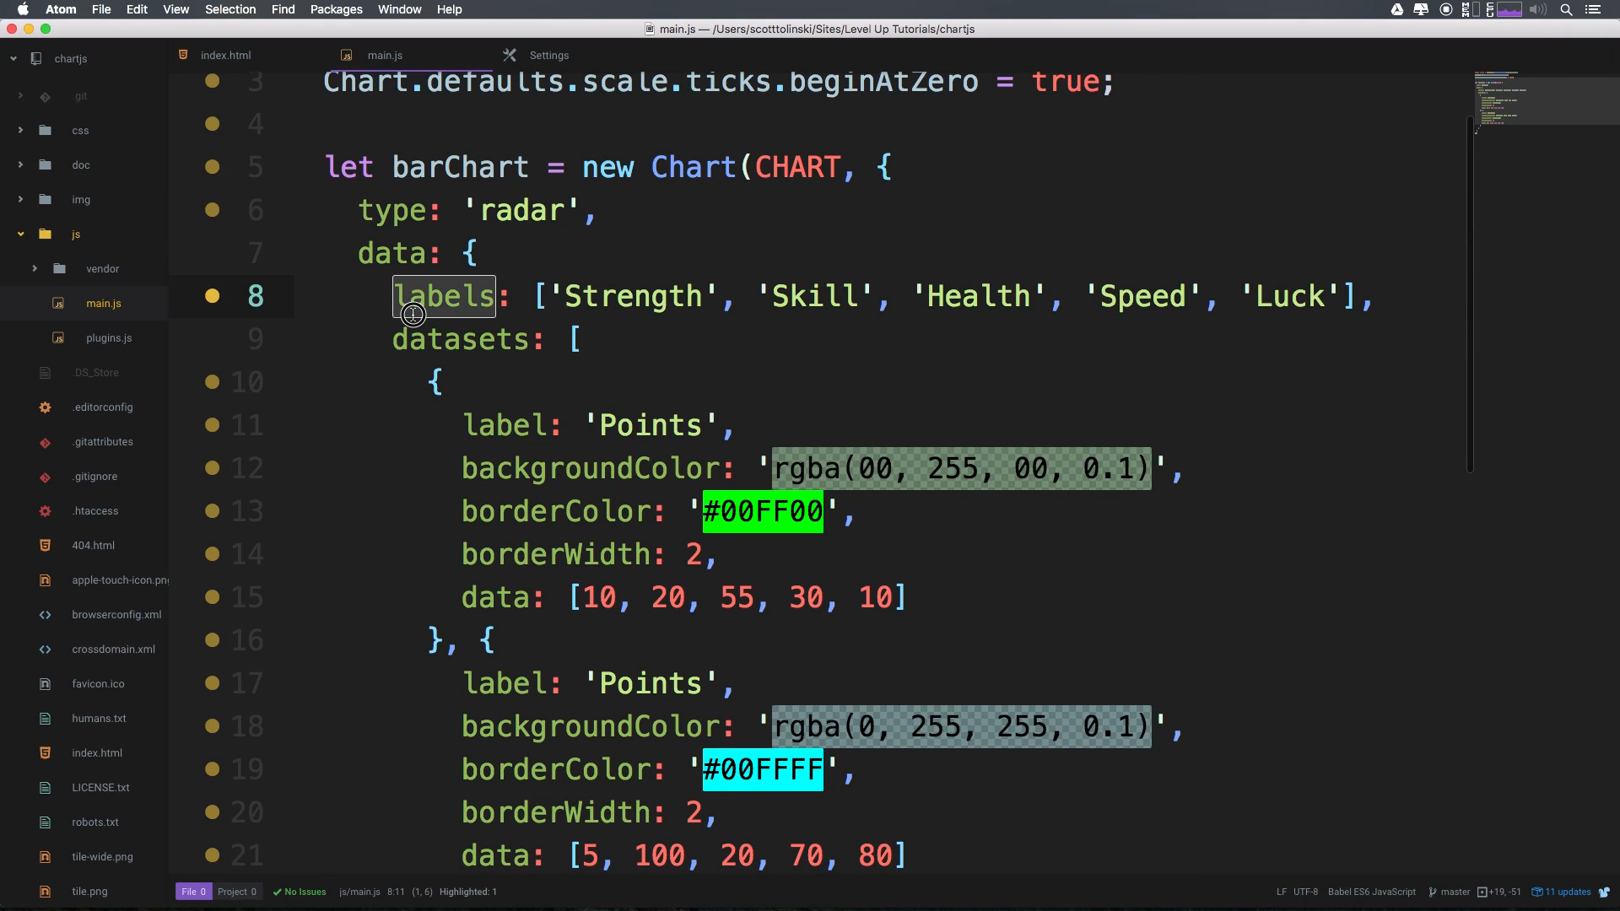
pyautogui.moveTo(579, 589)
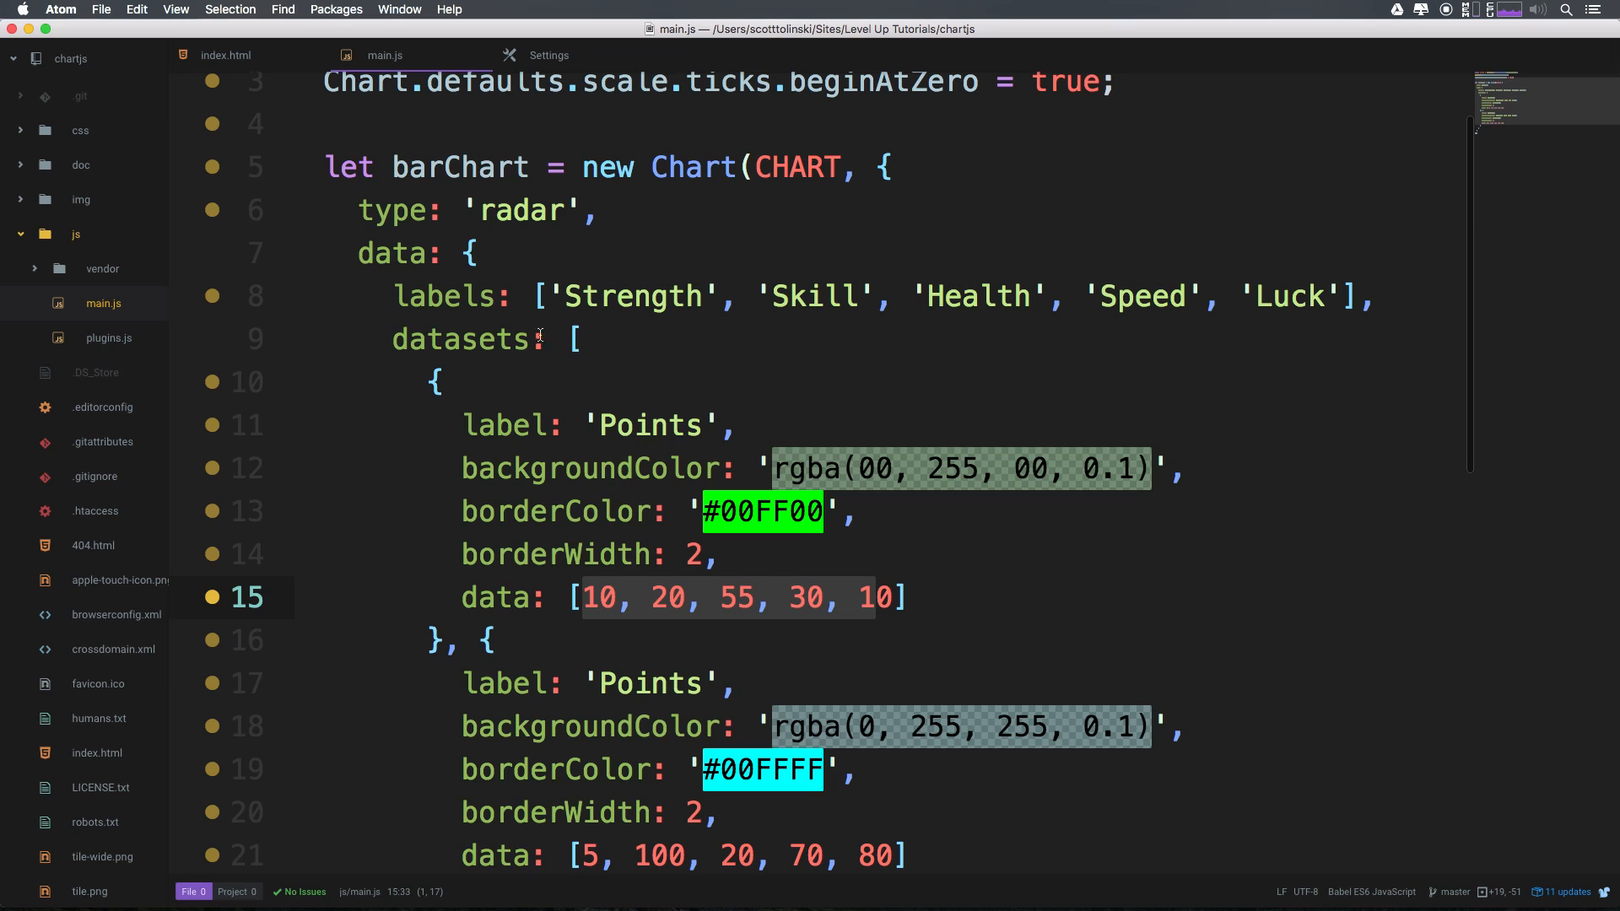
# Scroll through main.js to review the file after removing the console.log line
pyautogui.scroll(-3)
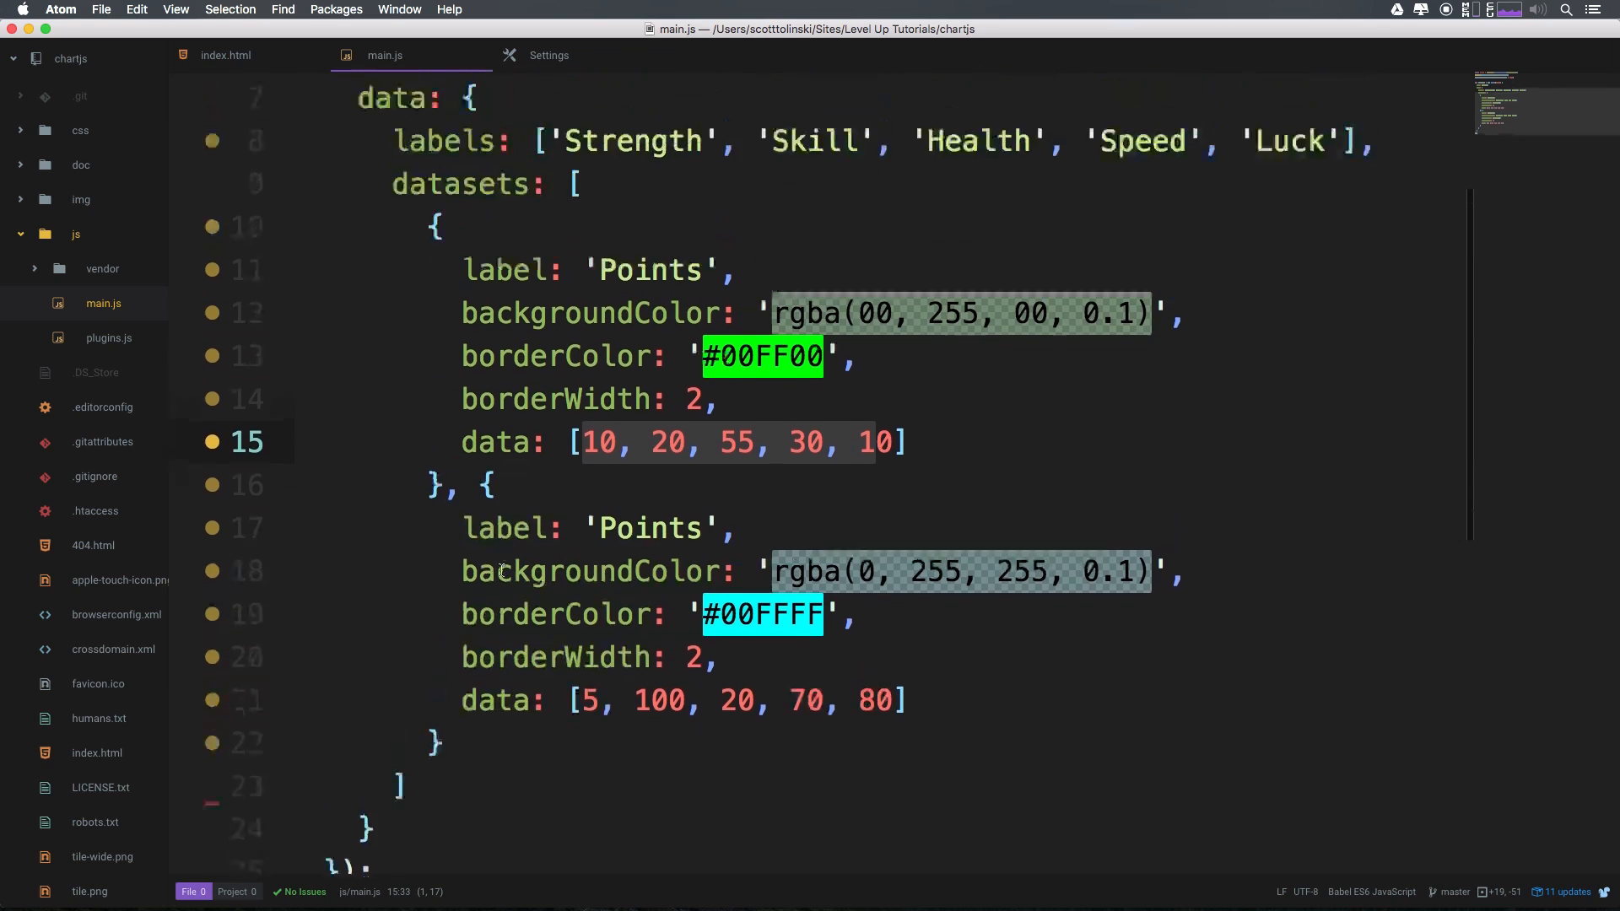
pyautogui.scroll(3)
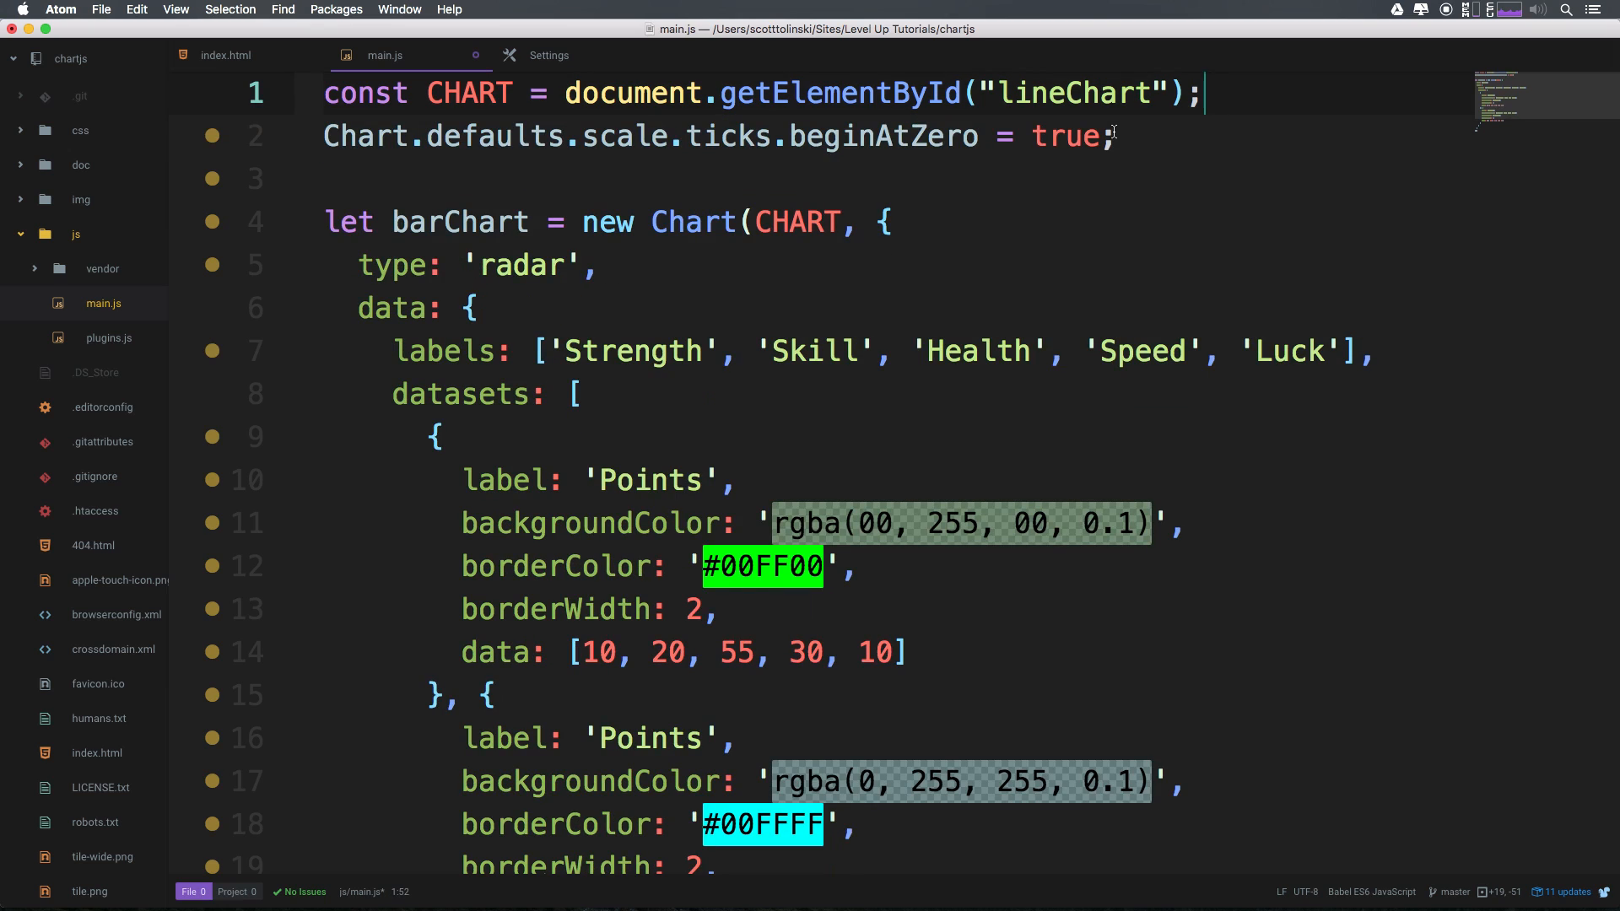
pyautogui.scroll(-3)
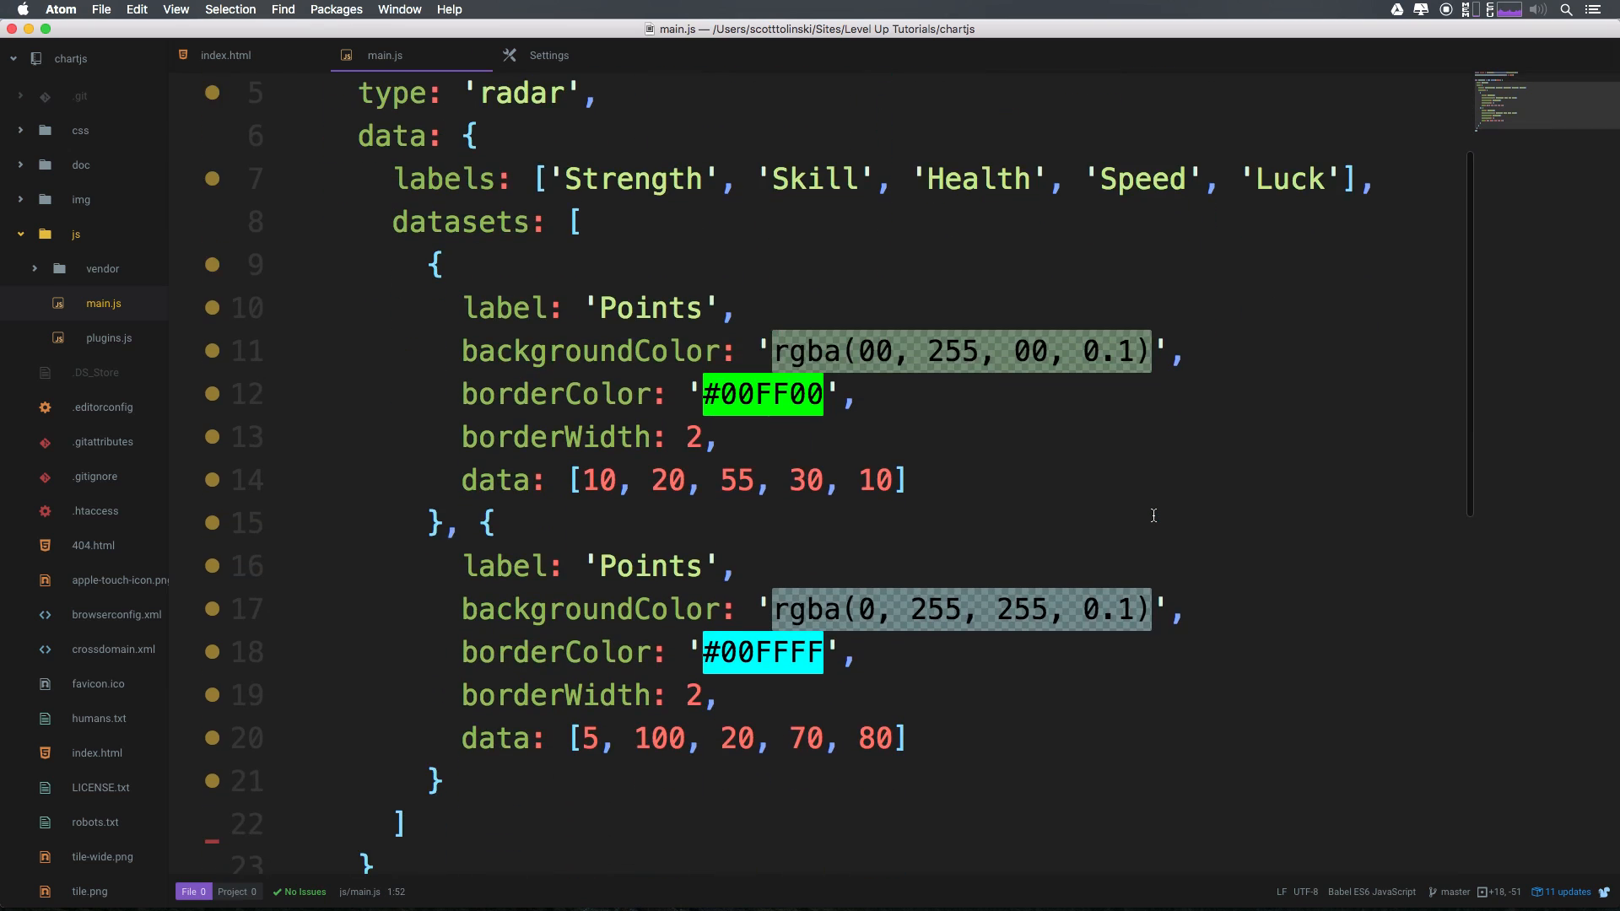